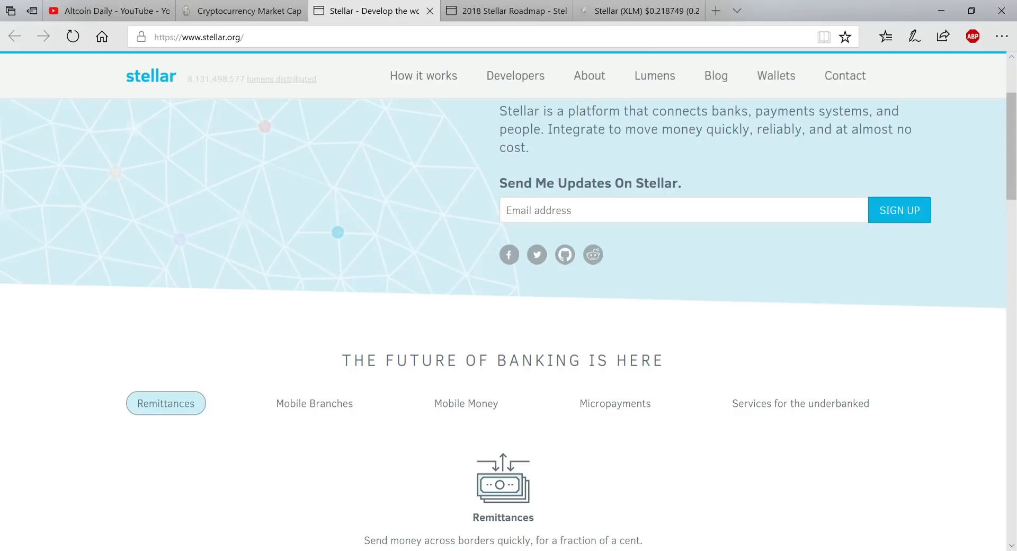
- Switch to the CoinMarketCap rankings tab, then briefly check the Altcoin Daily YouTube channel
{"action": "scroll", "scroll_direction": "down", "scroll_amount": 3}
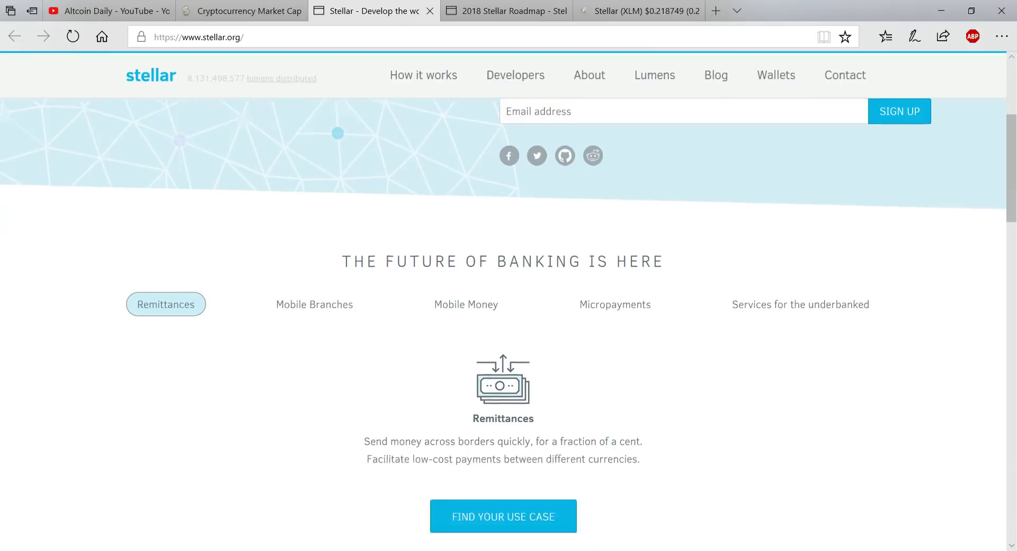
{"action": "scroll", "scroll_direction": "down", "scroll_amount": 3}
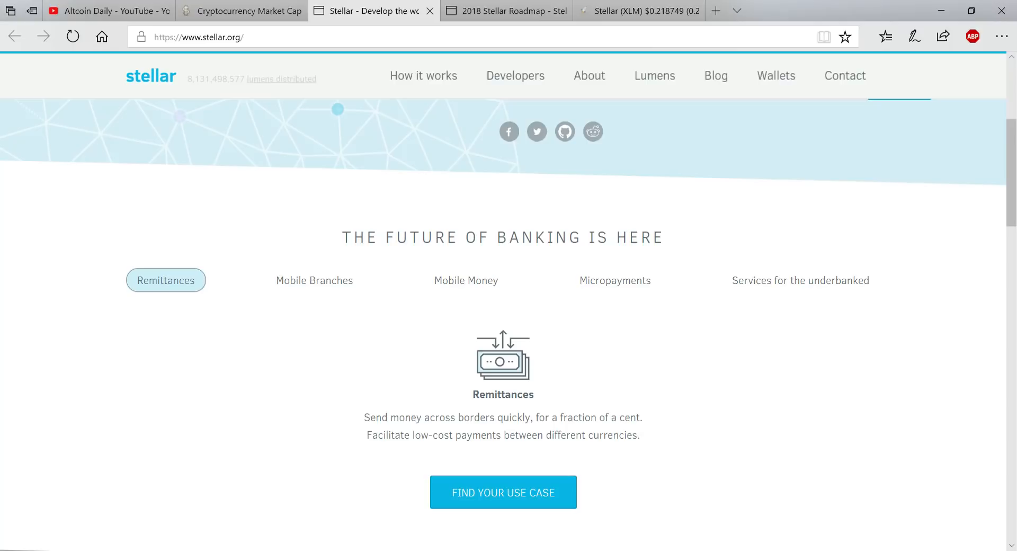
{"action": "mouse_move", "coordinate": [107, 305]}
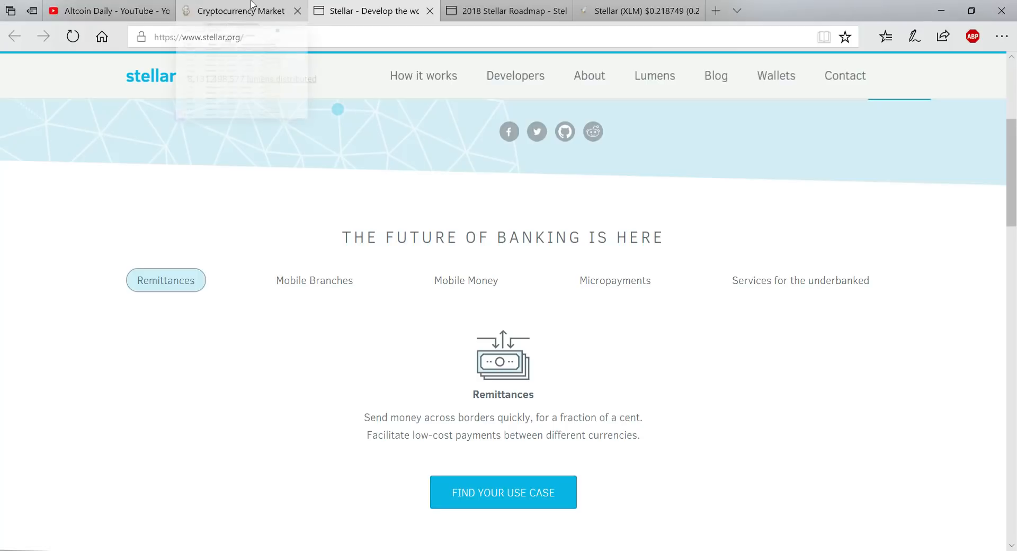
{"action": "left_click", "coordinate": [240, 11]}
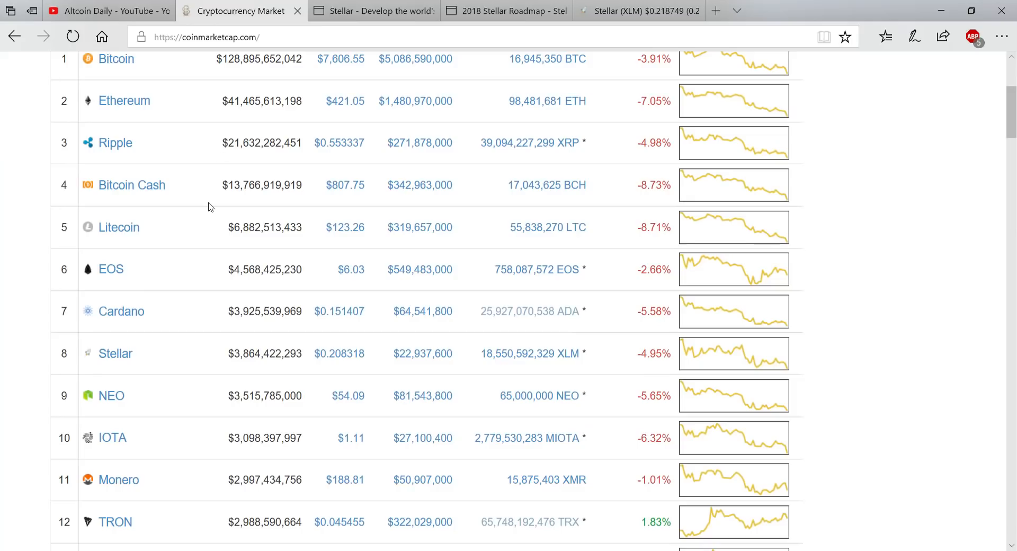
{"action": "scroll", "scroll_direction": "up", "scroll_amount": 3}
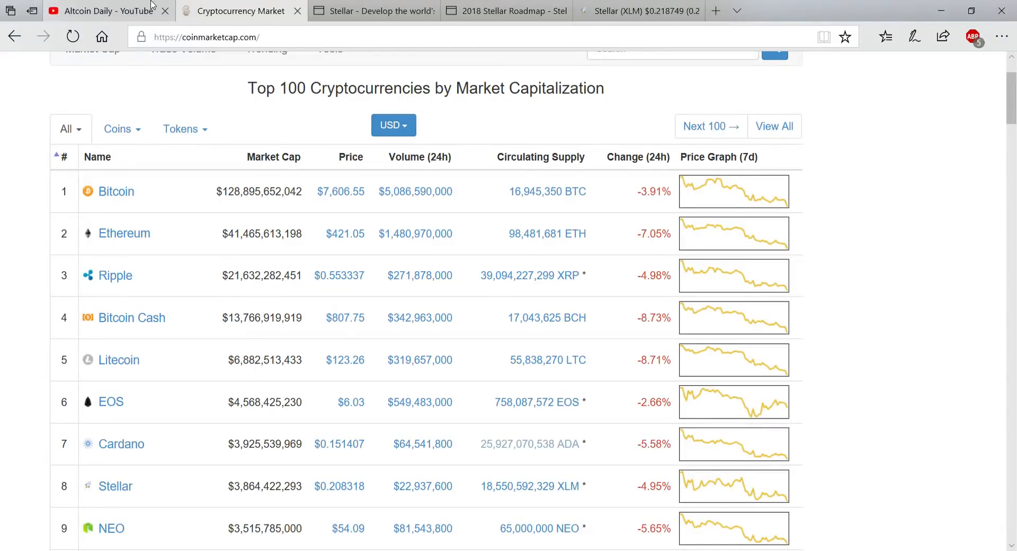
{"action": "left_click", "coordinate": [106, 11]}
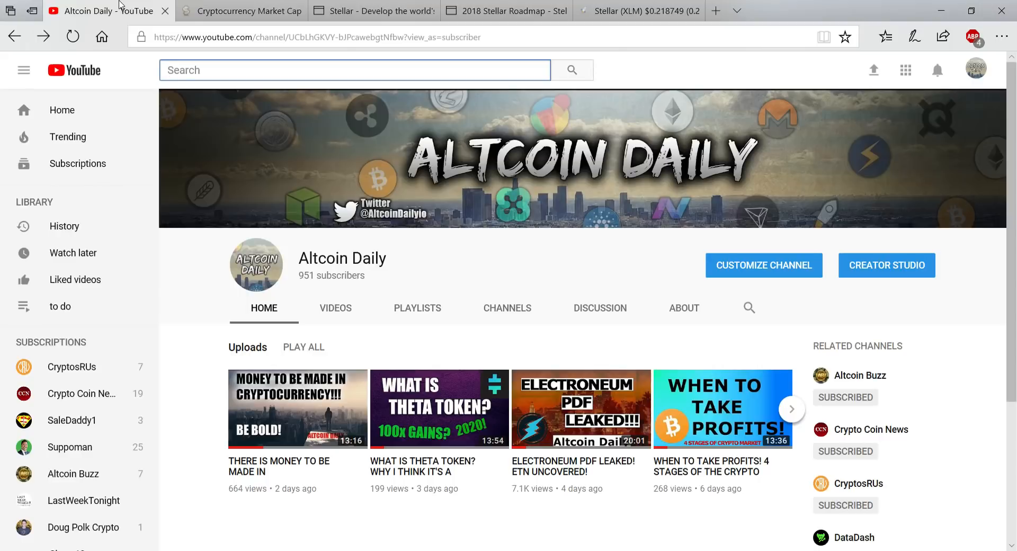
{"action": "scroll", "scroll_direction": "down", "scroll_amount": 3}
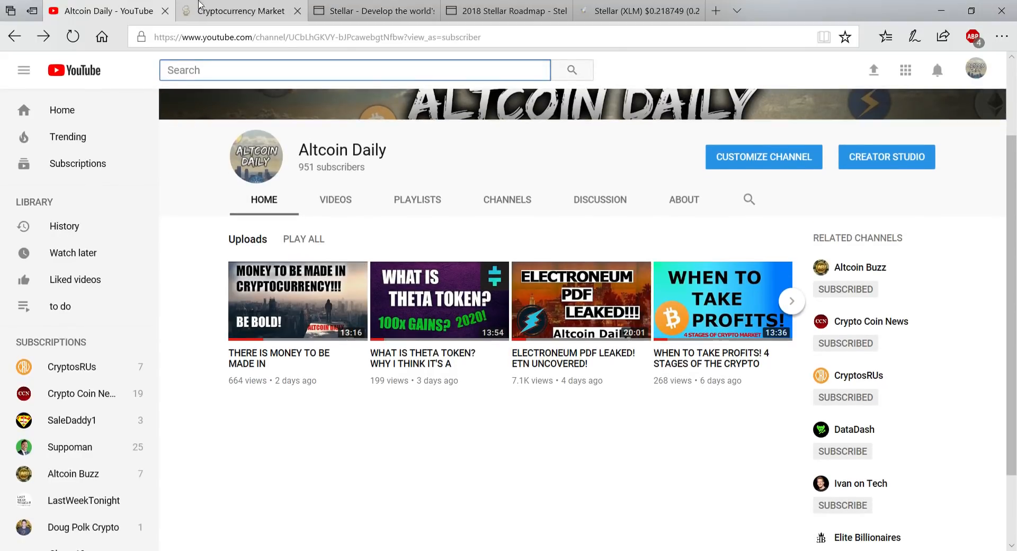
{"action": "mouse_move", "coordinate": [240, 6]}
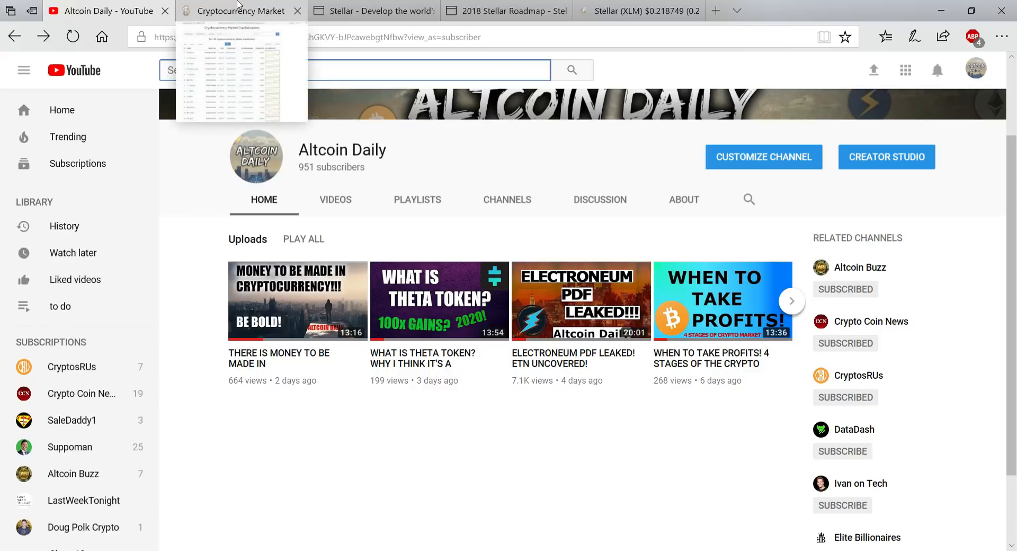
- Return to CoinMarketCap and scroll the Top 100 table to Stellar at rank eight, $0.208318
{"action": "left_click", "coordinate": [240, 10]}
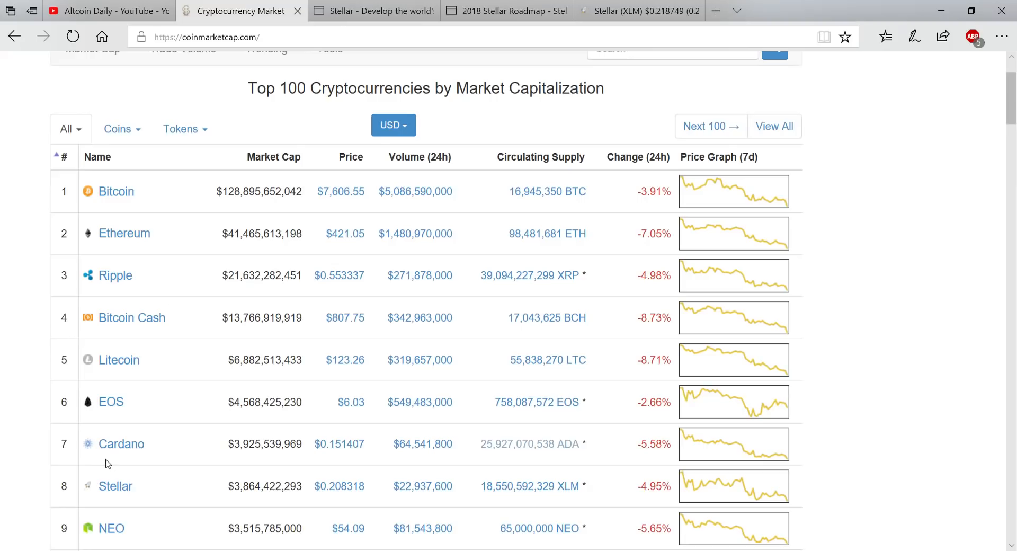
{"action": "scroll", "scroll_direction": "down", "scroll_amount": 3}
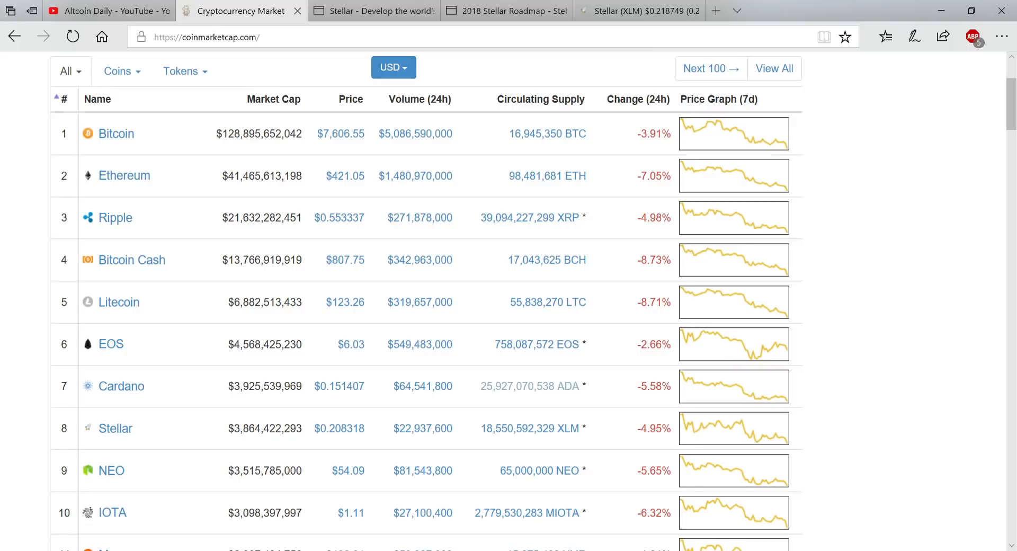
{"action": "scroll", "scroll_direction": "down", "scroll_amount": 3}
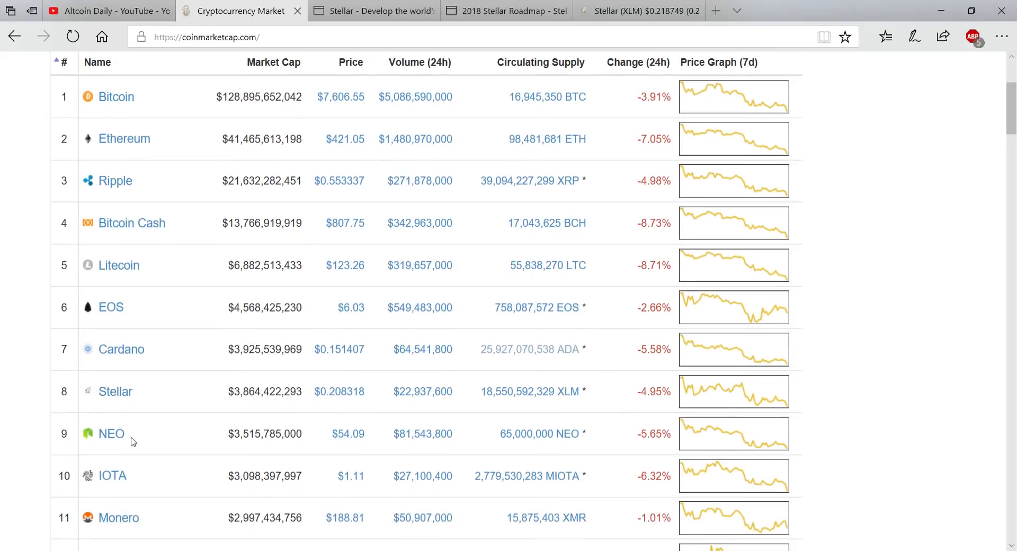
{"action": "mouse_move", "coordinate": [113, 311]}
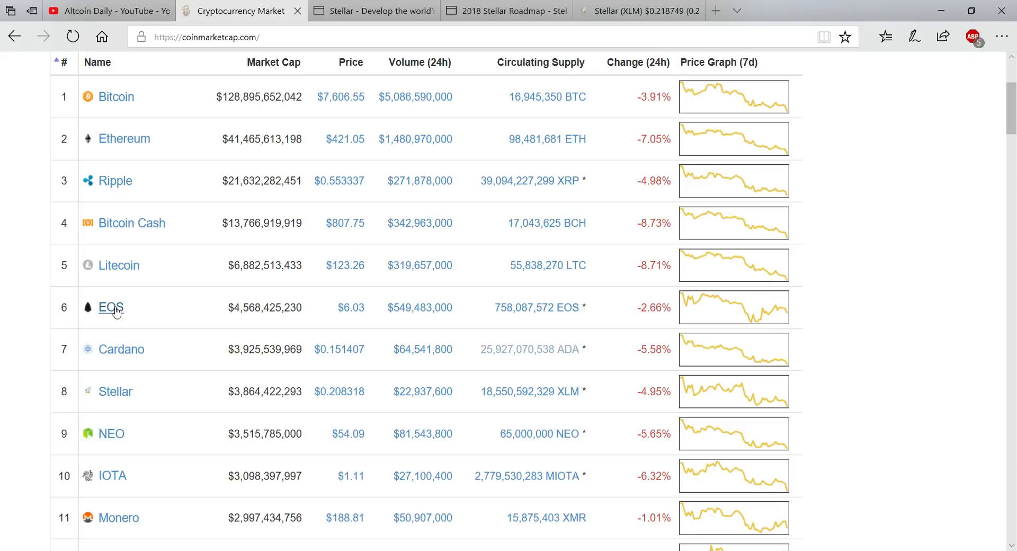
{"action": "mouse_move", "coordinate": [107, 422]}
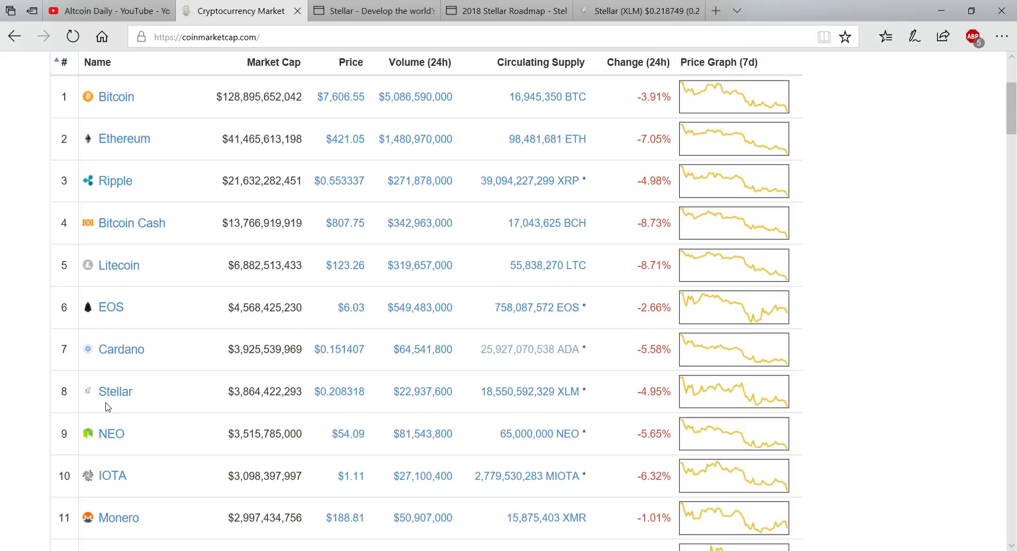
{"action": "scroll", "scroll_direction": "up", "scroll_amount": 3}
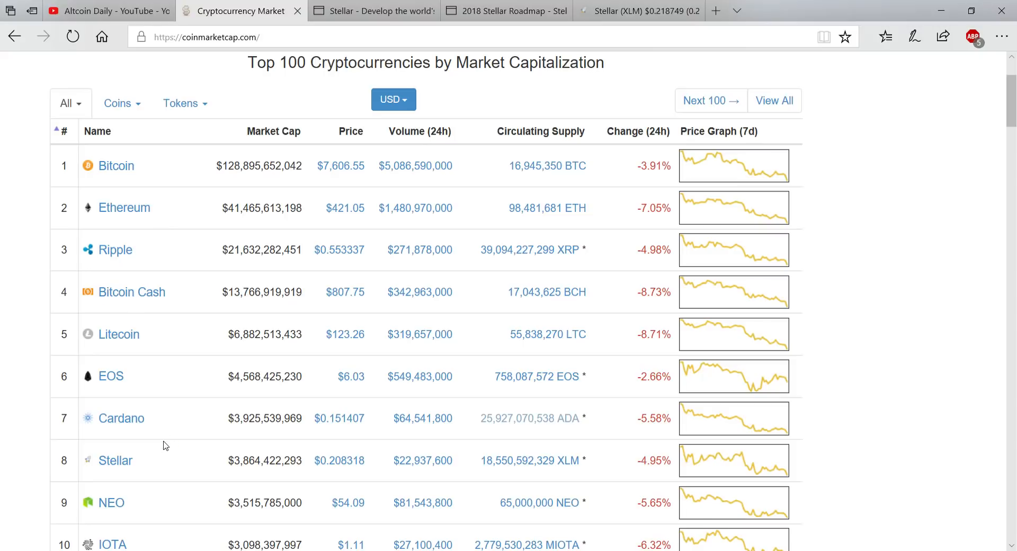
{"action": "mouse_move", "coordinate": [151, 298]}
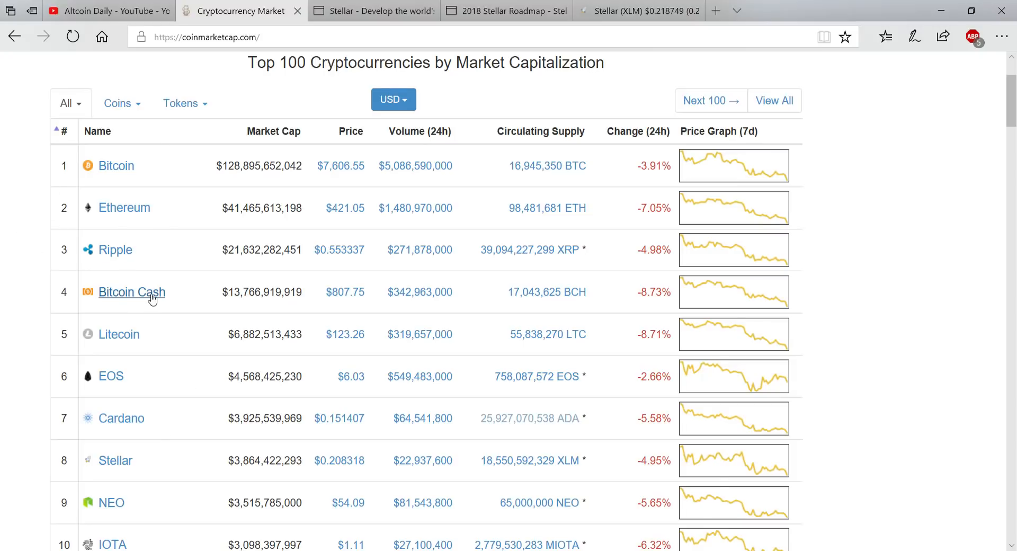
{"action": "scroll", "scroll_direction": "down", "scroll_amount": 3}
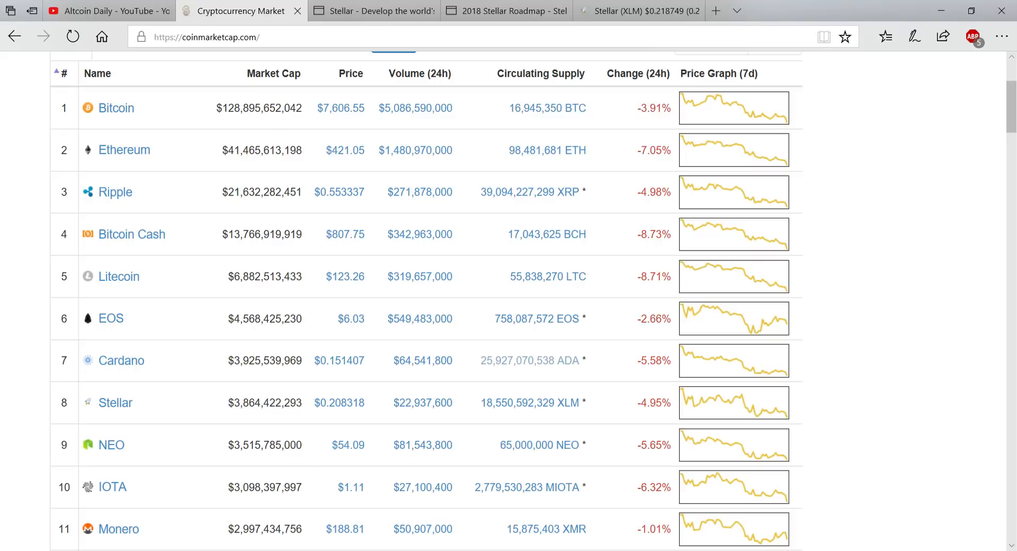
{"action": "mouse_move", "coordinate": [147, 253]}
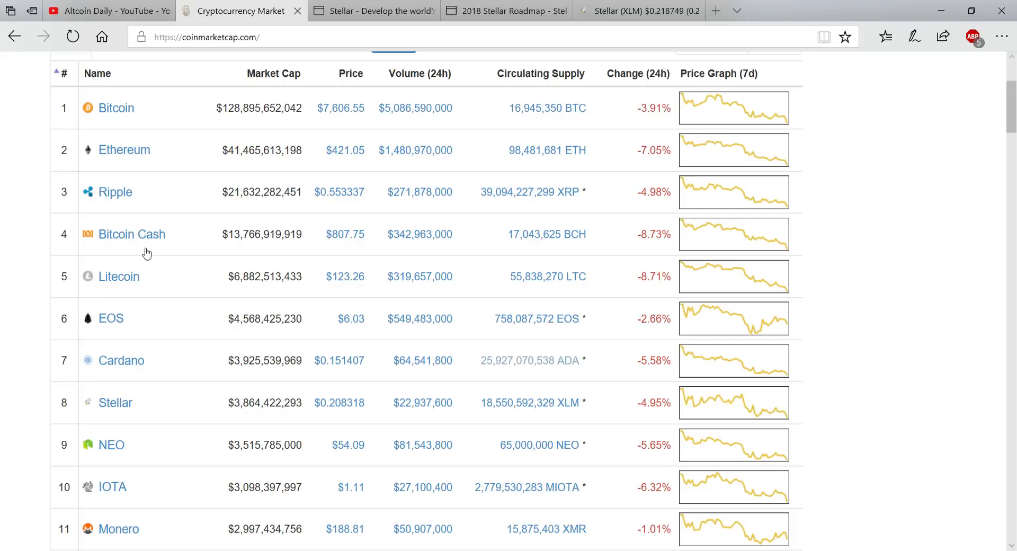
{"action": "mouse_move", "coordinate": [98, 246]}
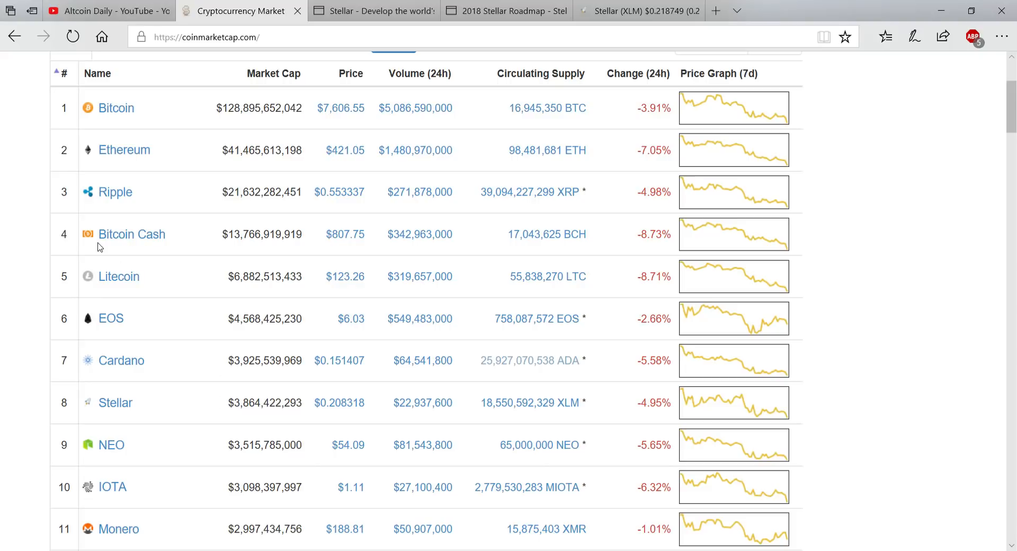
{"action": "mouse_move", "coordinate": [163, 339]}
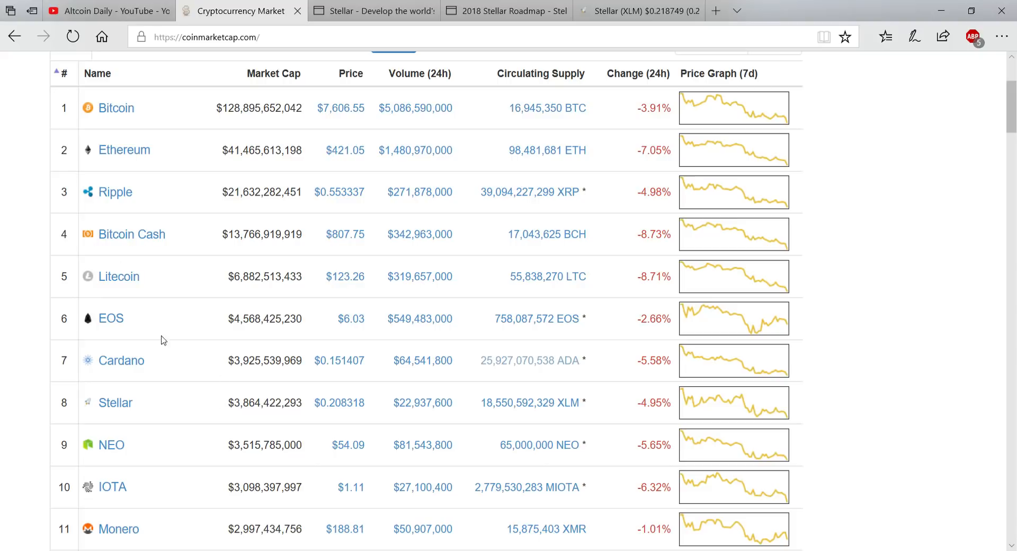
{"action": "mouse_move", "coordinate": [215, 380]}
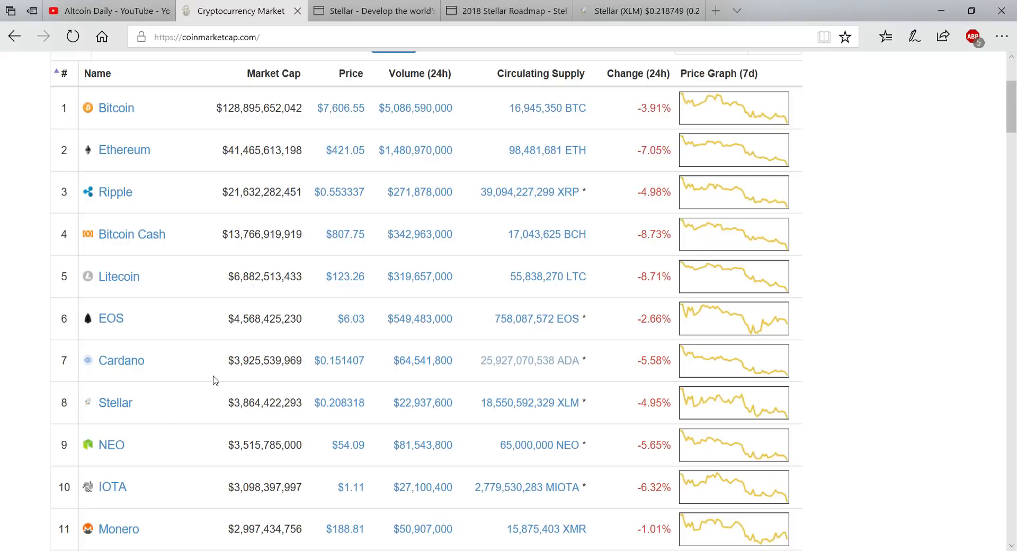
{"action": "mouse_move", "coordinate": [107, 426]}
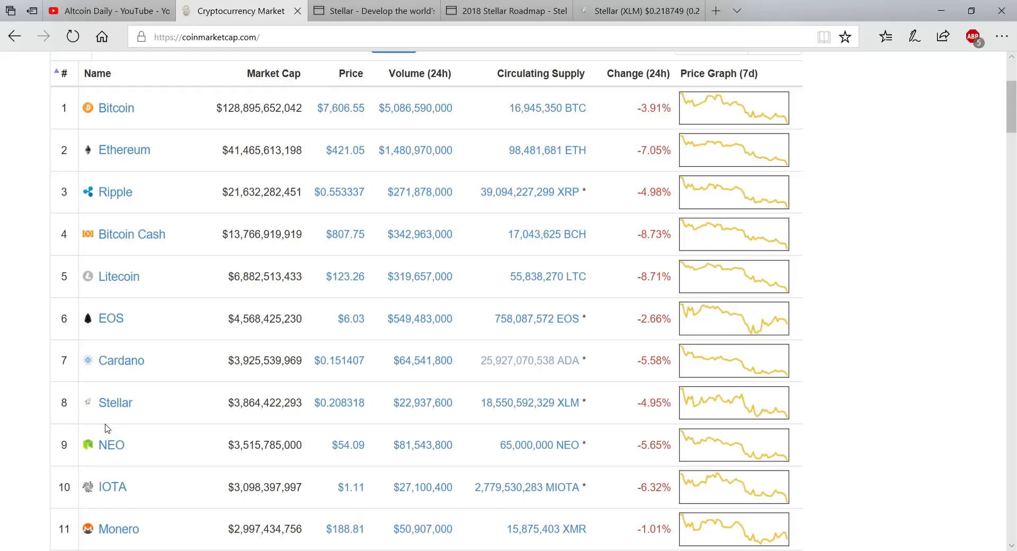
{"action": "mouse_move", "coordinate": [143, 373]}
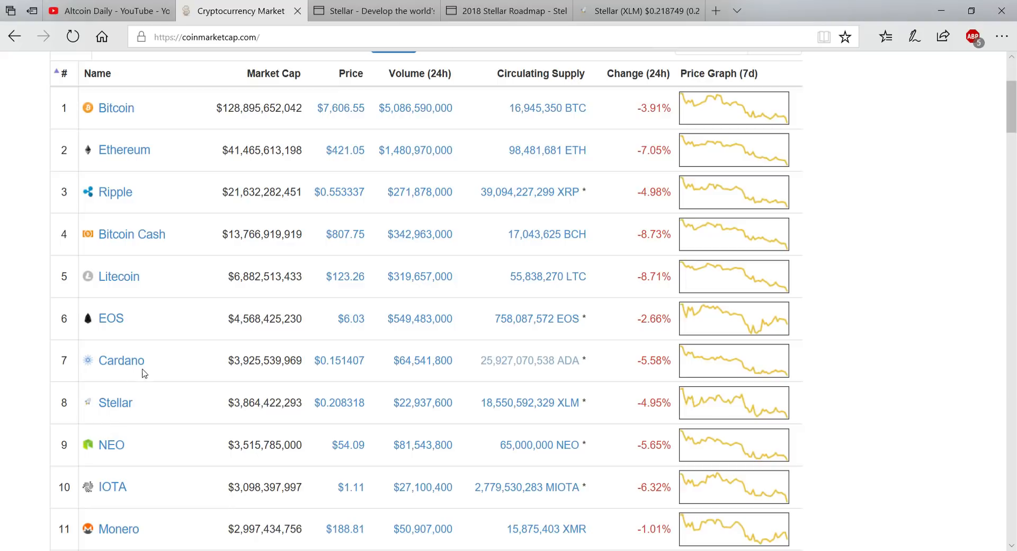
- Glance at the Stellar homepage, then bring the CoinMarketCap ranking table back up
{"action": "left_click", "coordinate": [374, 11]}
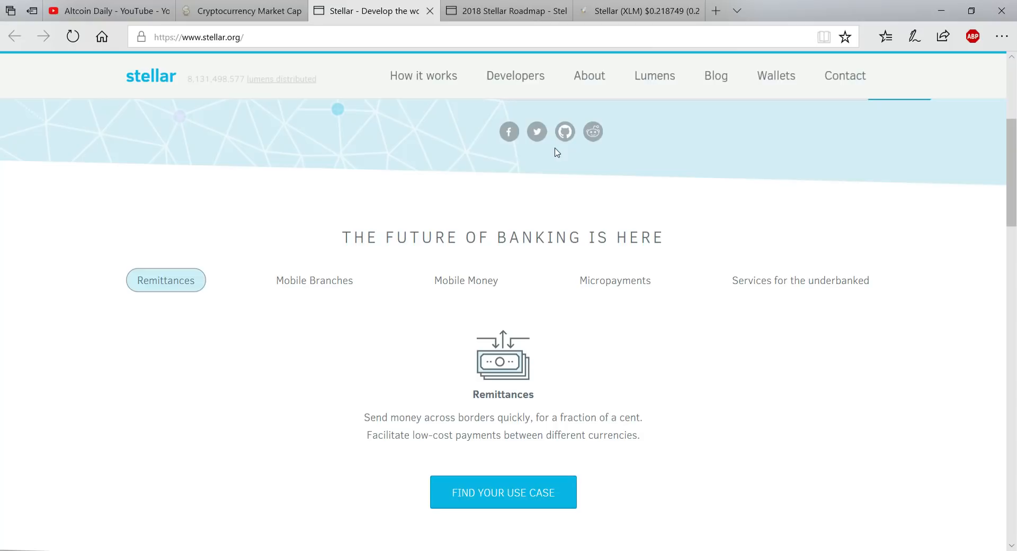
{"action": "mouse_move", "coordinate": [310, 189]}
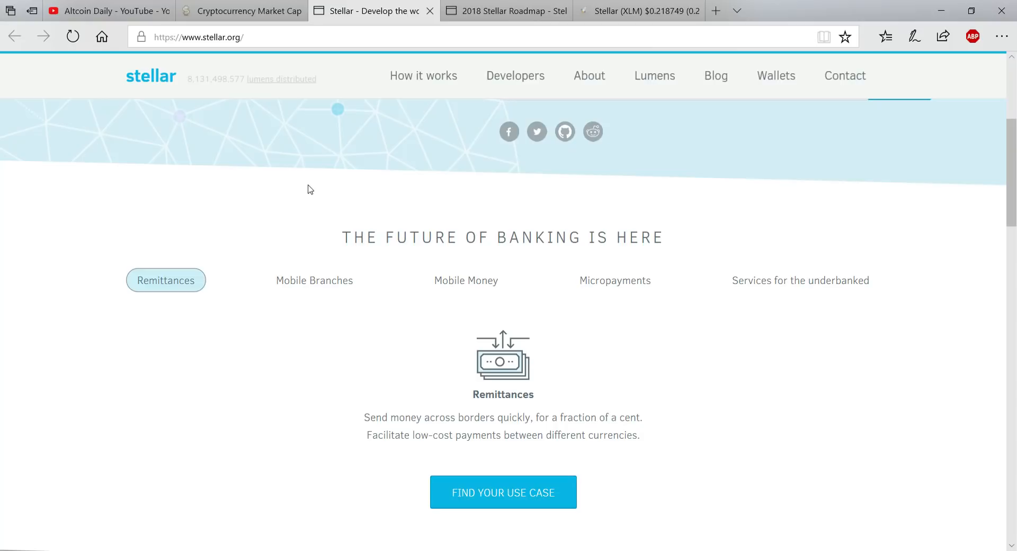
{"action": "scroll", "scroll_direction": "down", "scroll_amount": 3}
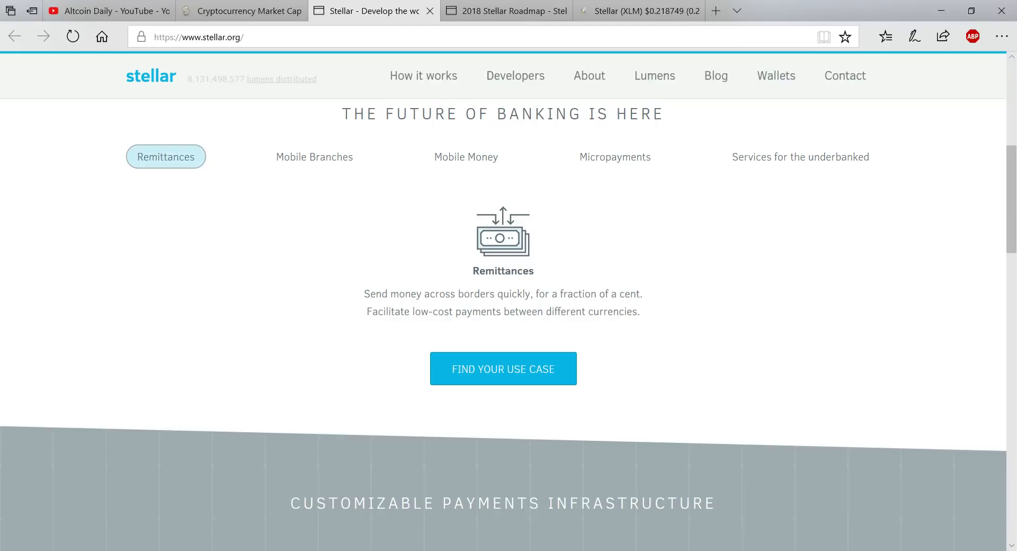
{"action": "left_click", "coordinate": [246, 9]}
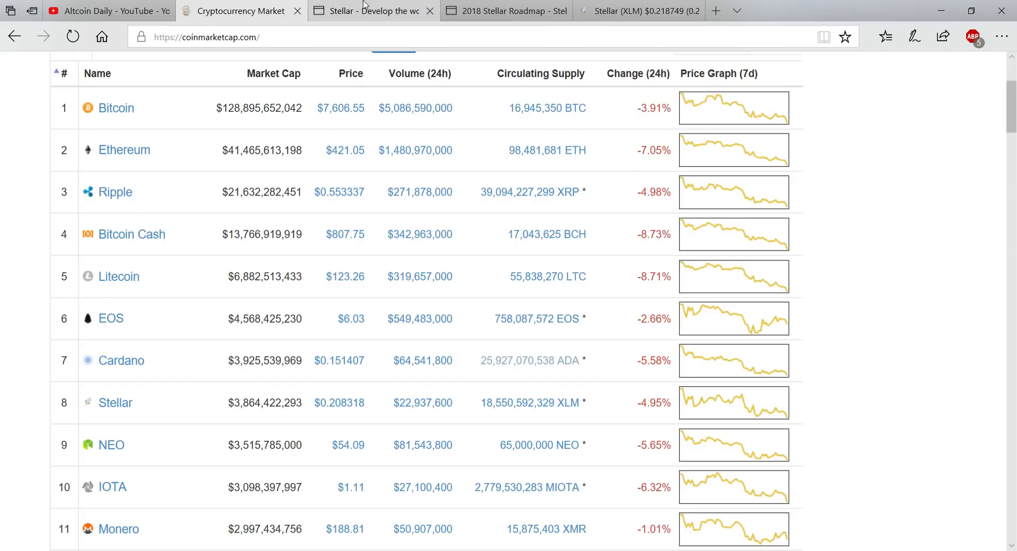
- Switch to the Stellar homepage tab at its Future of Banking remittances section
{"action": "left_click", "coordinate": [375, 11]}
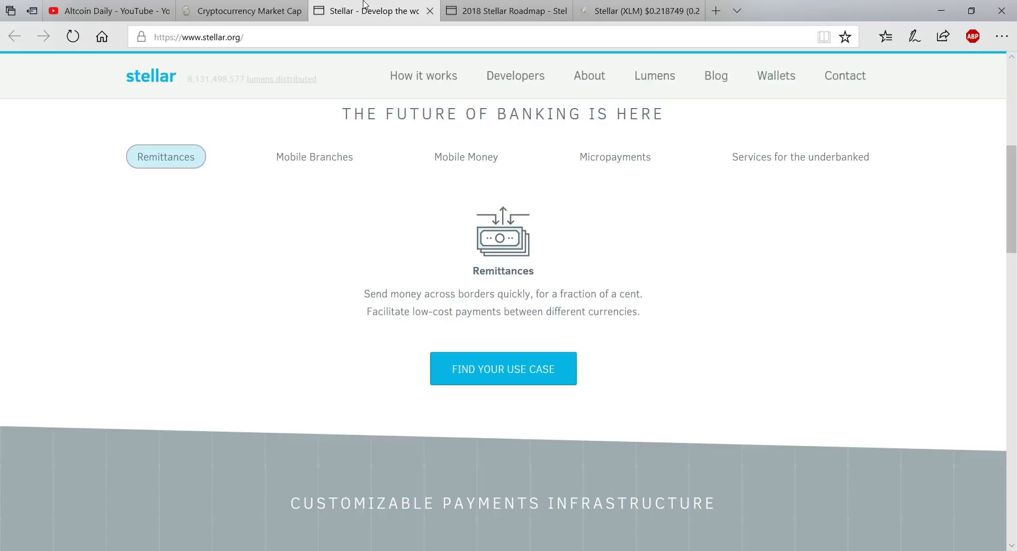
{"action": "scroll", "scroll_direction": "down", "scroll_amount": 3}
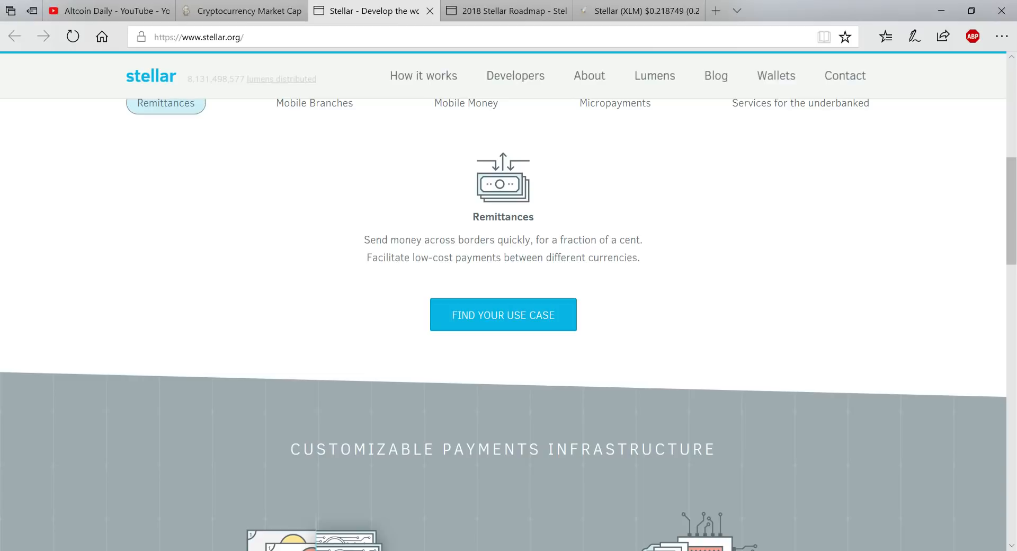
{"action": "mouse_move", "coordinate": [336, 122]}
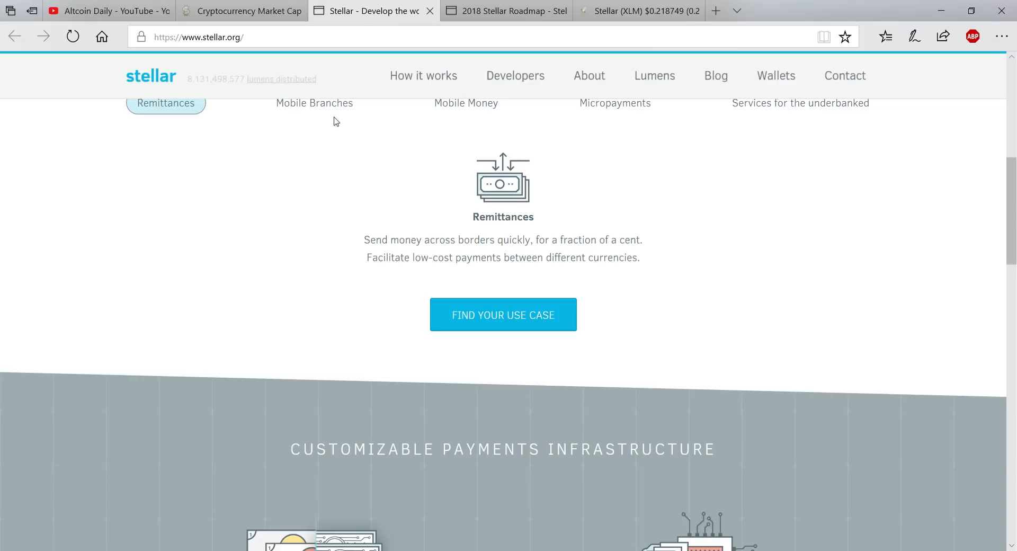
{"action": "mouse_move", "coordinate": [509, 154]}
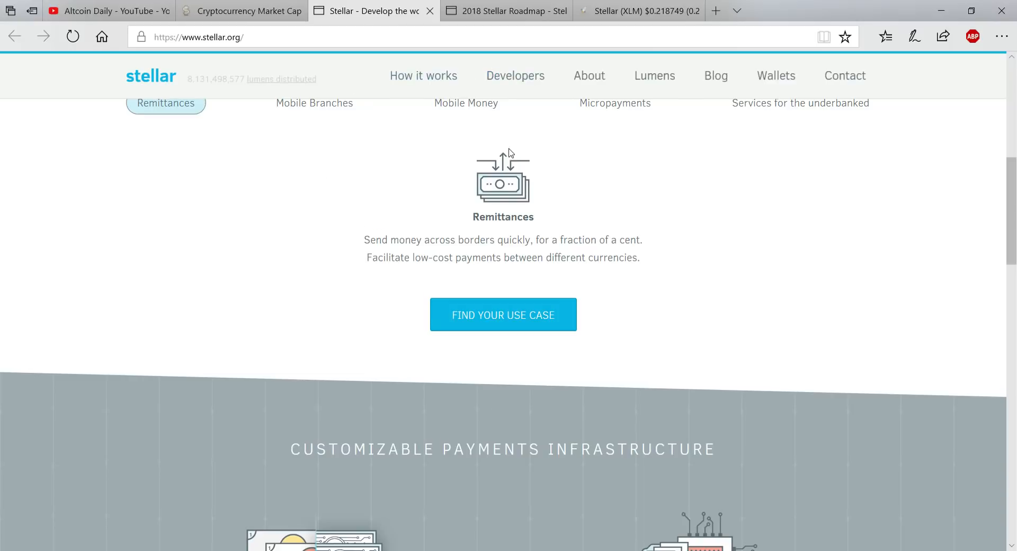
{"action": "scroll", "scroll_direction": "down", "scroll_amount": 3}
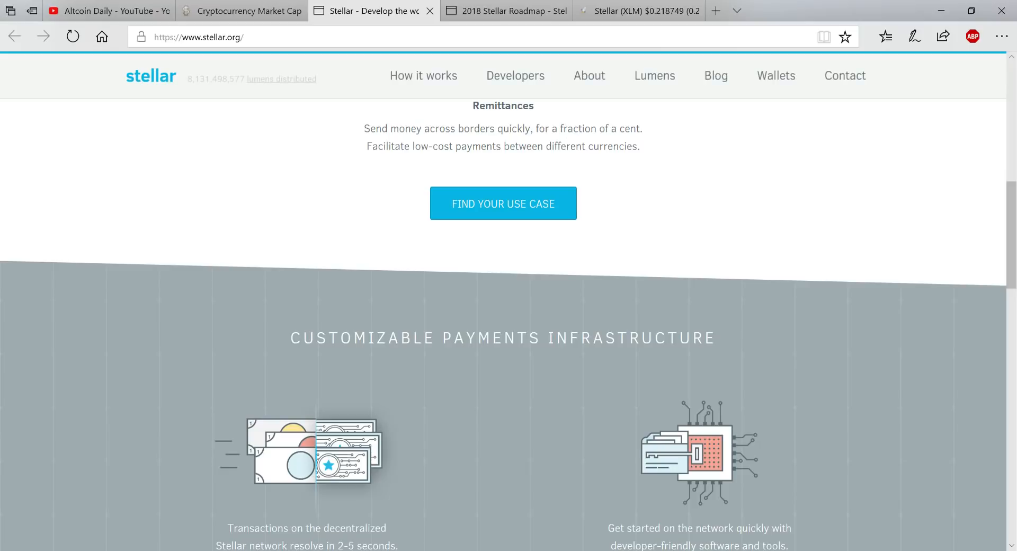
{"action": "scroll", "scroll_direction": "down", "scroll_amount": 3}
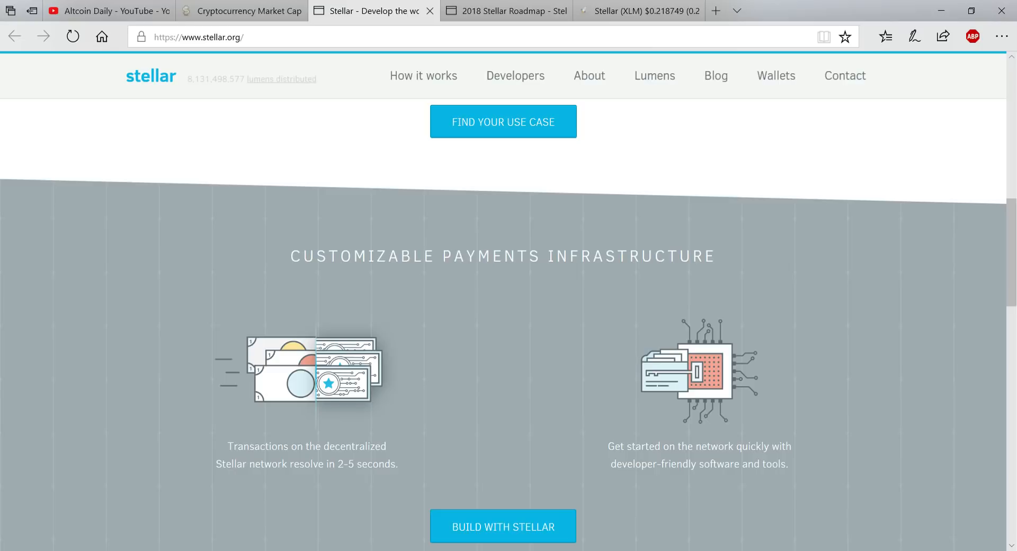
{"action": "mouse_move", "coordinate": [474, 235]}
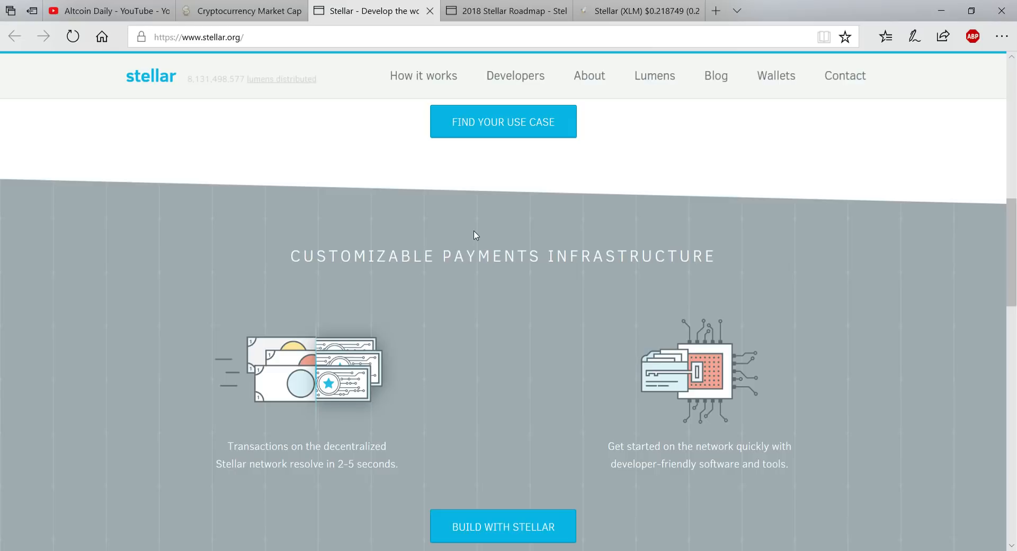
{"action": "scroll", "scroll_direction": "down", "scroll_amount": 3}
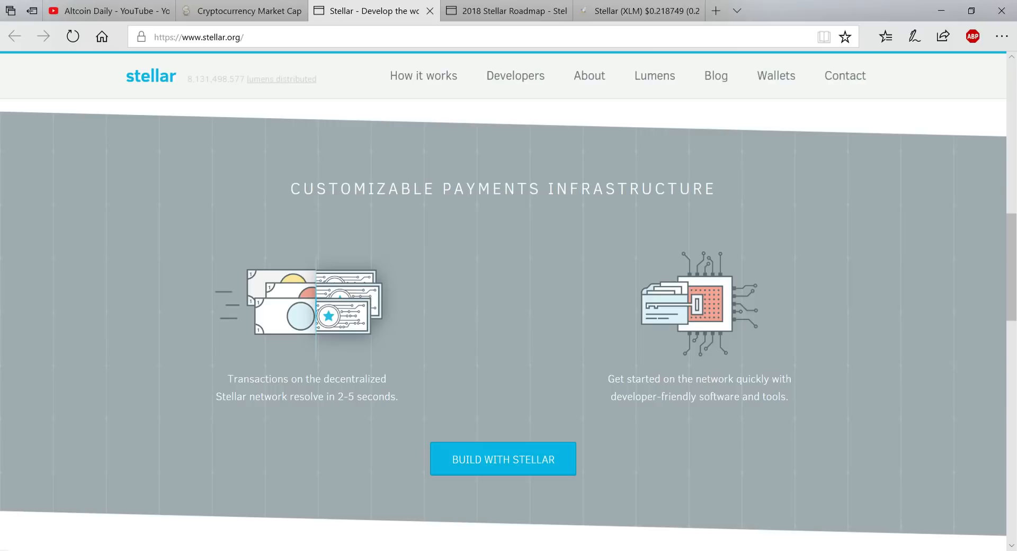
{"action": "scroll", "scroll_direction": "down", "scroll_amount": 3}
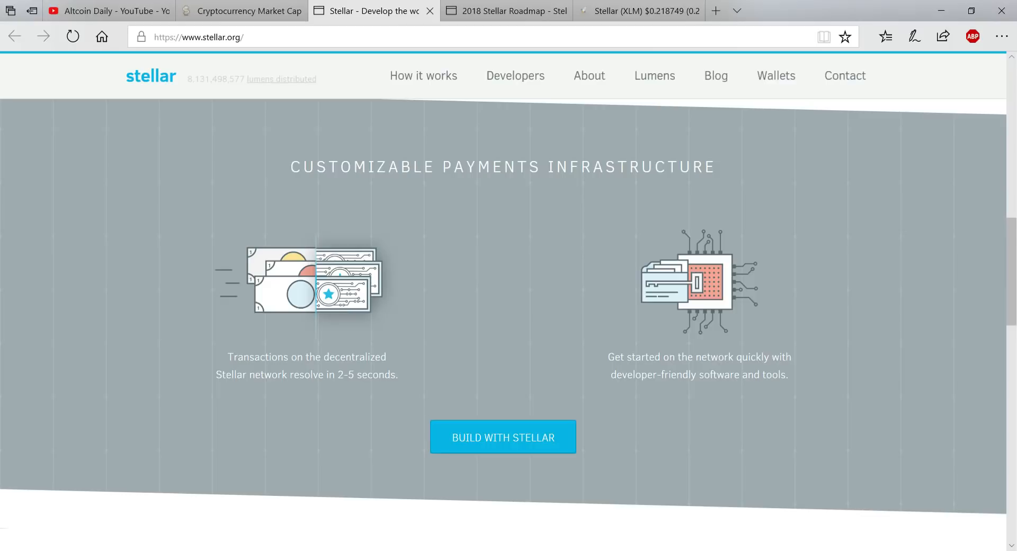
{"action": "mouse_move", "coordinate": [503, 145]}
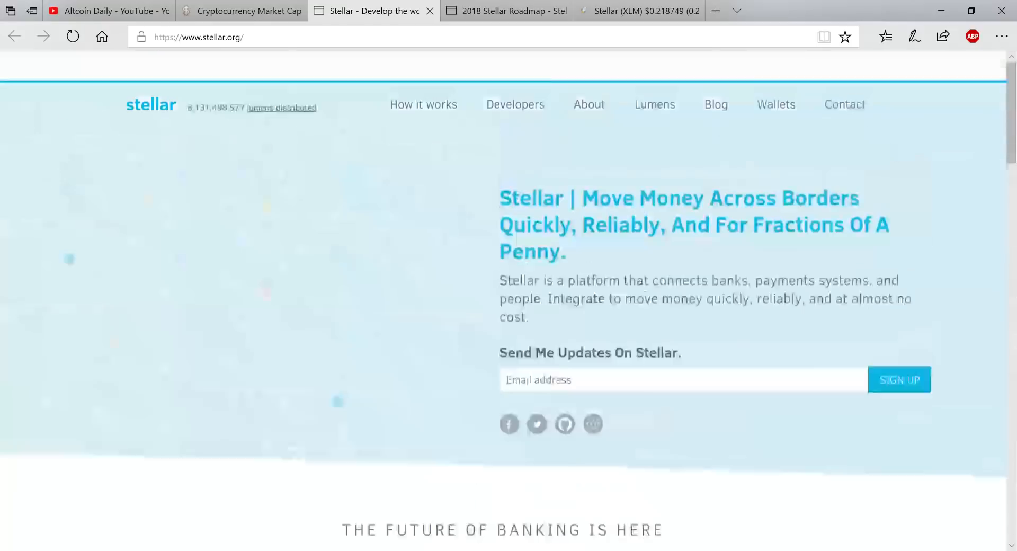
- Read through the Stellar Basics explainer from How it works, then go back to CoinMarketCap
{"action": "left_click", "coordinate": [423, 75]}
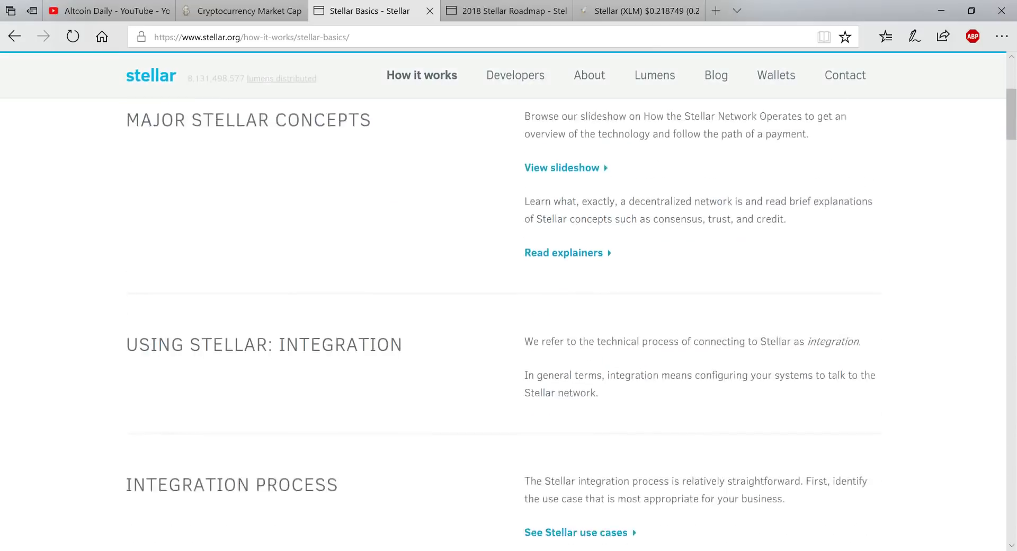
{"action": "scroll", "scroll_direction": "down", "scroll_amount": 3}
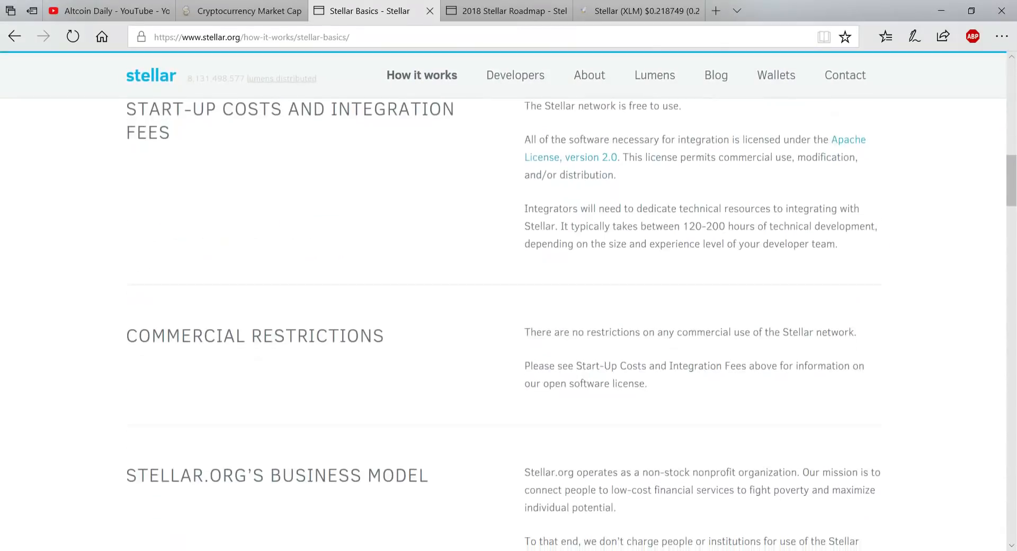
{"action": "scroll", "scroll_direction": "down", "scroll_amount": 3}
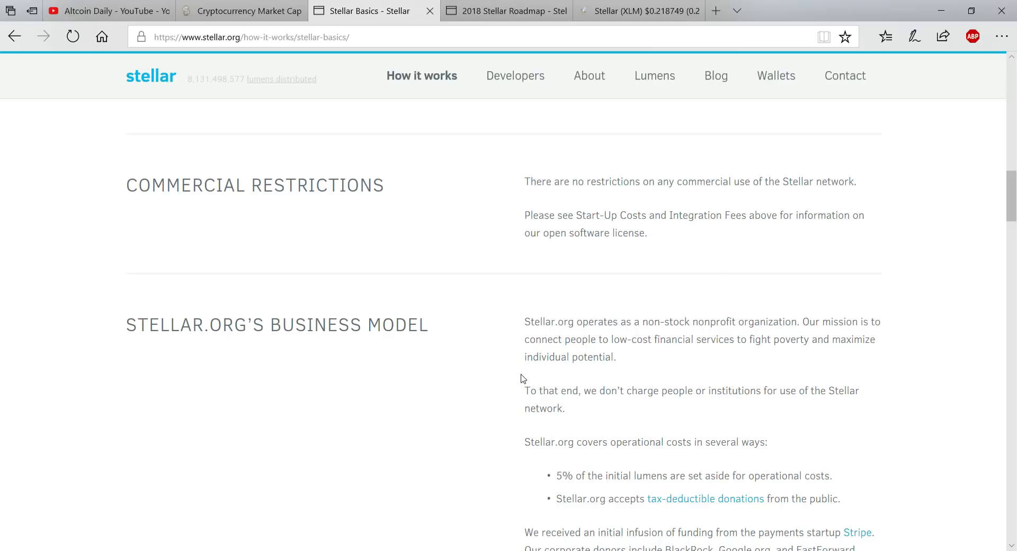
{"action": "mouse_move", "coordinate": [541, 350]}
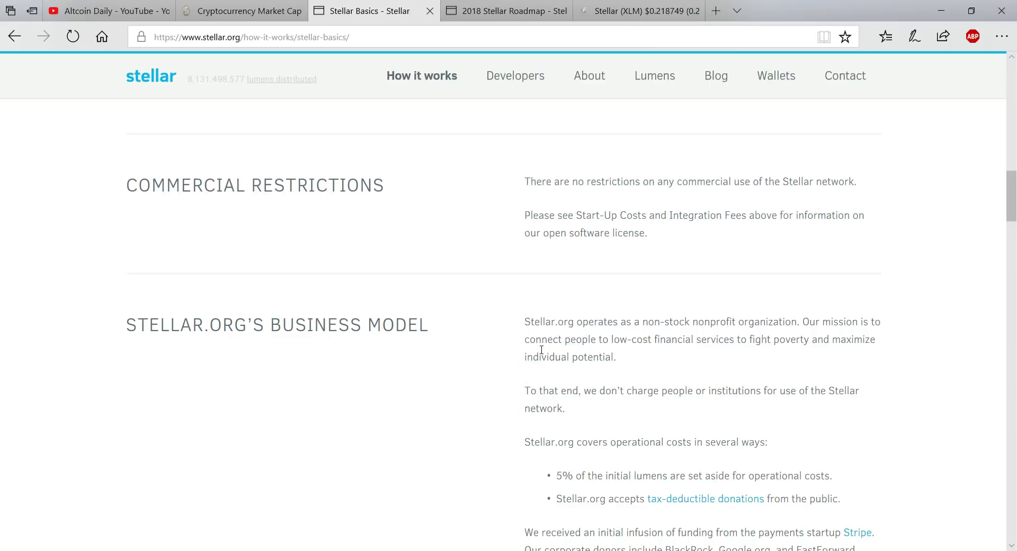
{"action": "scroll", "scroll_direction": "down", "scroll_amount": 3}
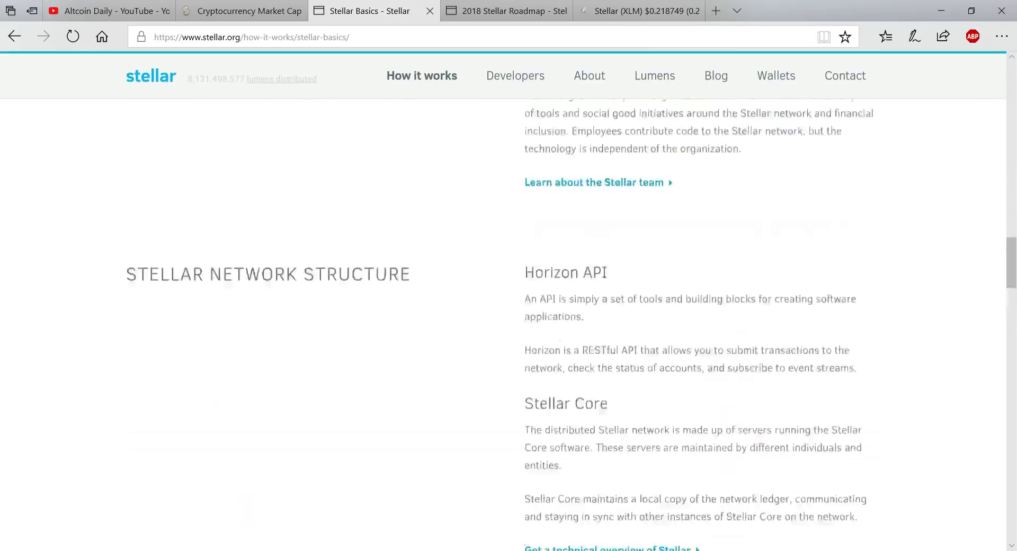
{"action": "scroll", "scroll_direction": "up", "scroll_amount": 3}
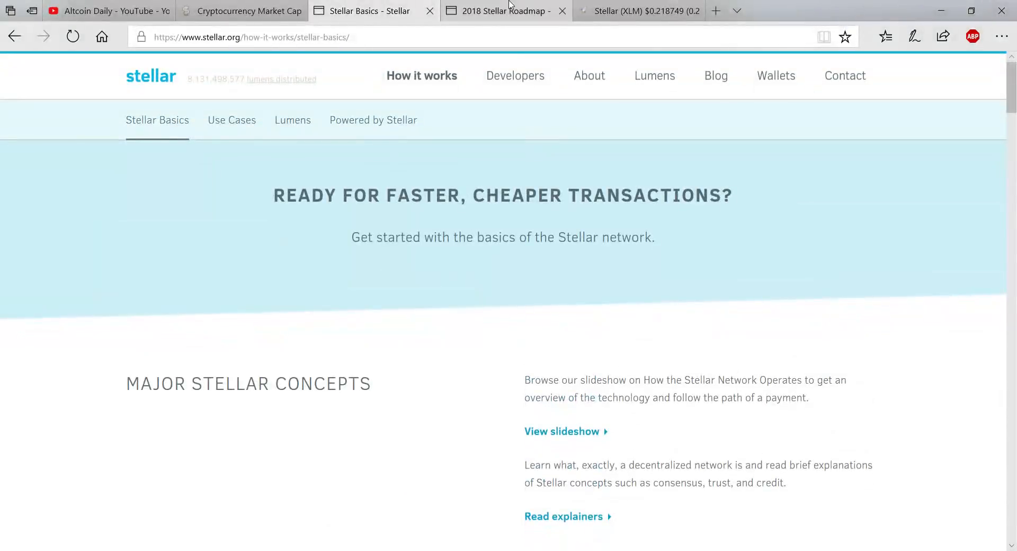
{"action": "left_click", "coordinate": [639, 10]}
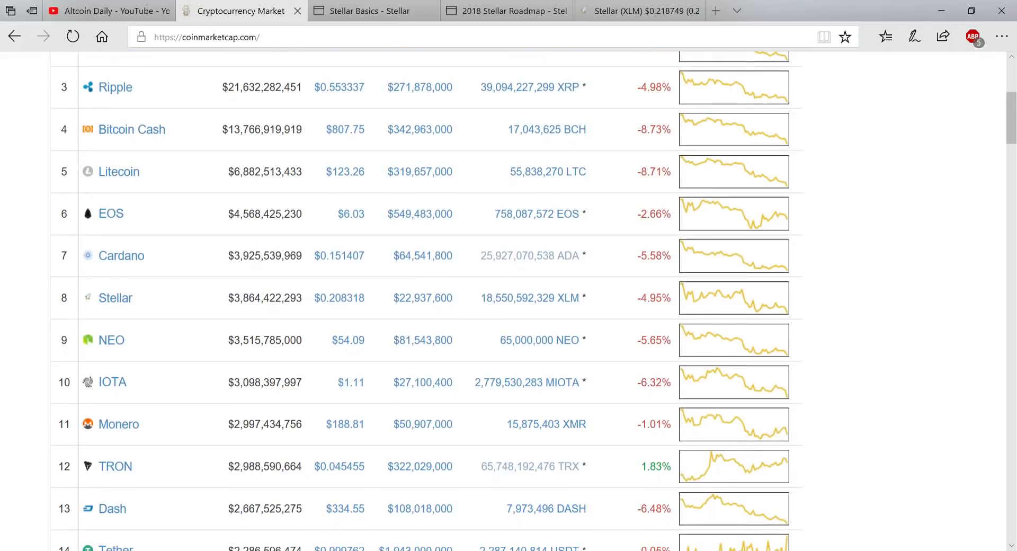
- Look at Stellar's CoinMarketCap currency page, then scroll the market-cap ranking table
{"action": "scroll", "scroll_direction": "down", "scroll_amount": 3}
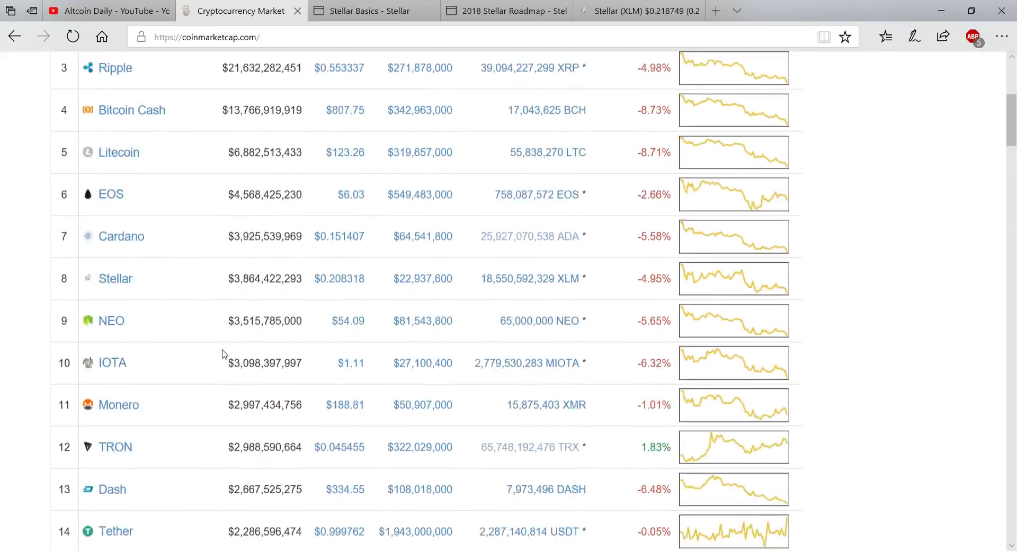
{"action": "left_click", "coordinate": [639, 9]}
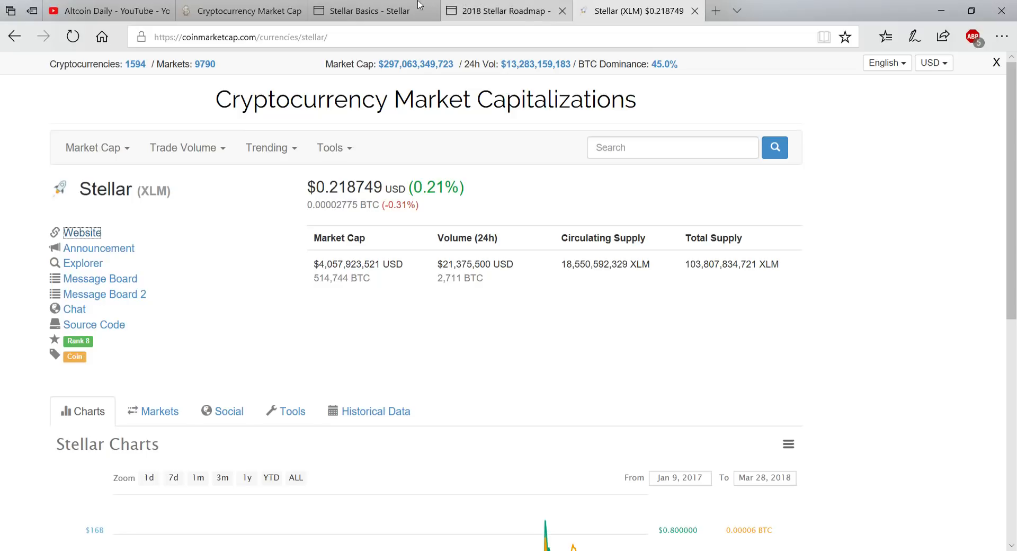
{"action": "left_click", "coordinate": [241, 10]}
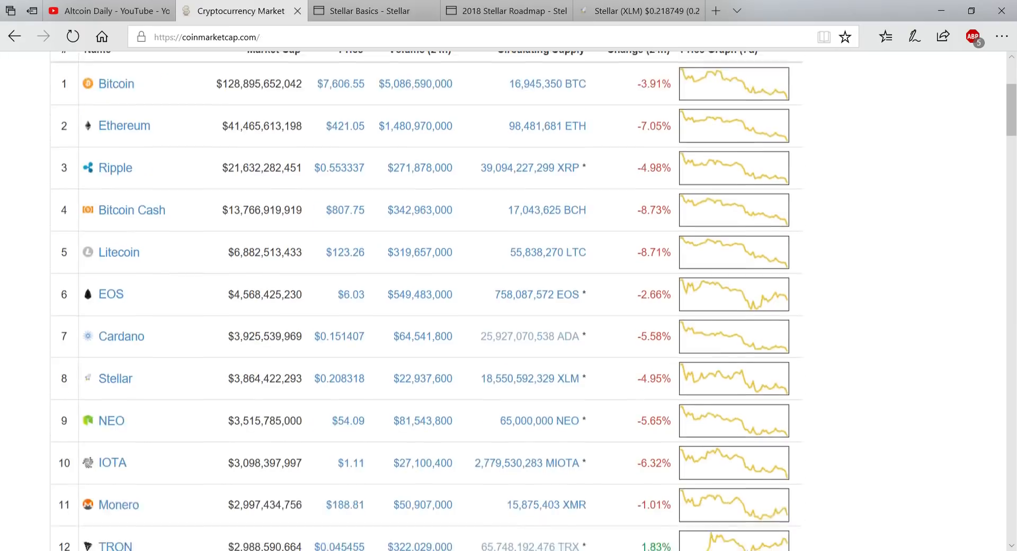
{"action": "scroll", "scroll_direction": "up", "scroll_amount": 3}
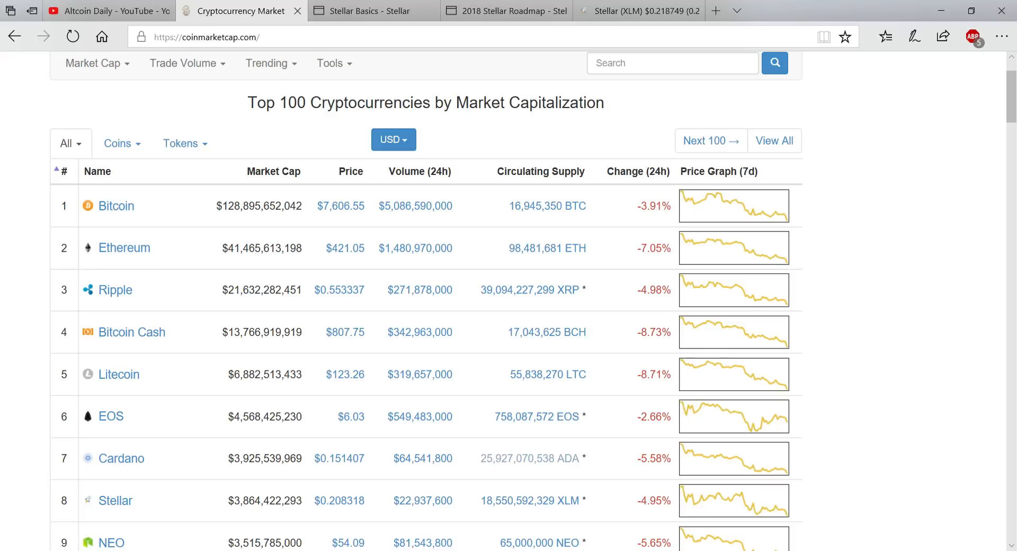
{"action": "scroll", "scroll_direction": "down", "scroll_amount": 3}
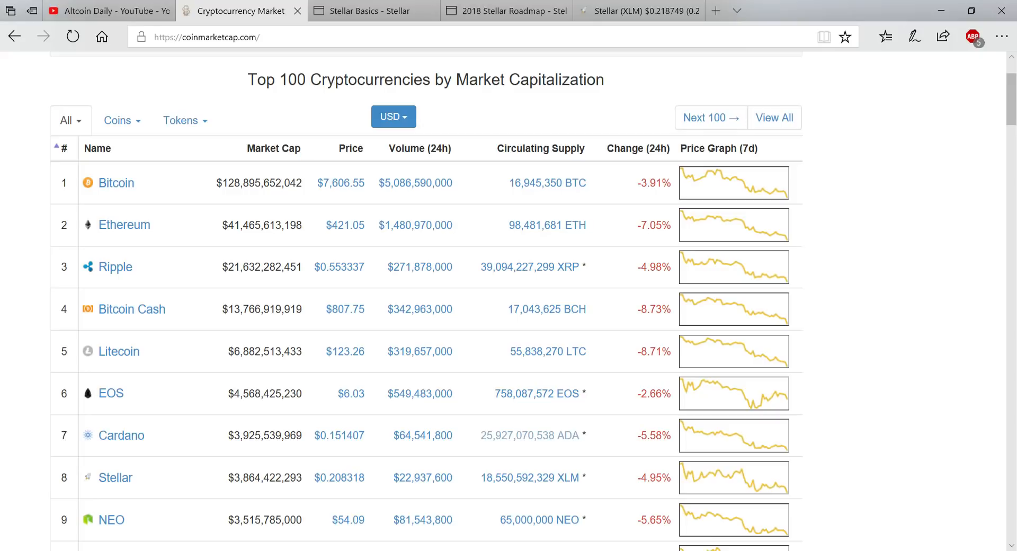
{"action": "mouse_move", "coordinate": [1001, 11]}
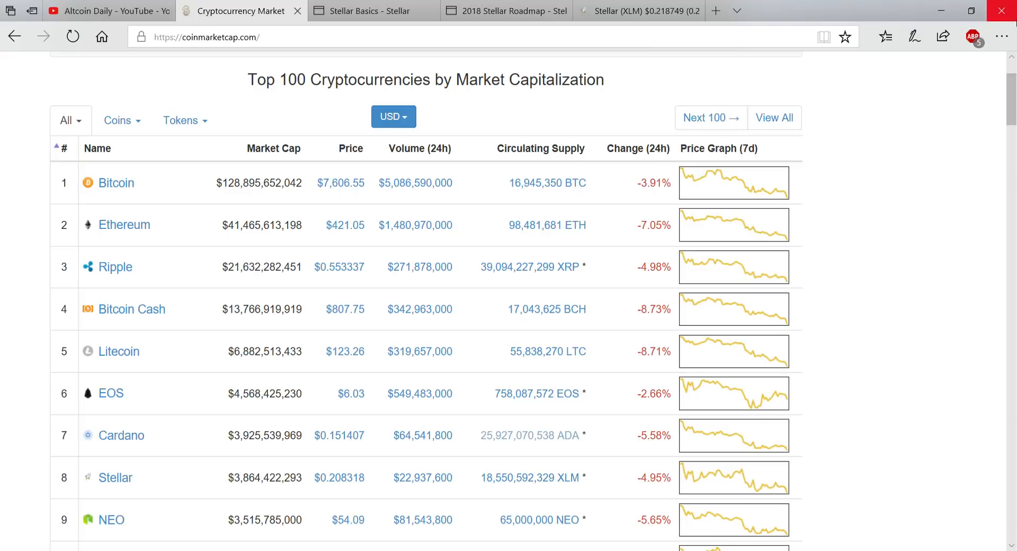
- Switch back to the Stellar Basics page on stellar.org
{"action": "left_click", "coordinate": [370, 11]}
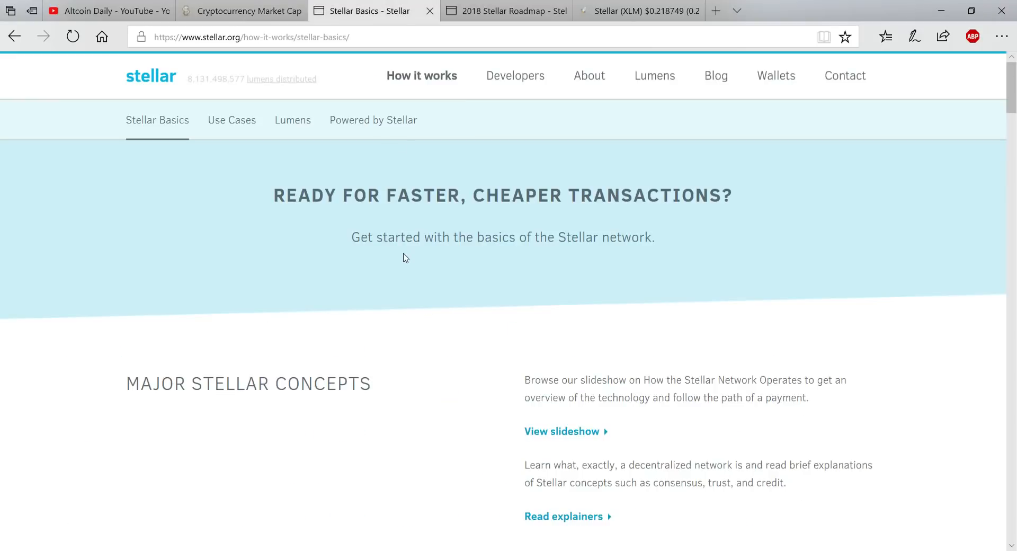
{"action": "scroll", "scroll_direction": "down", "scroll_amount": 3}
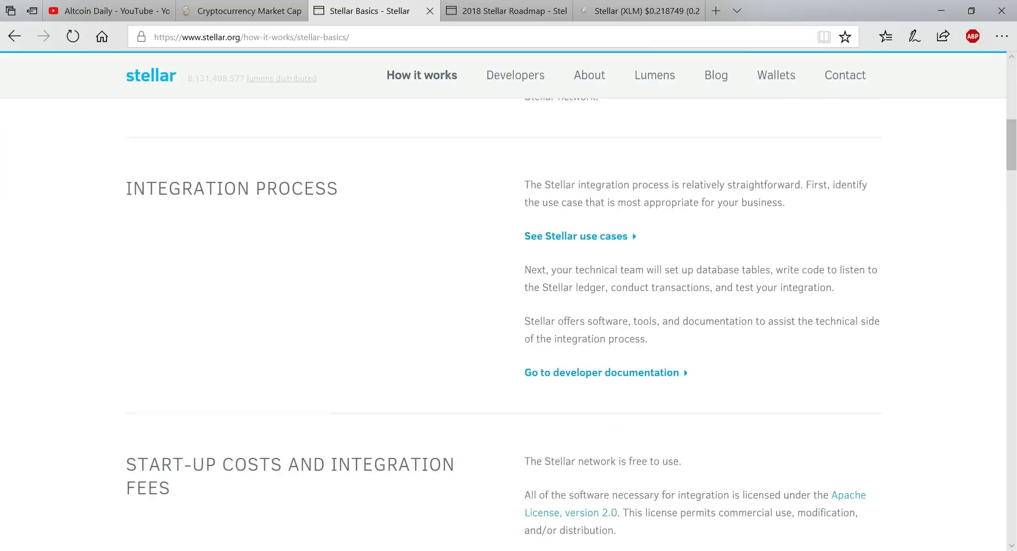
{"action": "scroll", "scroll_direction": "up", "scroll_amount": 3}
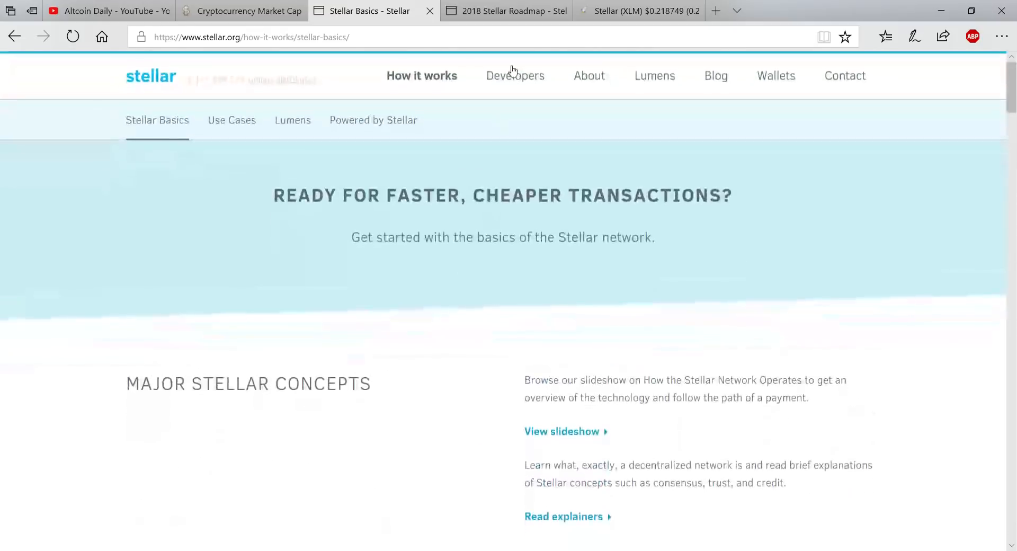
- Bring up the 2018 Stellar Roadmap post and scroll past the chart to Goal #1: SDEX
{"action": "left_click", "coordinate": [505, 11]}
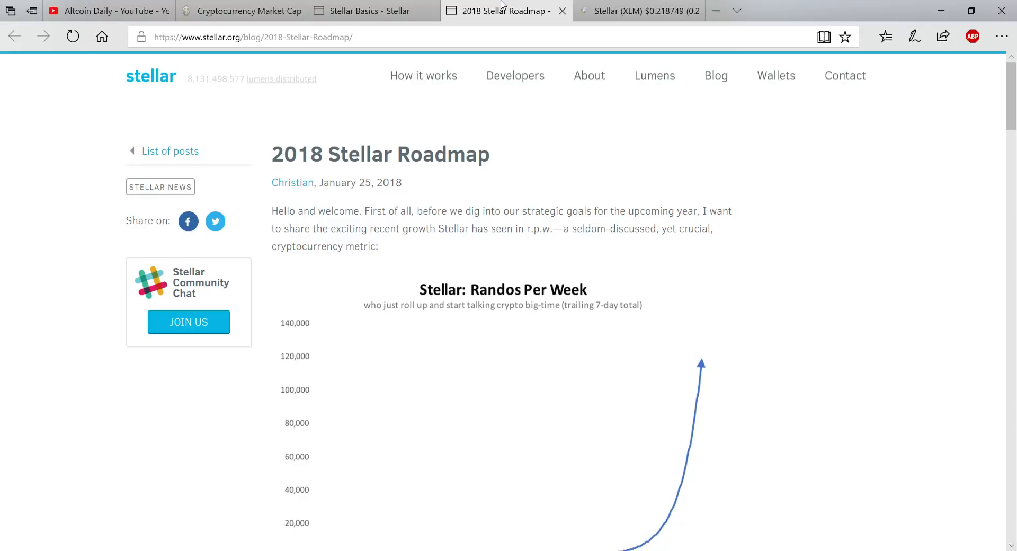
{"action": "mouse_move", "coordinate": [287, 113]}
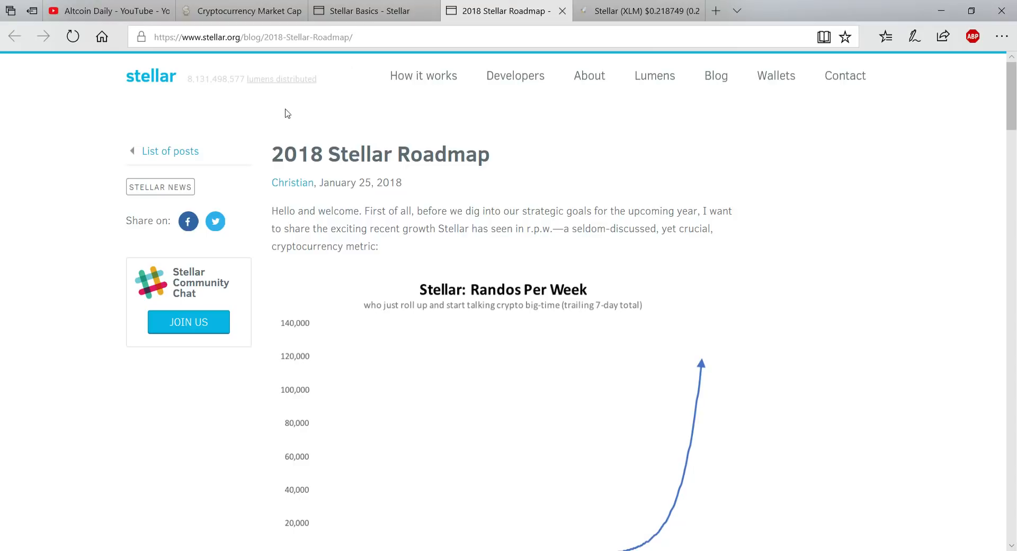
{"action": "scroll", "scroll_direction": "down", "scroll_amount": 3}
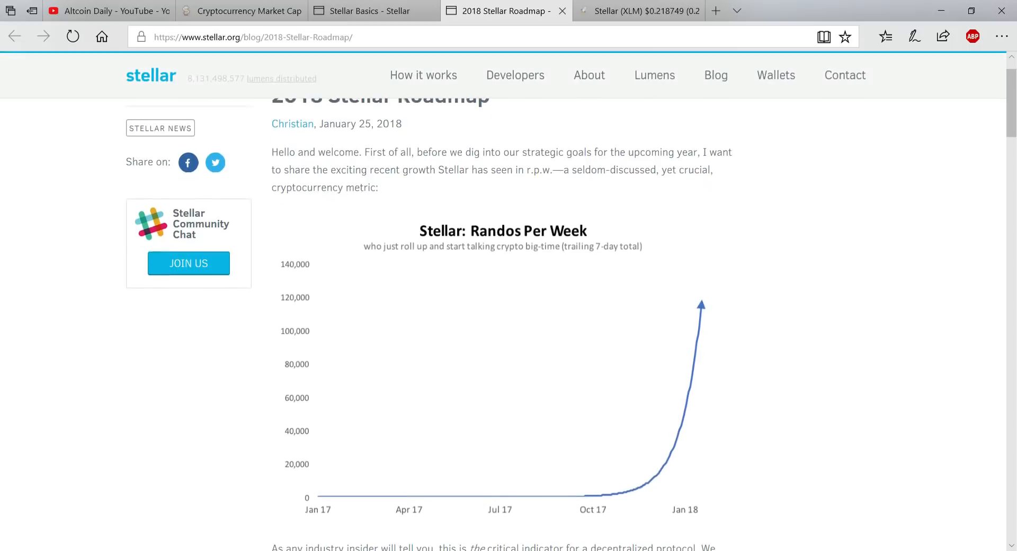
{"action": "mouse_move", "coordinate": [548, 127]}
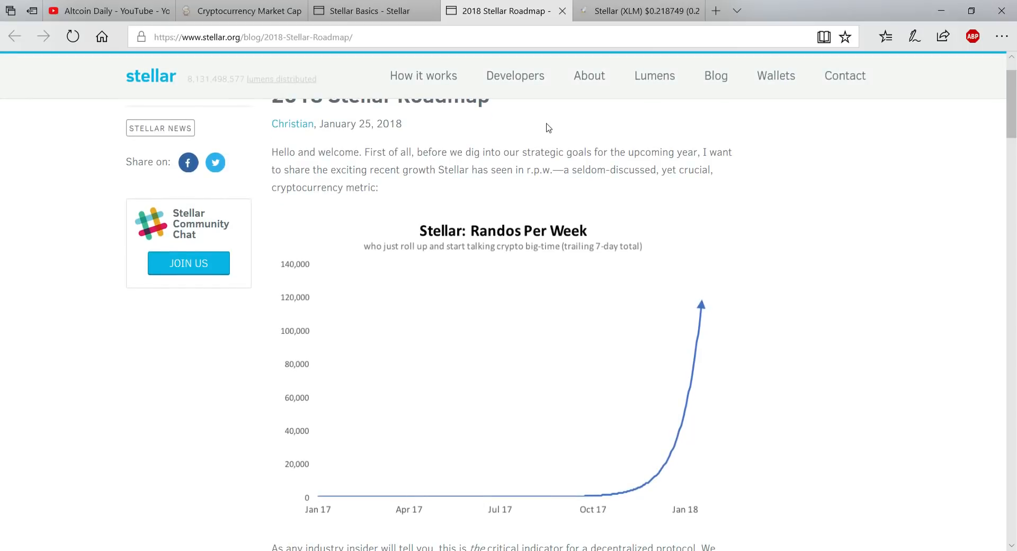
{"action": "scroll", "scroll_direction": "down", "scroll_amount": 3}
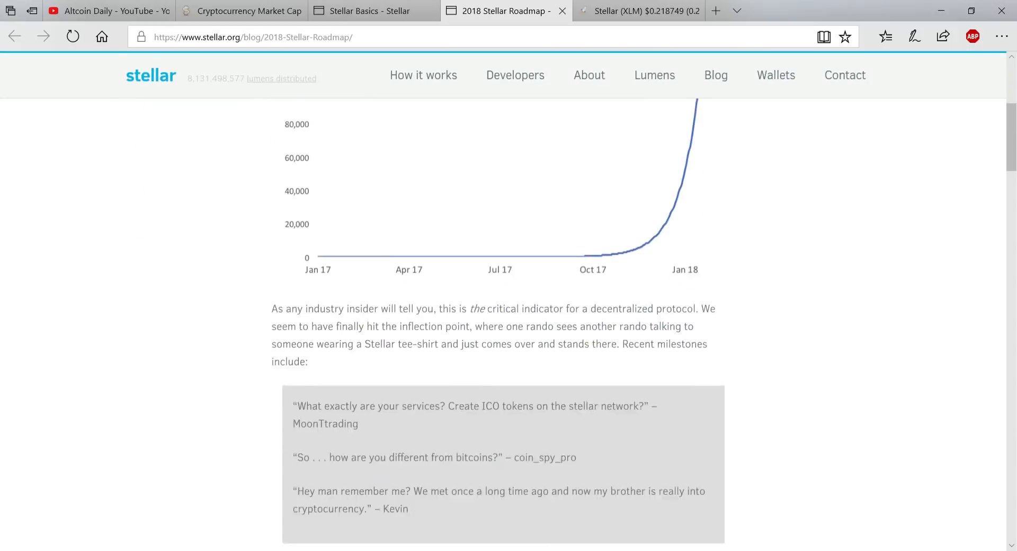
{"action": "scroll", "scroll_direction": "down", "scroll_amount": 3}
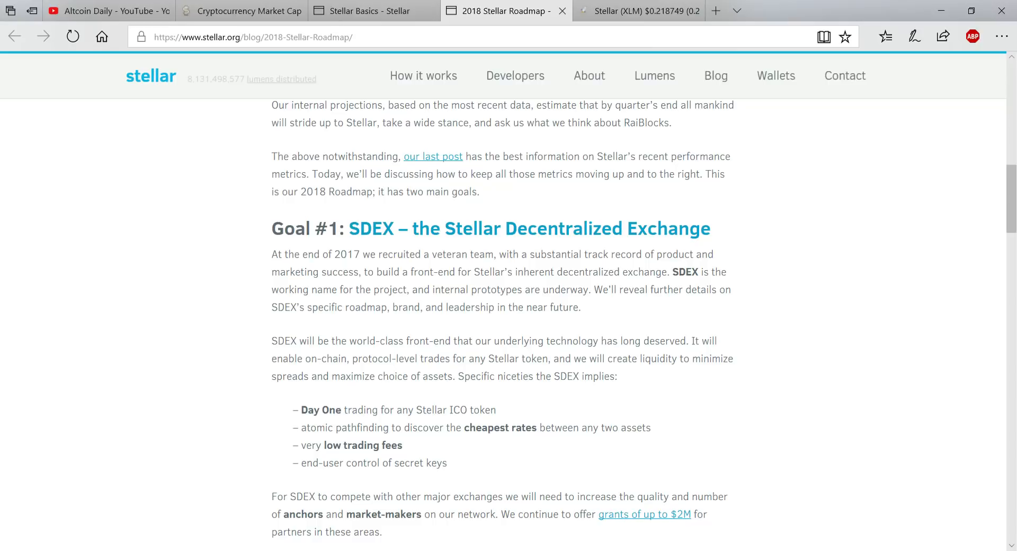
{"action": "mouse_move", "coordinate": [426, 383]}
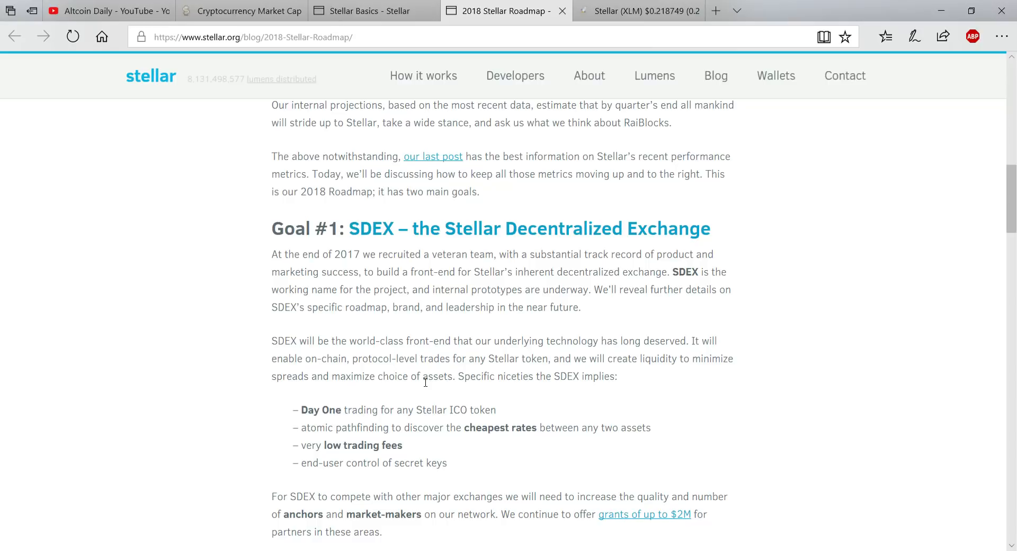
{"action": "mouse_move", "coordinate": [361, 203]}
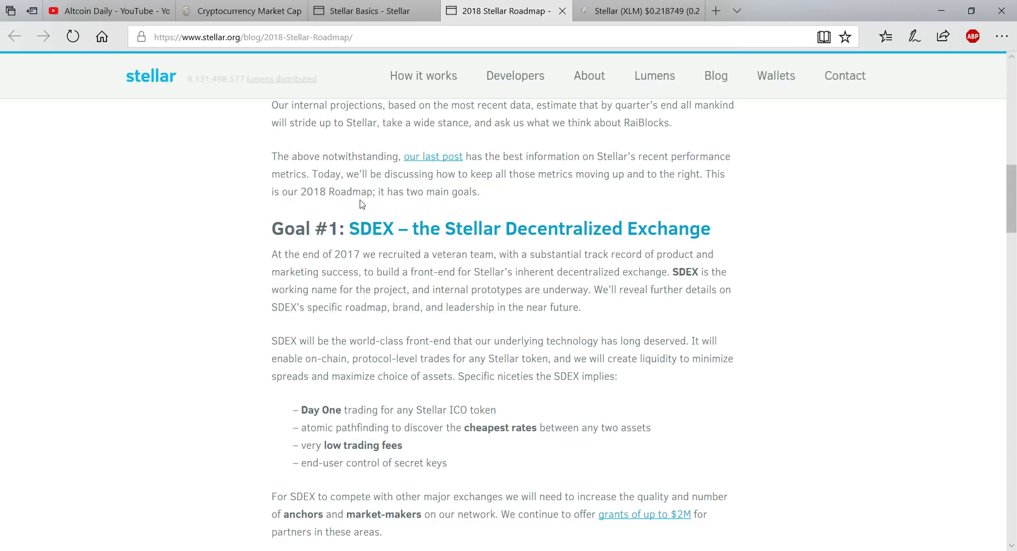
{"action": "mouse_move", "coordinate": [621, 211]}
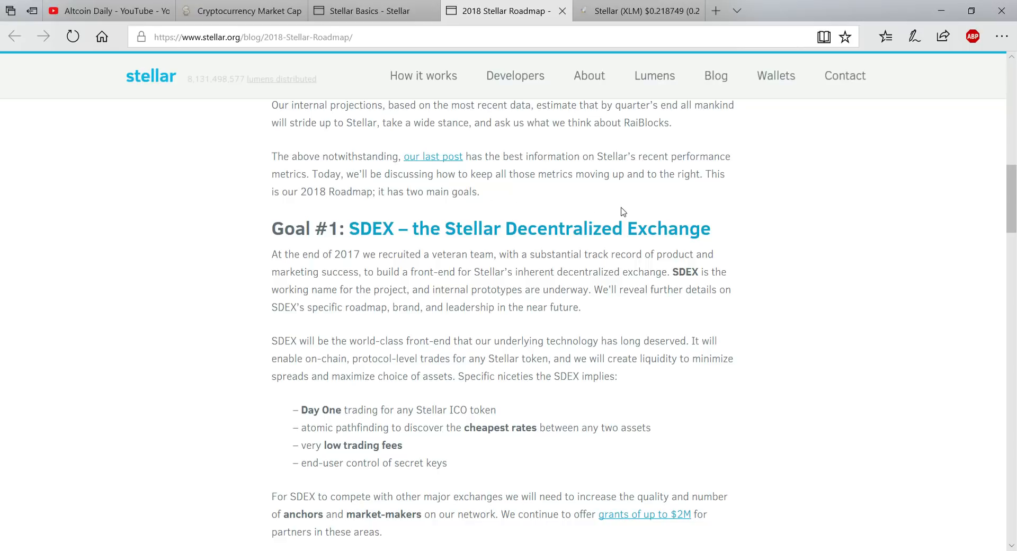
{"action": "mouse_move", "coordinate": [404, 265]}
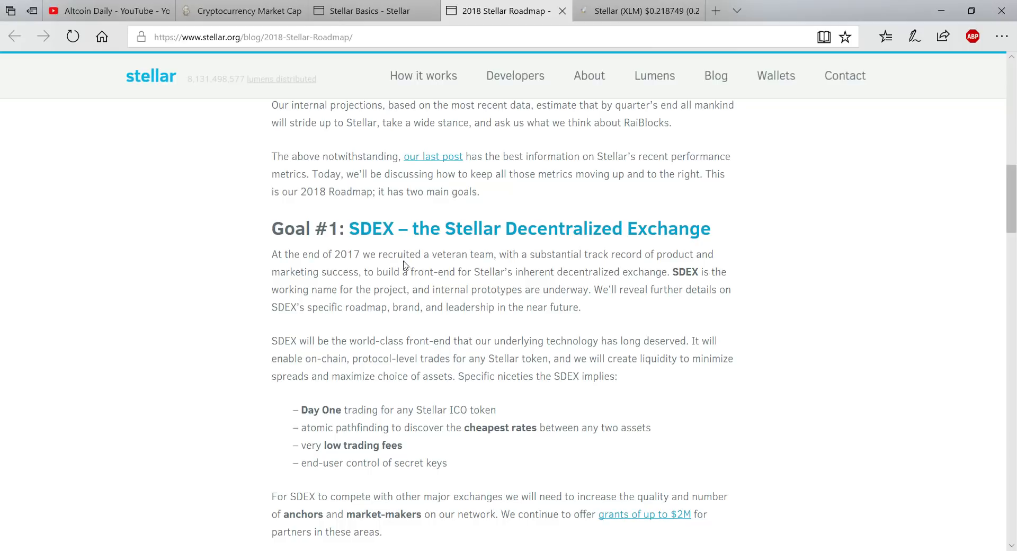
{"action": "mouse_move", "coordinate": [424, 272]}
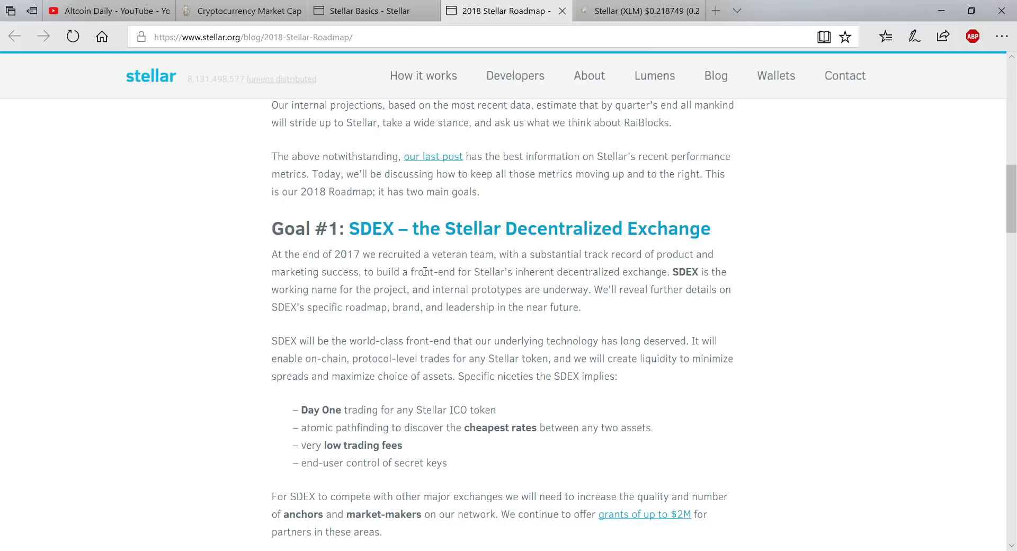
- Read down through the SDEX feature list to the Secondary Product Objective on ecosystem support
{"action": "scroll", "scroll_direction": "down", "scroll_amount": 3}
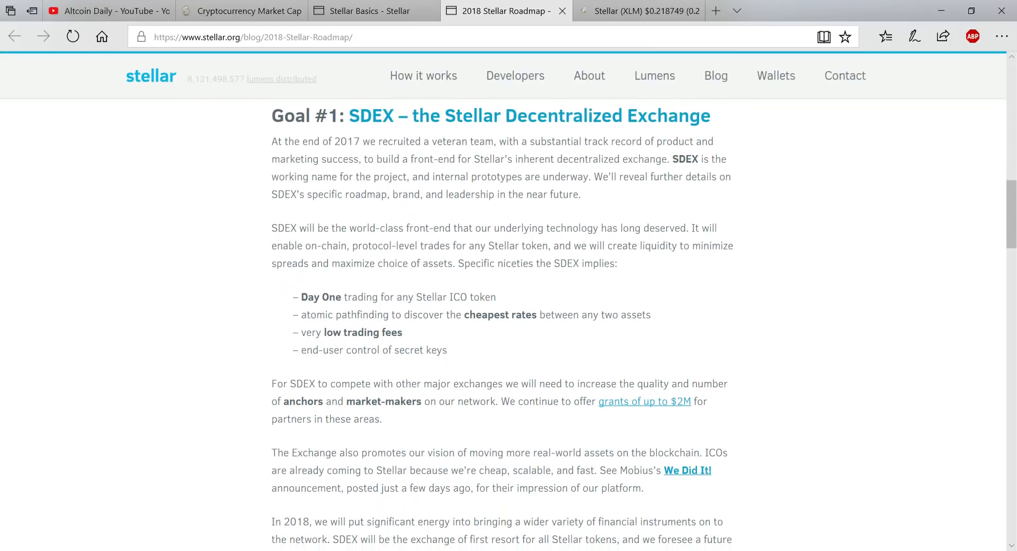
{"action": "mouse_move", "coordinate": [345, 283]}
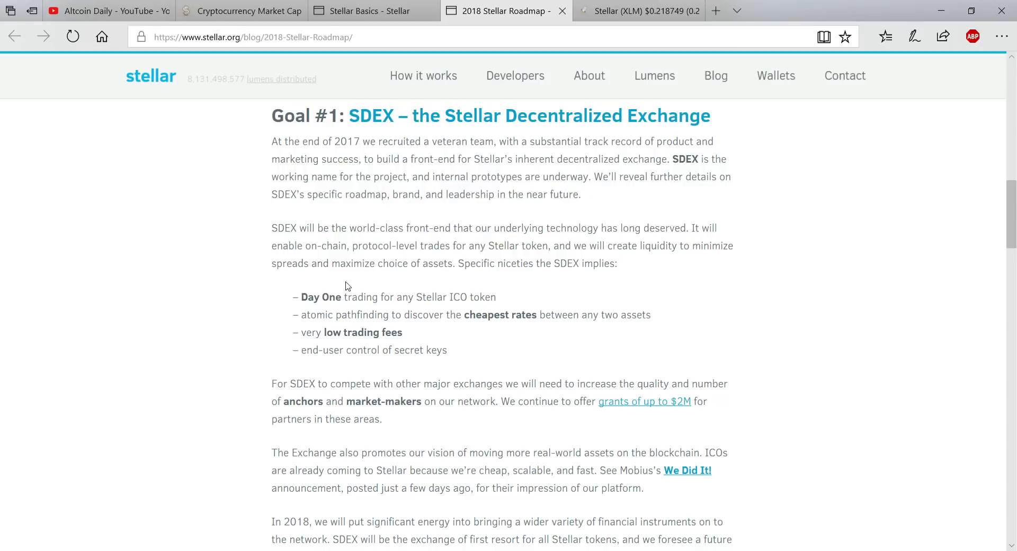
{"action": "mouse_move", "coordinate": [424, 305]}
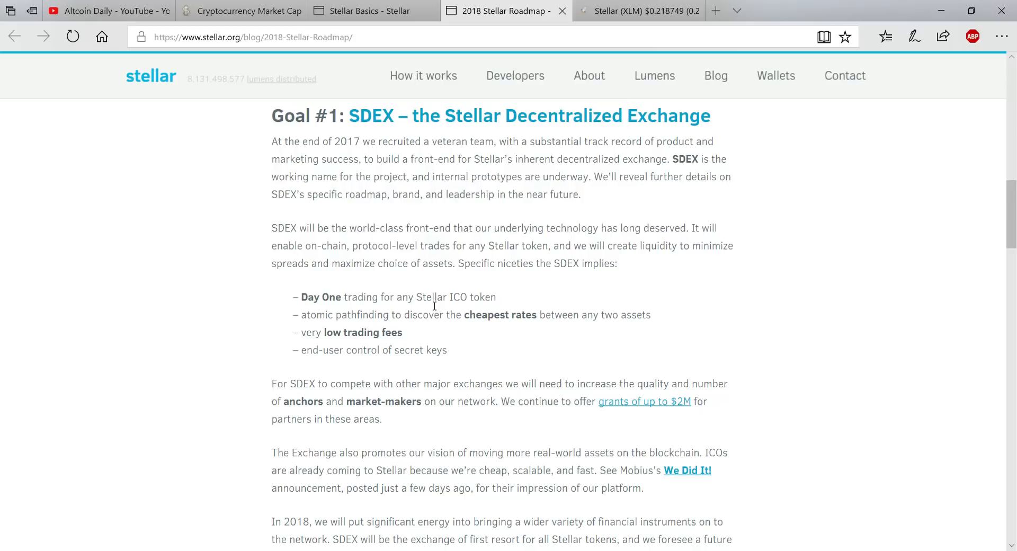
{"action": "mouse_move", "coordinate": [458, 306]}
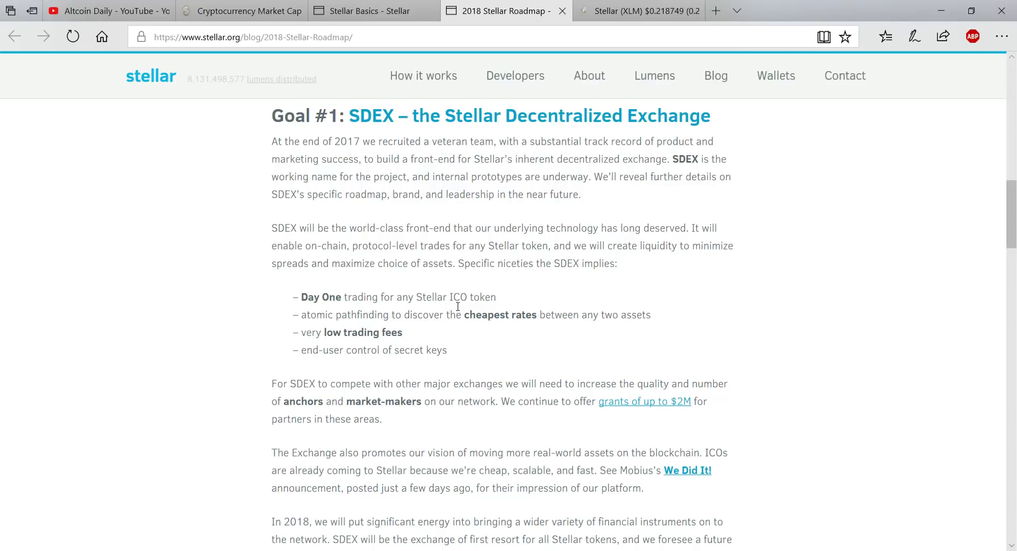
{"action": "mouse_move", "coordinate": [405, 199]}
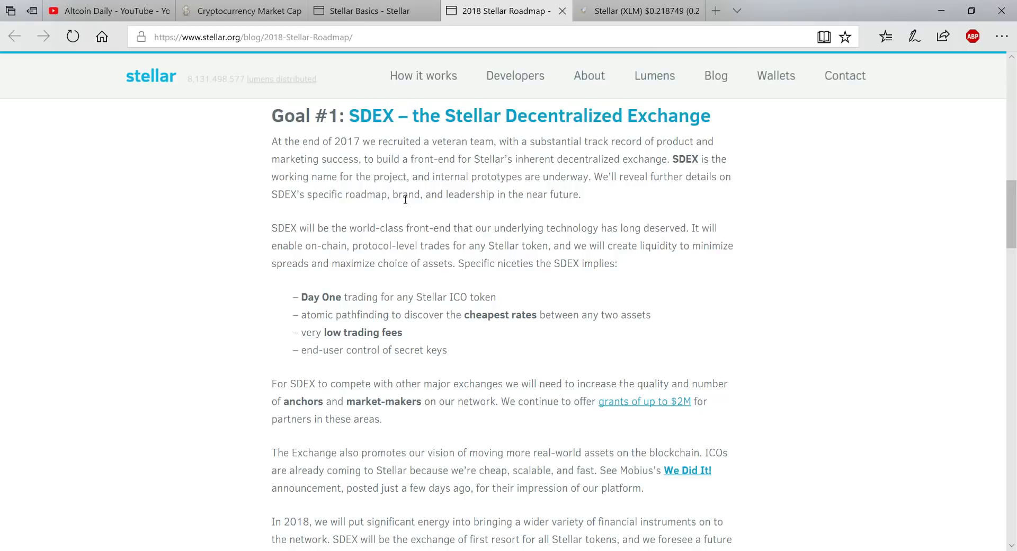
{"action": "mouse_move", "coordinate": [578, 207]}
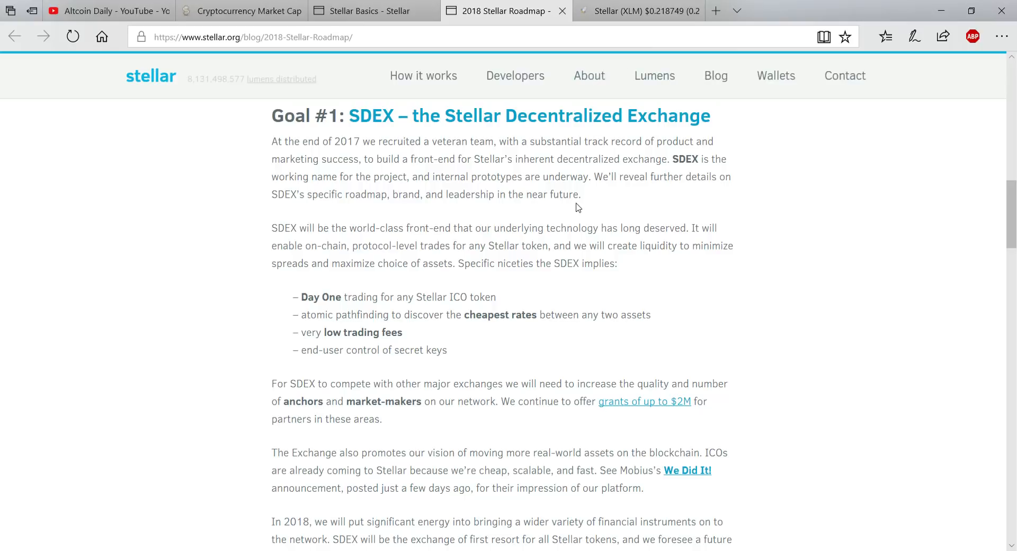
{"action": "mouse_move", "coordinate": [411, 317]}
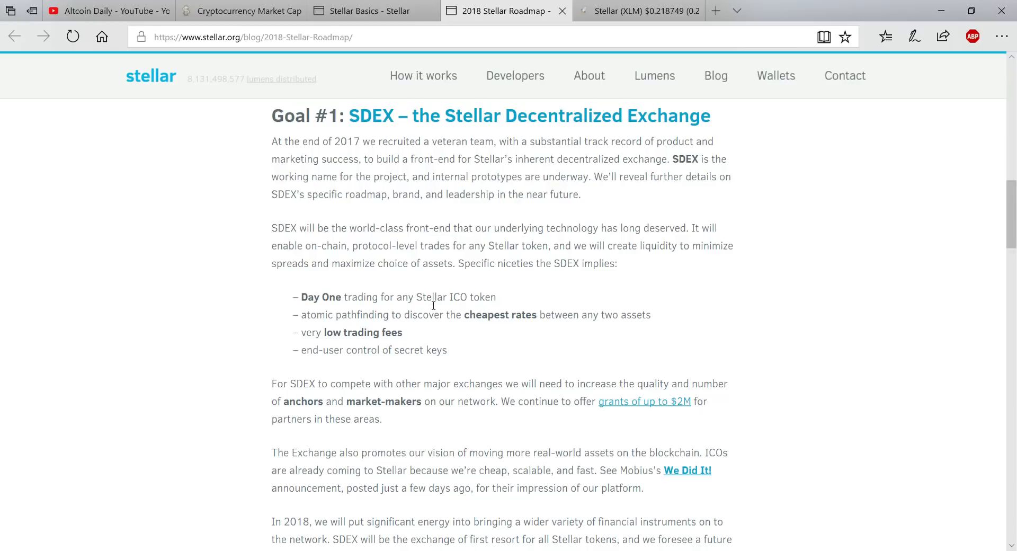
{"action": "mouse_move", "coordinate": [498, 318]}
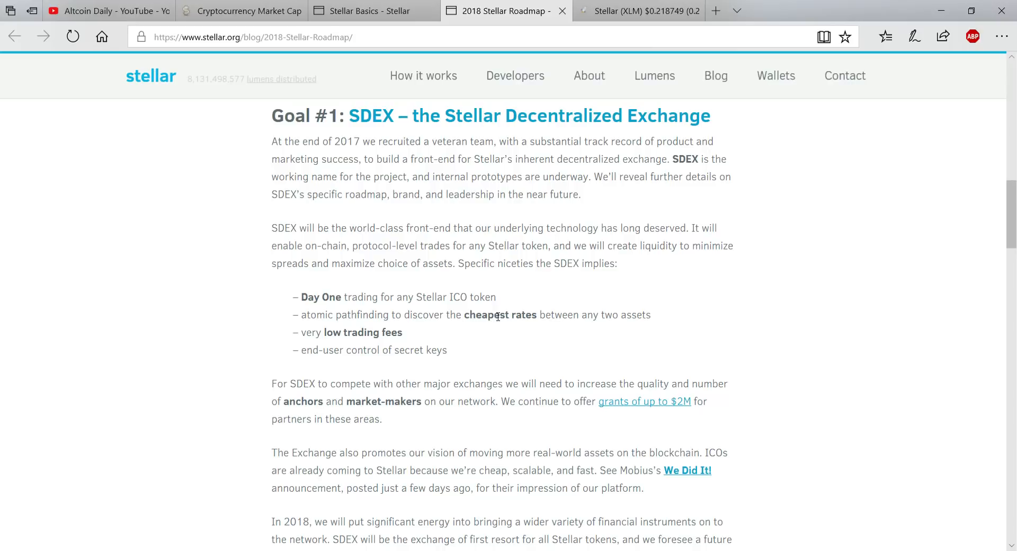
{"action": "mouse_move", "coordinate": [355, 319]}
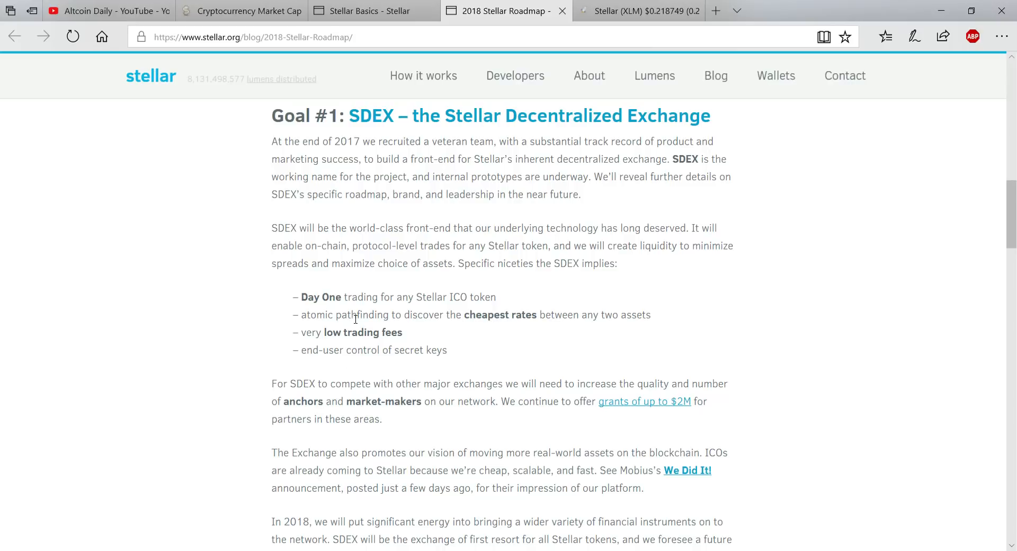
{"action": "scroll", "scroll_direction": "down", "scroll_amount": 3}
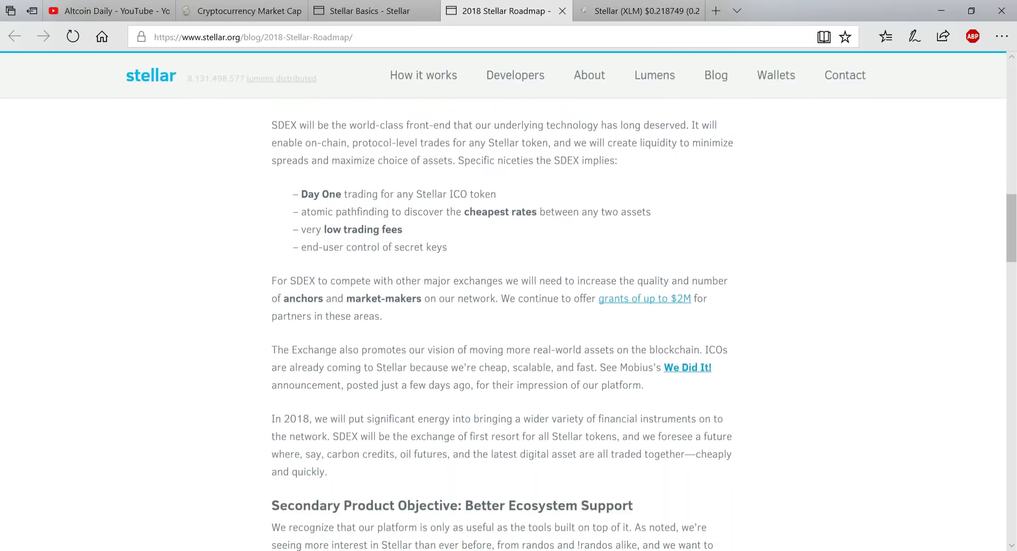
{"action": "scroll", "scroll_direction": "down", "scroll_amount": 3}
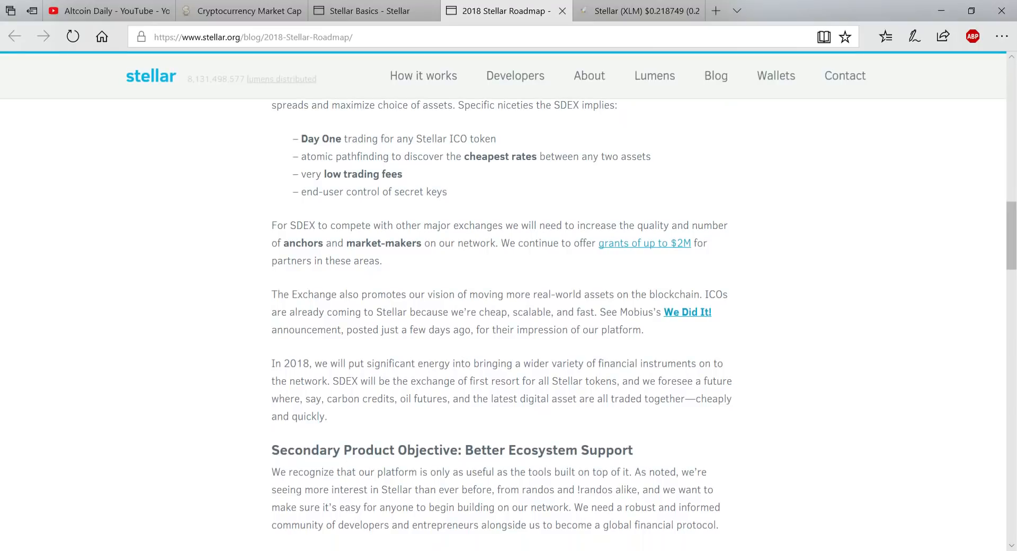
{"action": "scroll", "scroll_direction": "down", "scroll_amount": 3}
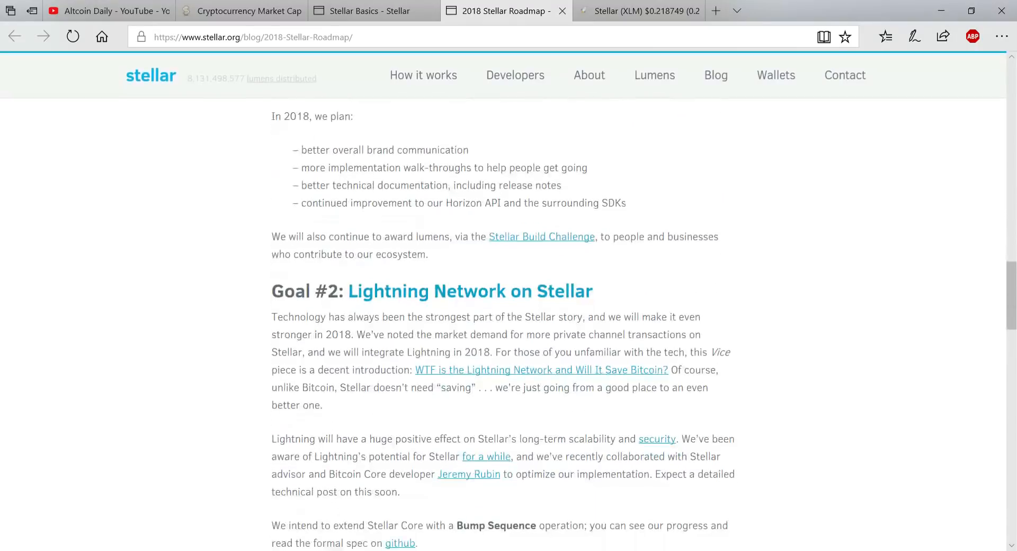
{"action": "scroll", "scroll_direction": "down", "scroll_amount": 3}
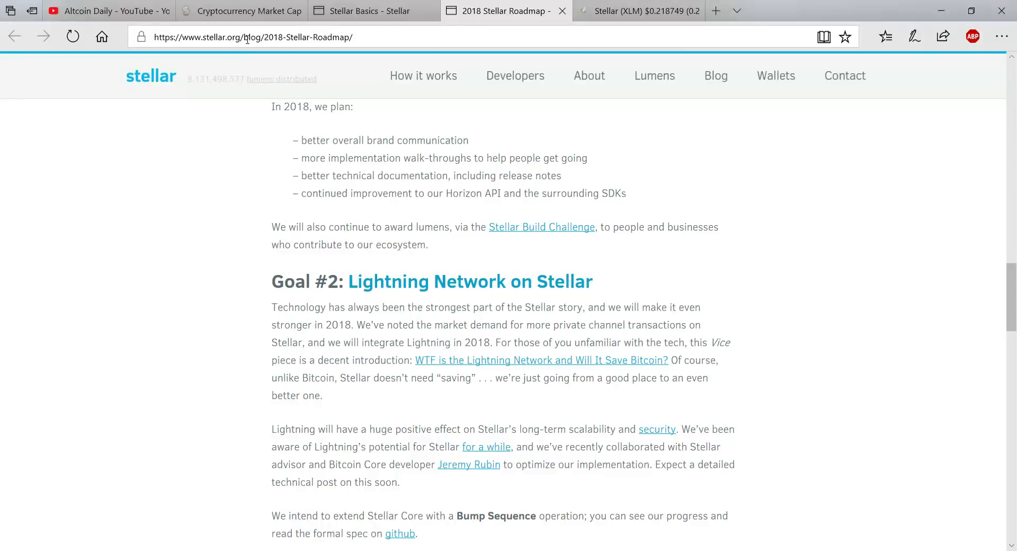
{"action": "scroll", "scroll_direction": "down", "scroll_amount": 3}
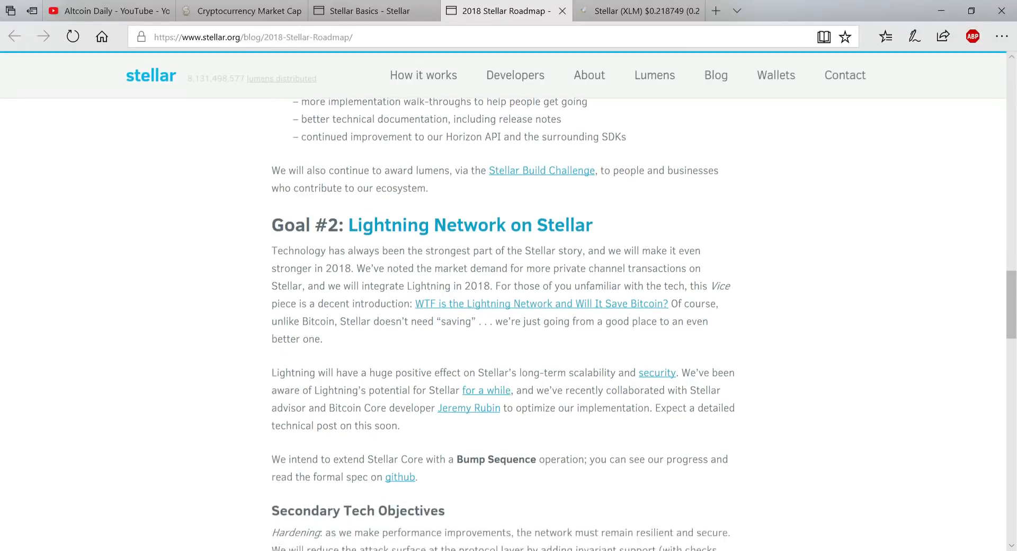
{"action": "scroll", "scroll_direction": "down", "scroll_amount": 3}
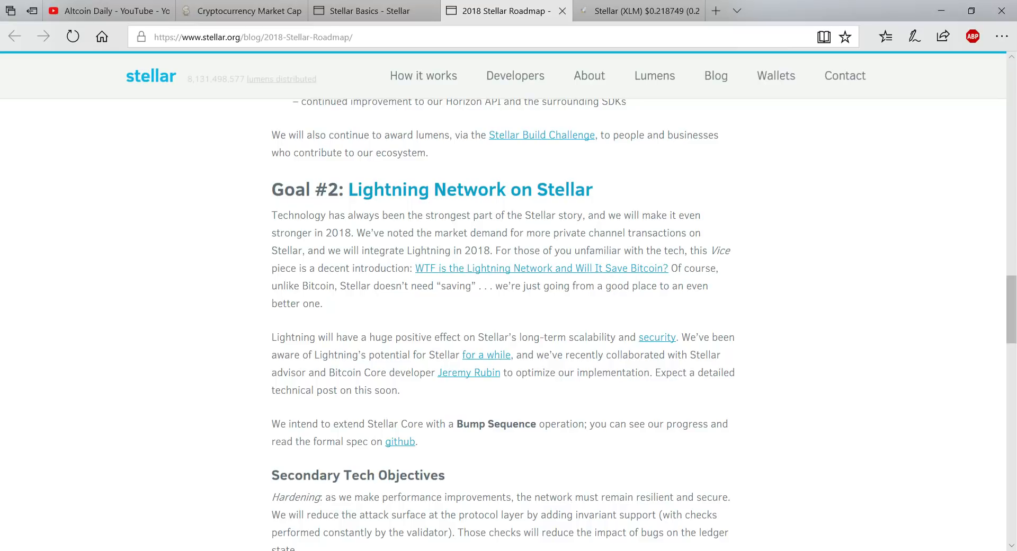
{"action": "scroll", "scroll_direction": "down", "scroll_amount": 3}
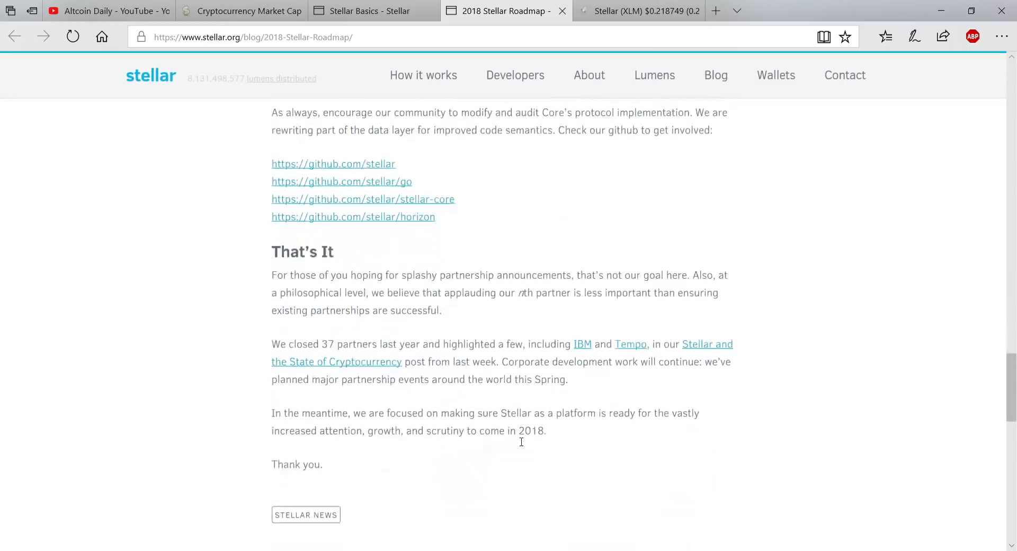
{"action": "scroll", "scroll_direction": "down", "scroll_amount": 3}
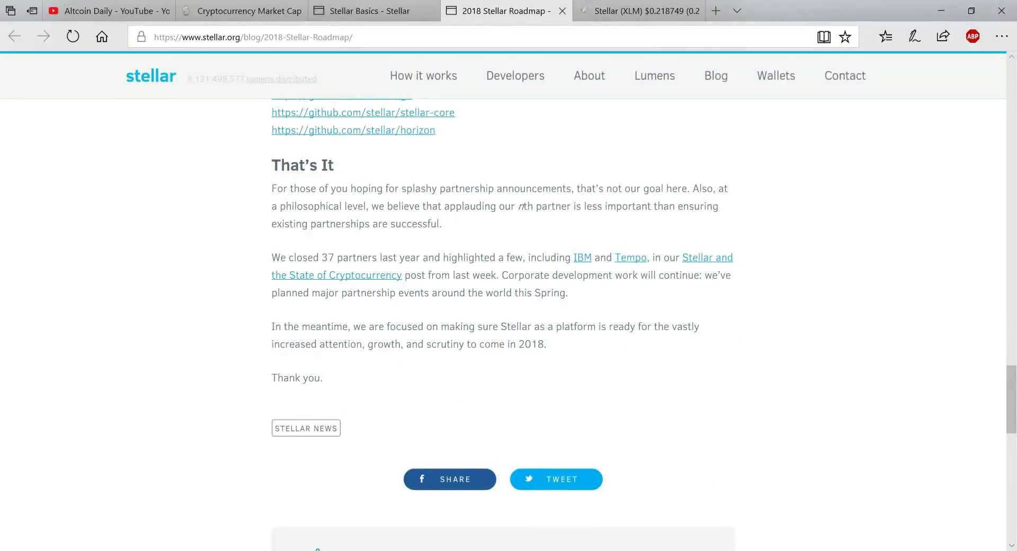
{"action": "mouse_move", "coordinate": [321, 218]}
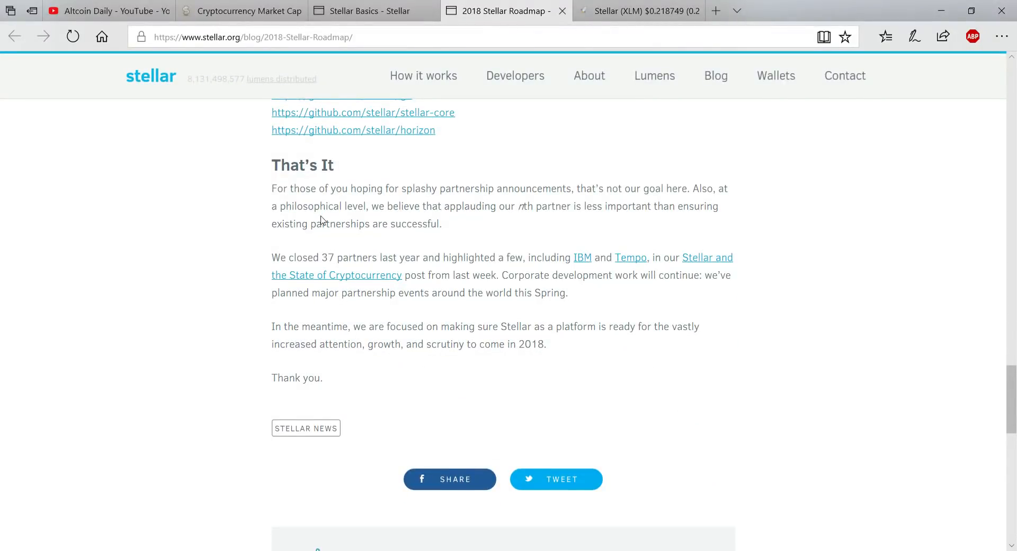
{"action": "mouse_move", "coordinate": [391, 191]}
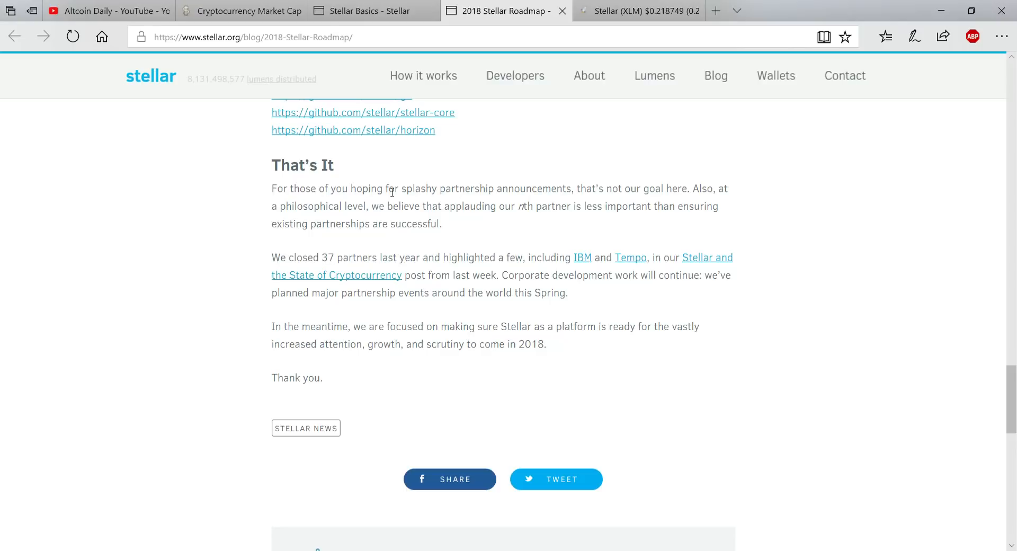
{"action": "mouse_move", "coordinate": [442, 195]}
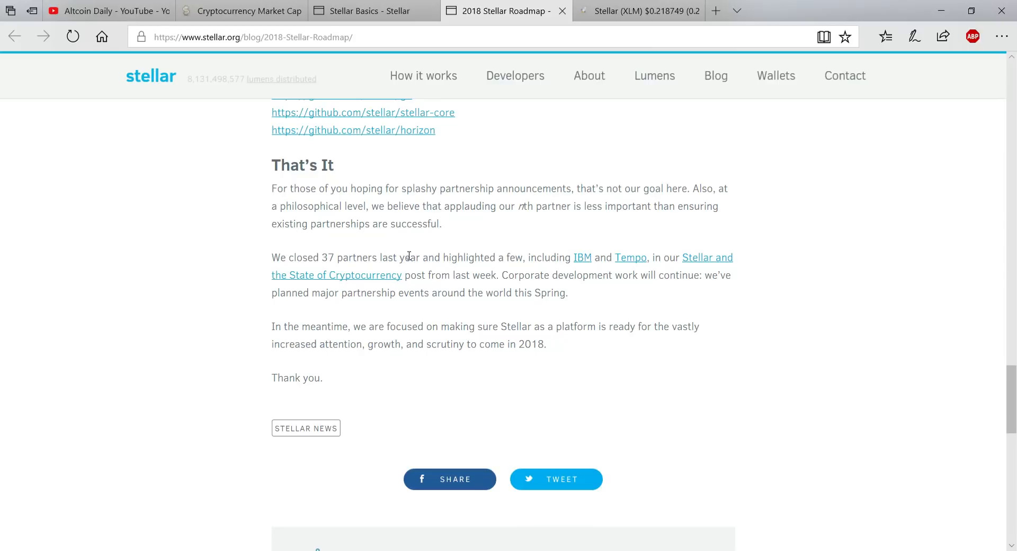
{"action": "mouse_move", "coordinate": [485, 262]}
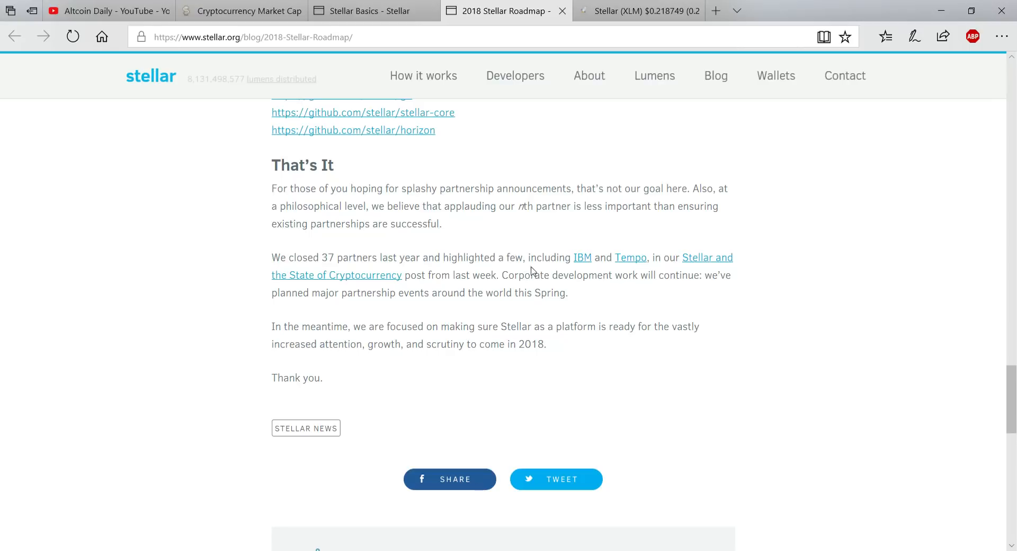
{"action": "mouse_move", "coordinate": [667, 269]}
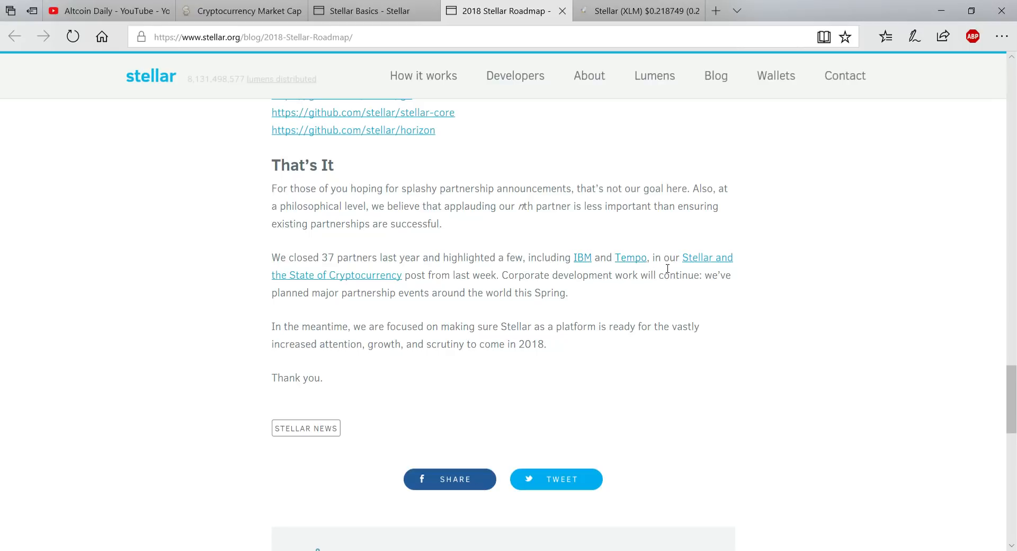
{"action": "mouse_move", "coordinate": [367, 296]}
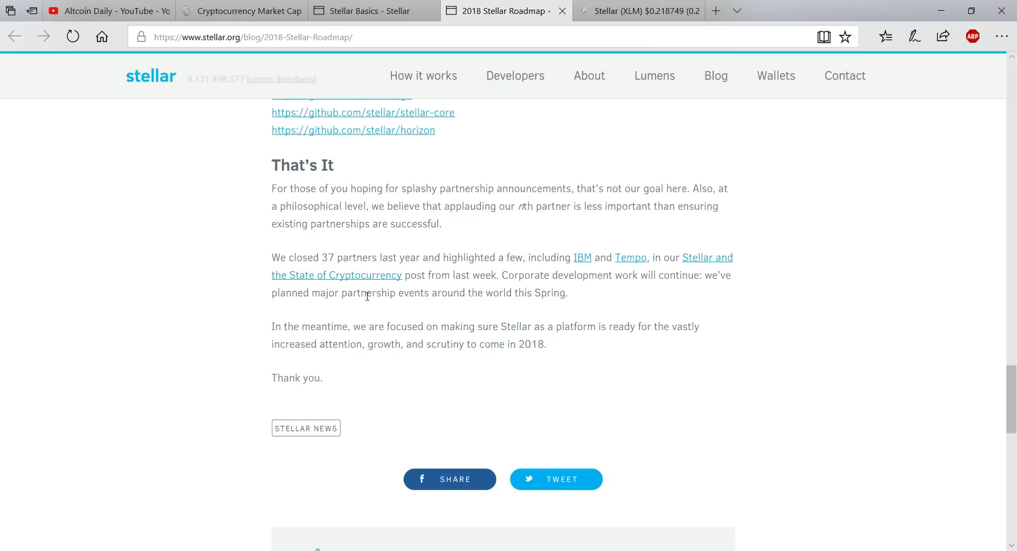
{"action": "mouse_move", "coordinate": [586, 288]}
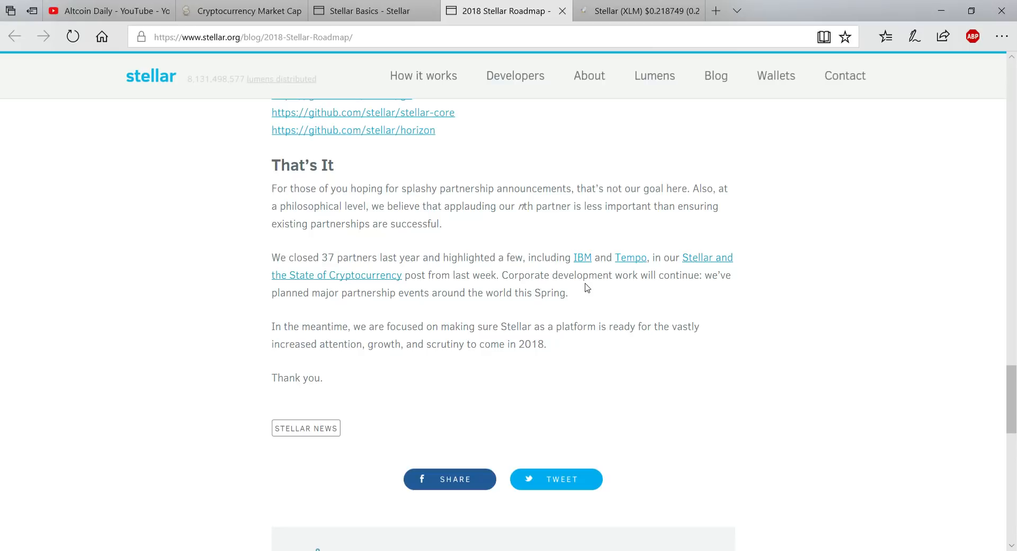
{"action": "mouse_move", "coordinate": [519, 166]}
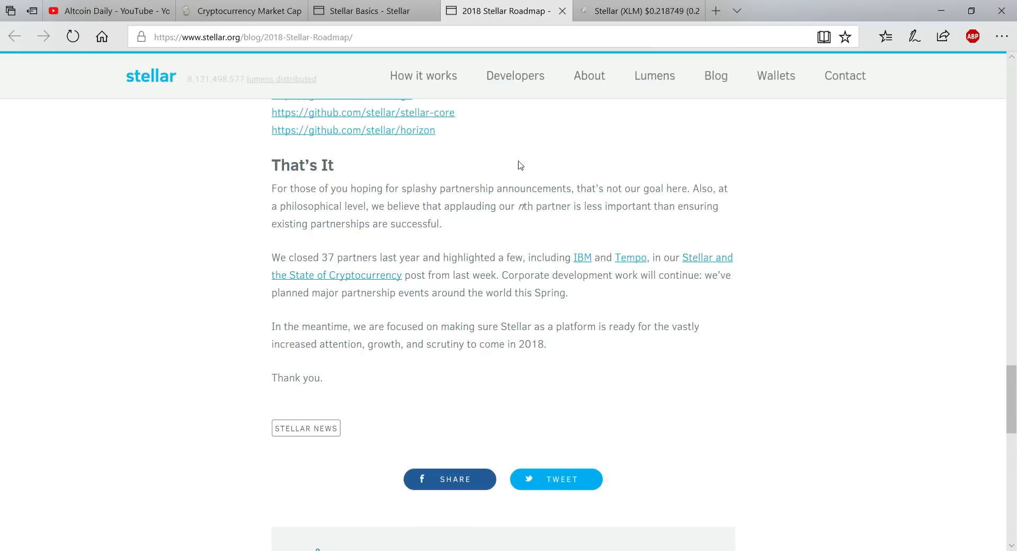
{"action": "mouse_move", "coordinate": [689, 220]}
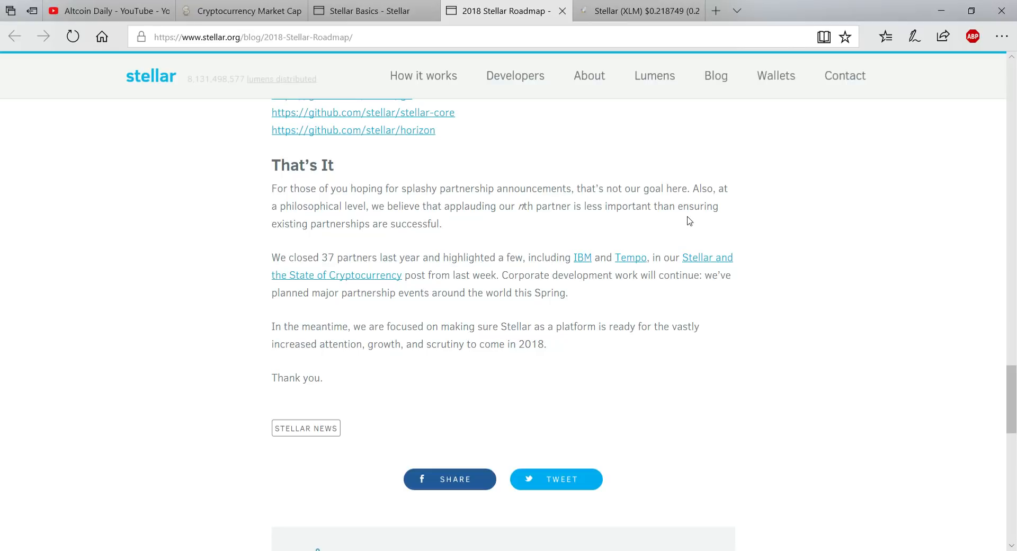
{"action": "scroll", "scroll_direction": "up", "scroll_amount": 3}
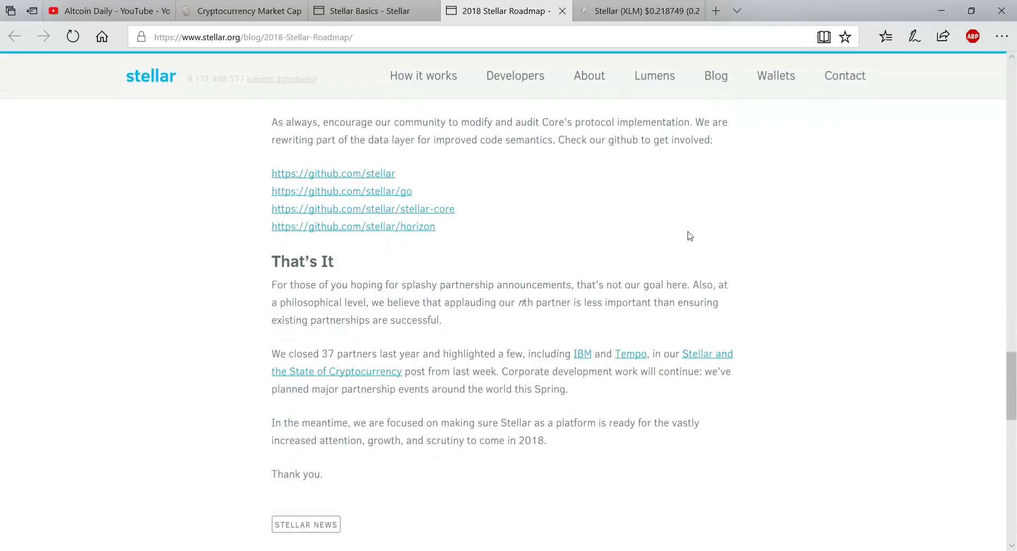
{"action": "scroll", "scroll_direction": "up", "scroll_amount": 3}
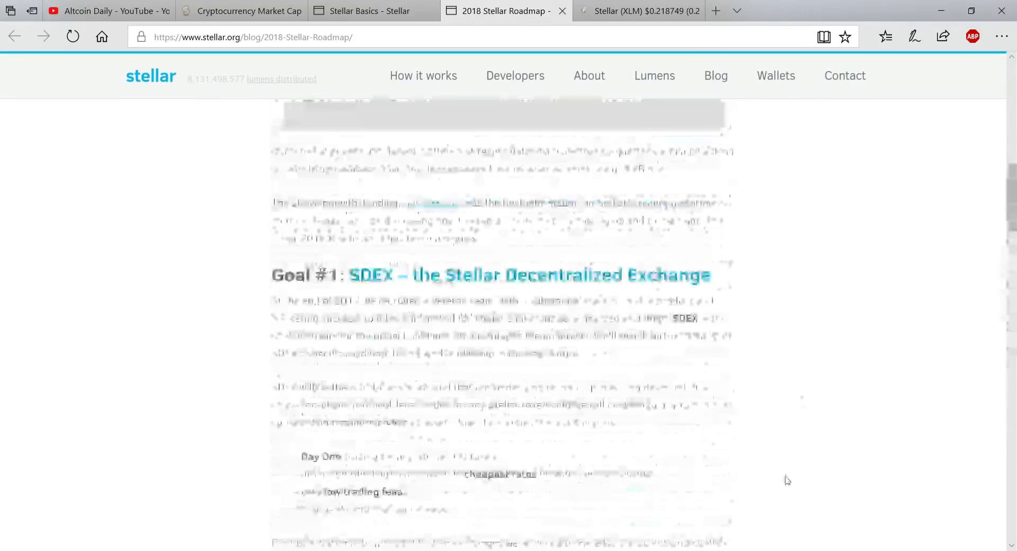
- Scroll the top-100 ranking, then return to Stellar's XLM page showing $0.218749 and $4.06B market cap
{"action": "left_click", "coordinate": [638, 11]}
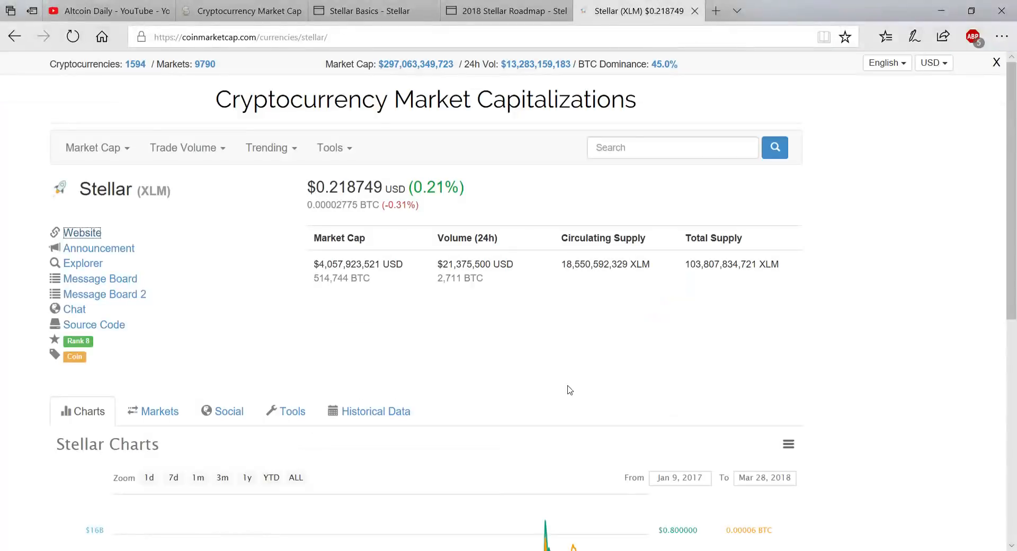
{"action": "mouse_move", "coordinate": [584, 216]}
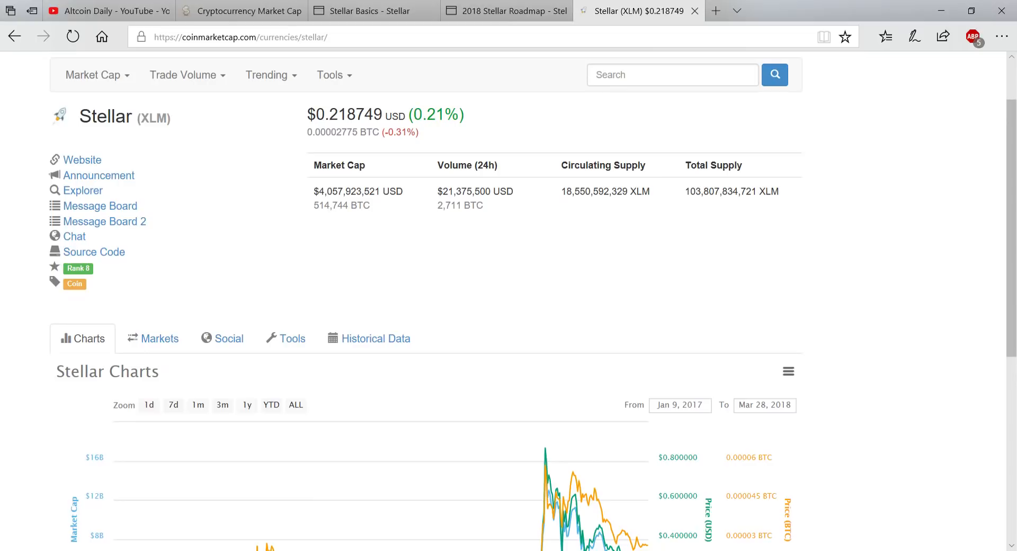
{"action": "left_click", "coordinate": [242, 9]}
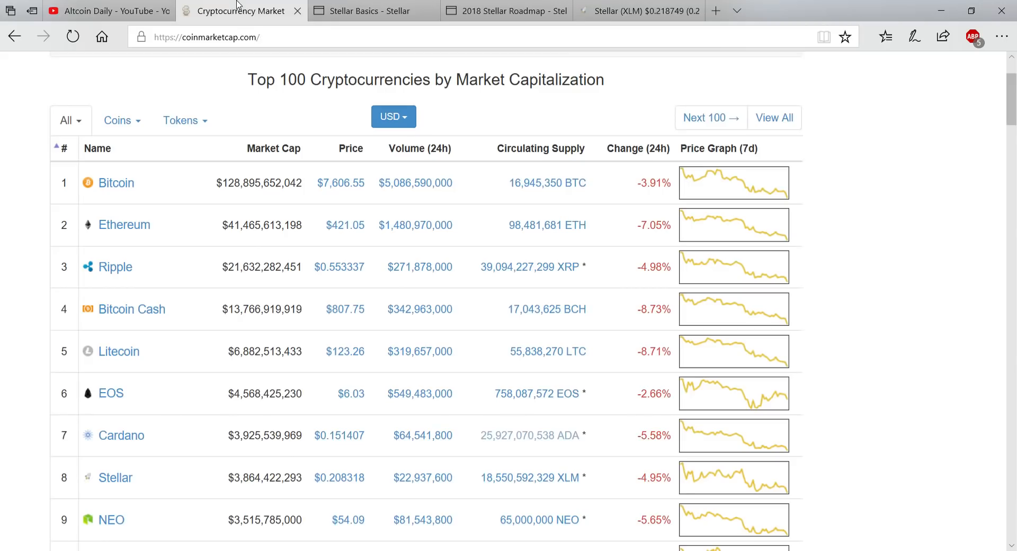
{"action": "scroll", "scroll_direction": "down", "scroll_amount": 3}
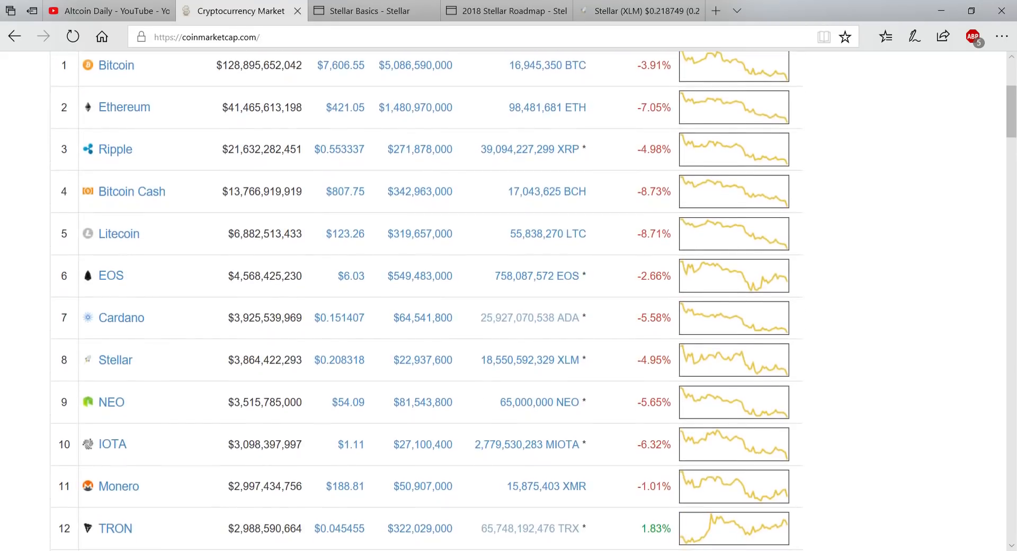
{"action": "scroll", "scroll_direction": "up", "scroll_amount": 3}
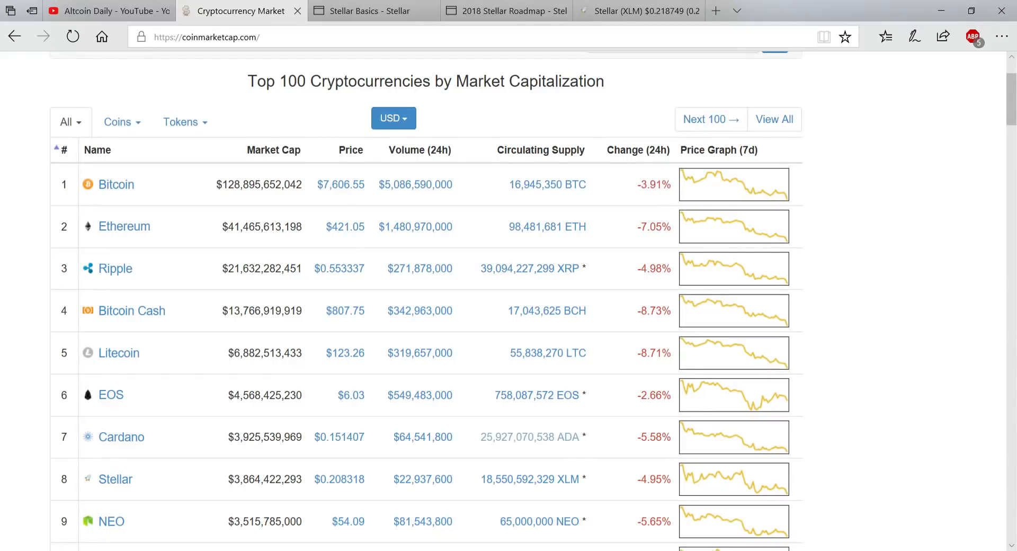
{"action": "mouse_move", "coordinate": [315, 212]}
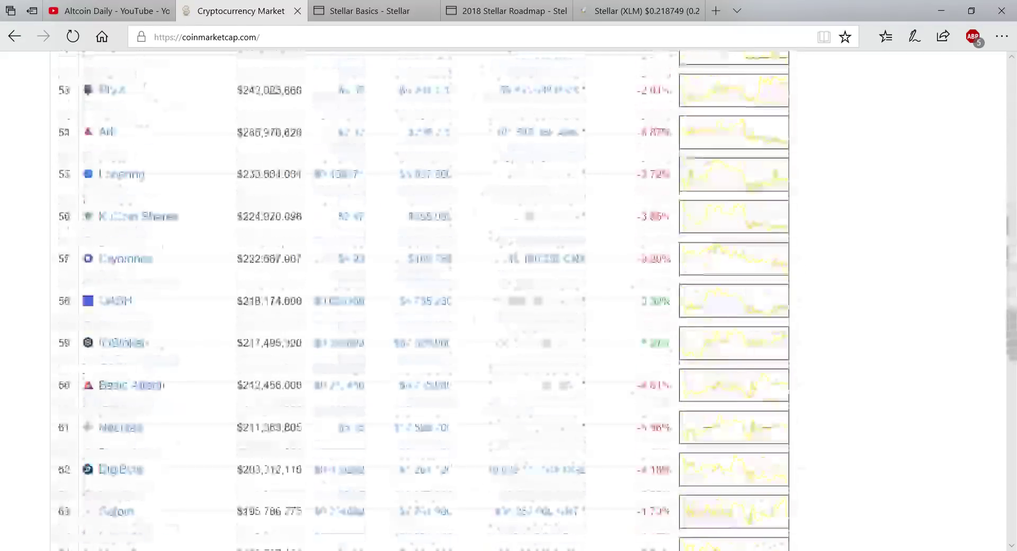
{"action": "scroll", "scroll_direction": "down", "scroll_amount": 3}
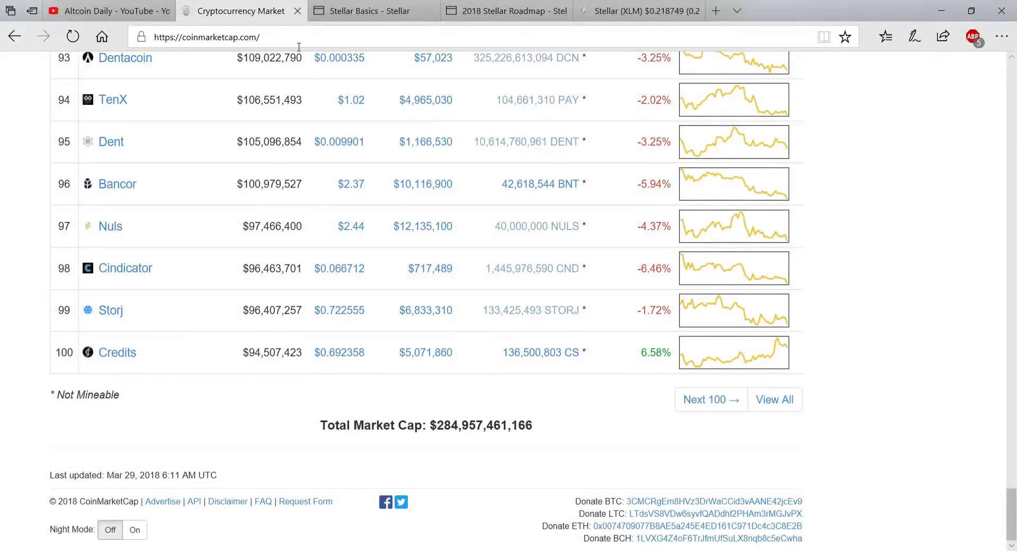
{"action": "scroll", "scroll_direction": "up", "scroll_amount": 3}
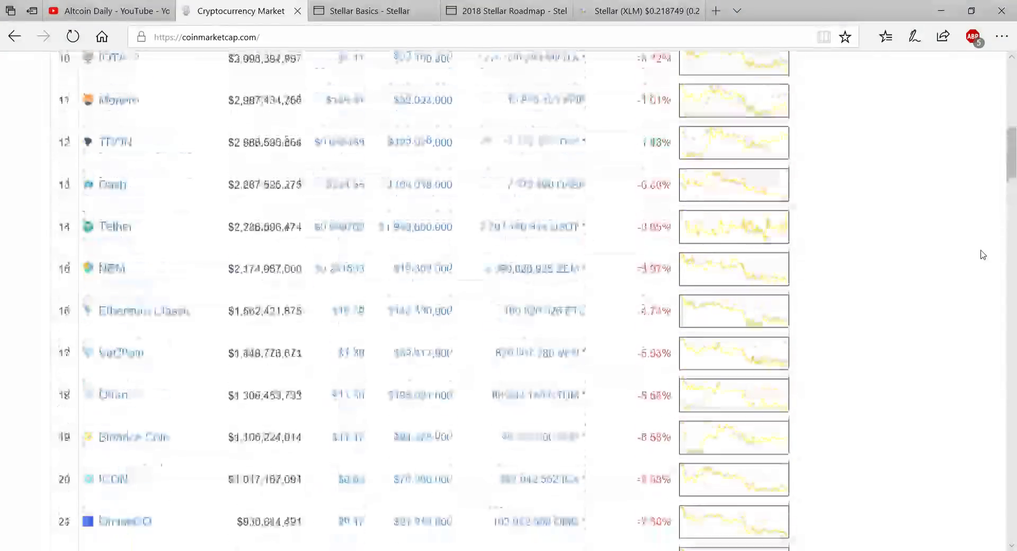
{"action": "left_click", "coordinate": [639, 10]}
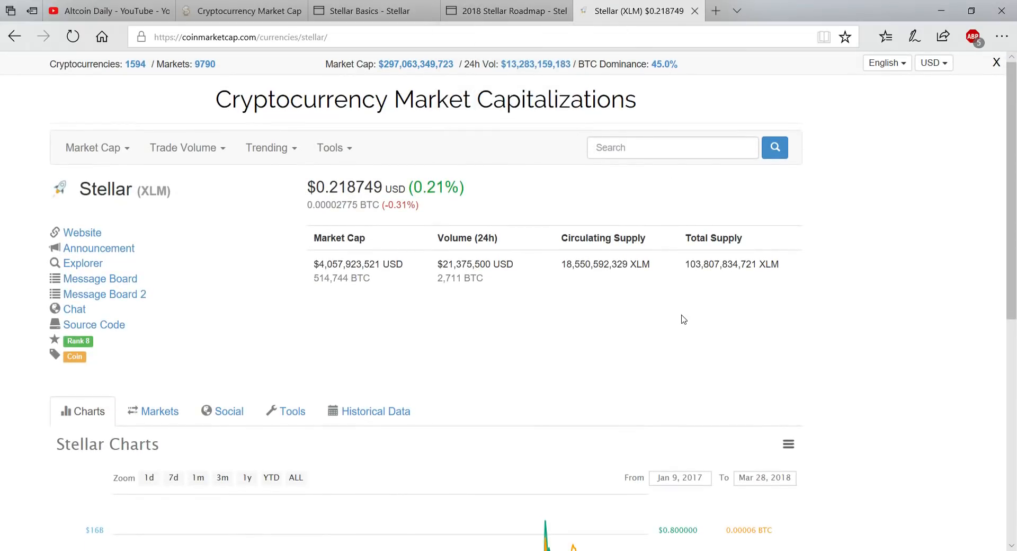
{"action": "scroll", "scroll_direction": "down", "scroll_amount": 3}
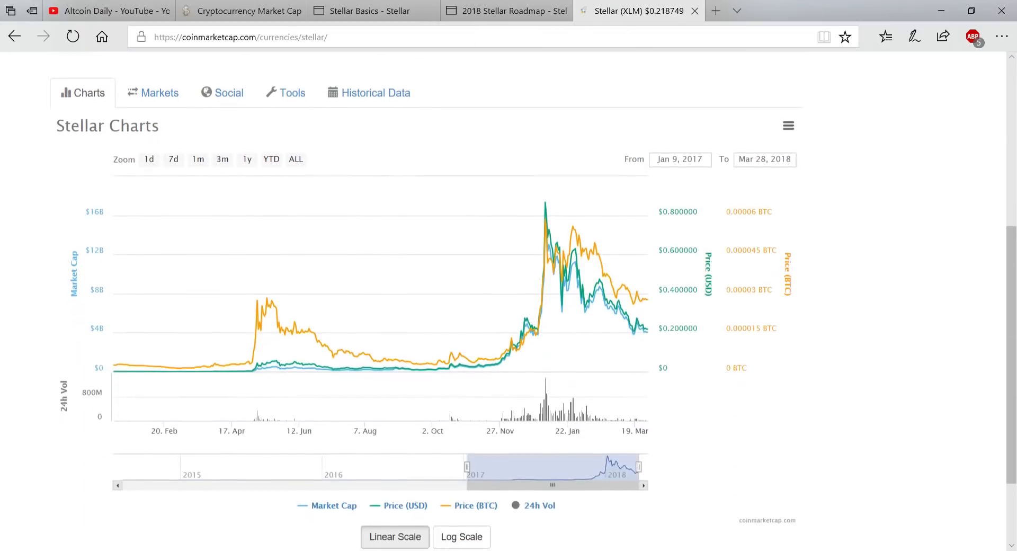
{"action": "mouse_move", "coordinate": [552, 253]}
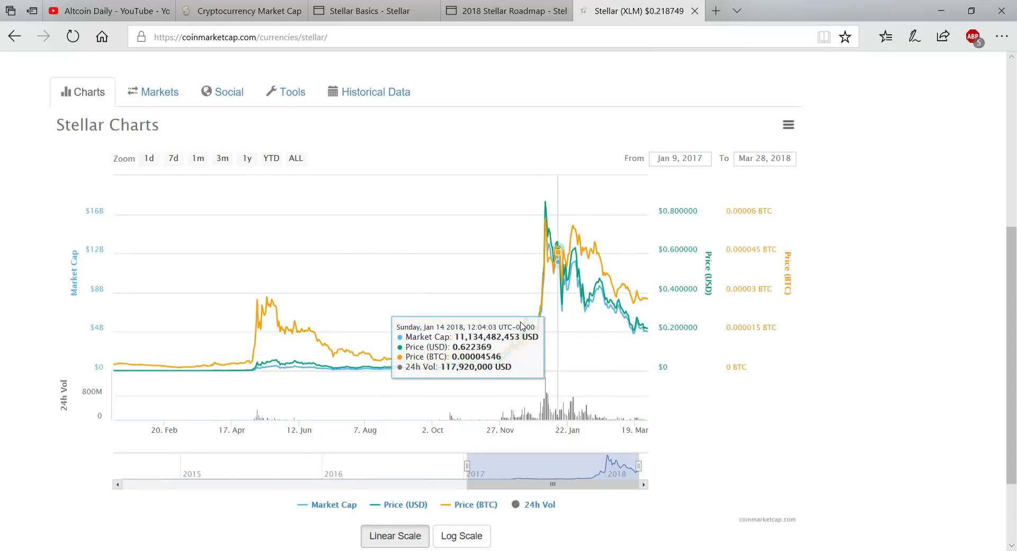
{"action": "mouse_move", "coordinate": [545, 193]}
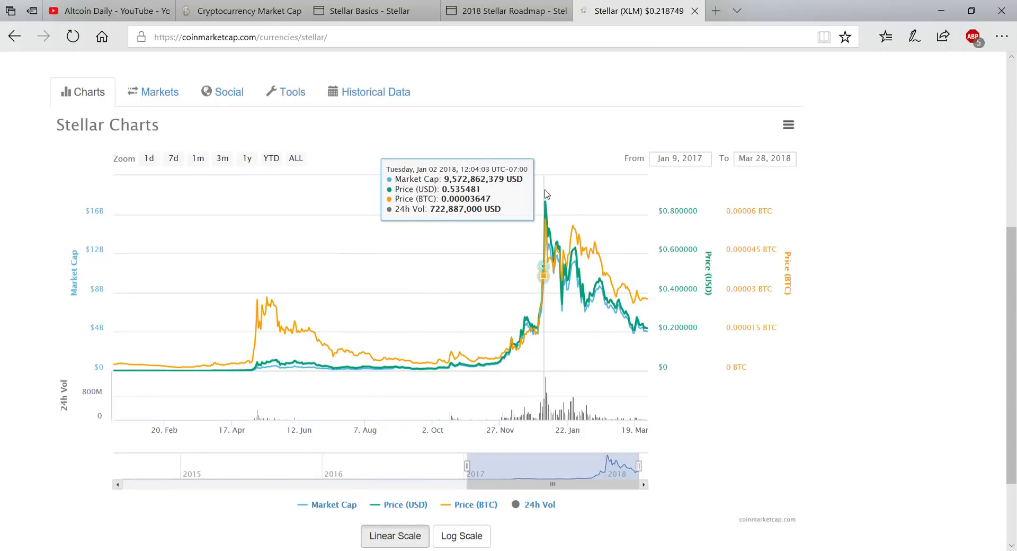
{"action": "mouse_move", "coordinate": [578, 221]}
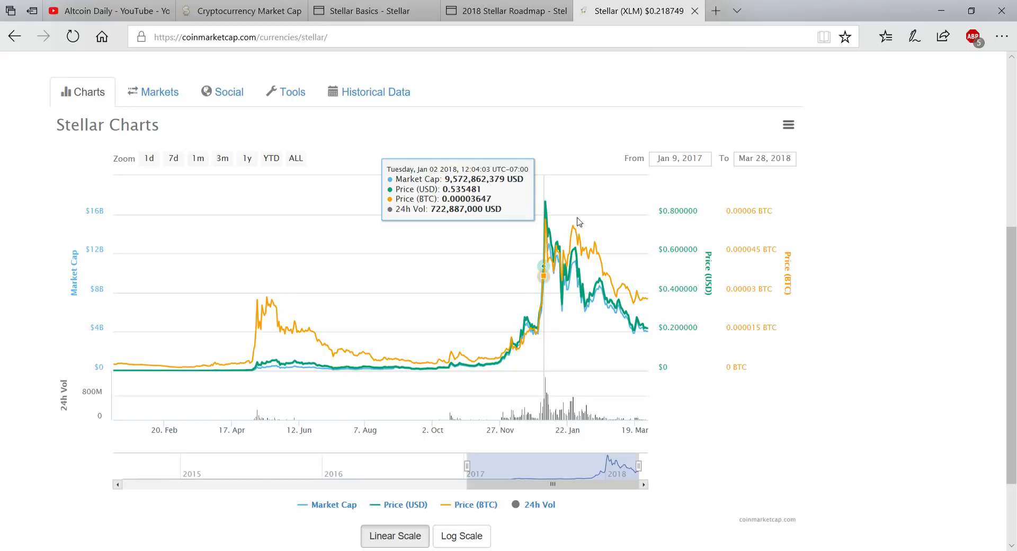
{"action": "mouse_move", "coordinate": [534, 302]}
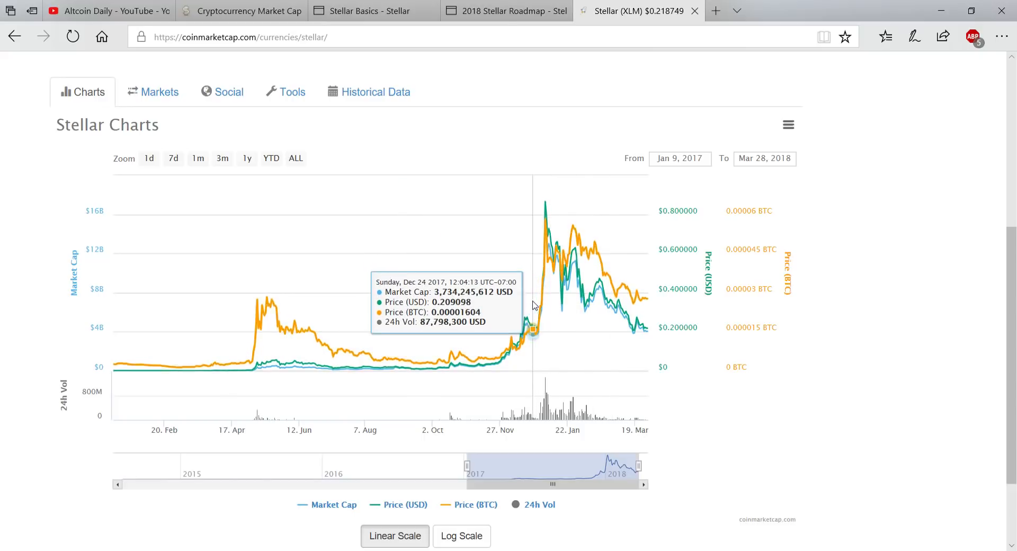
{"action": "mouse_move", "coordinate": [530, 301]}
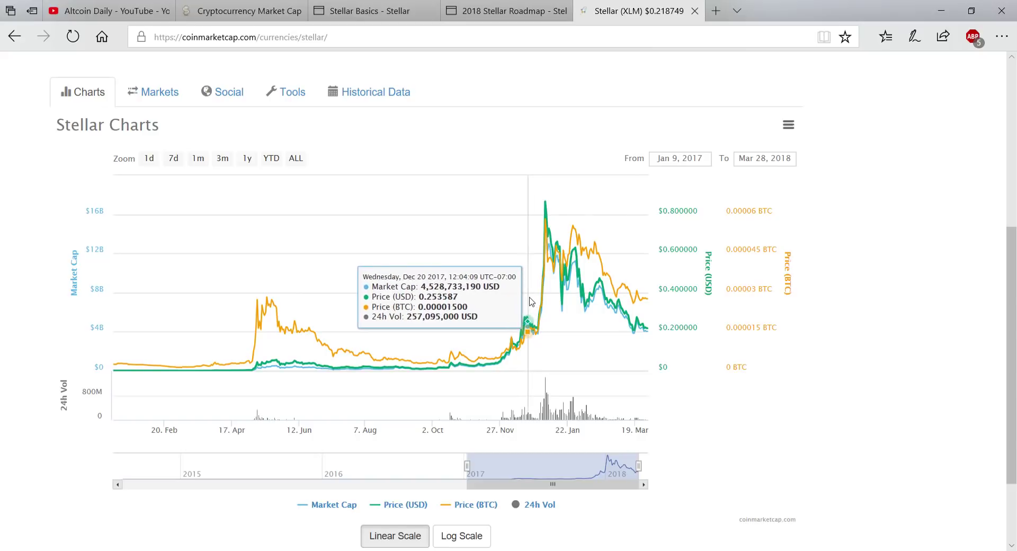
{"action": "mouse_move", "coordinate": [533, 308]}
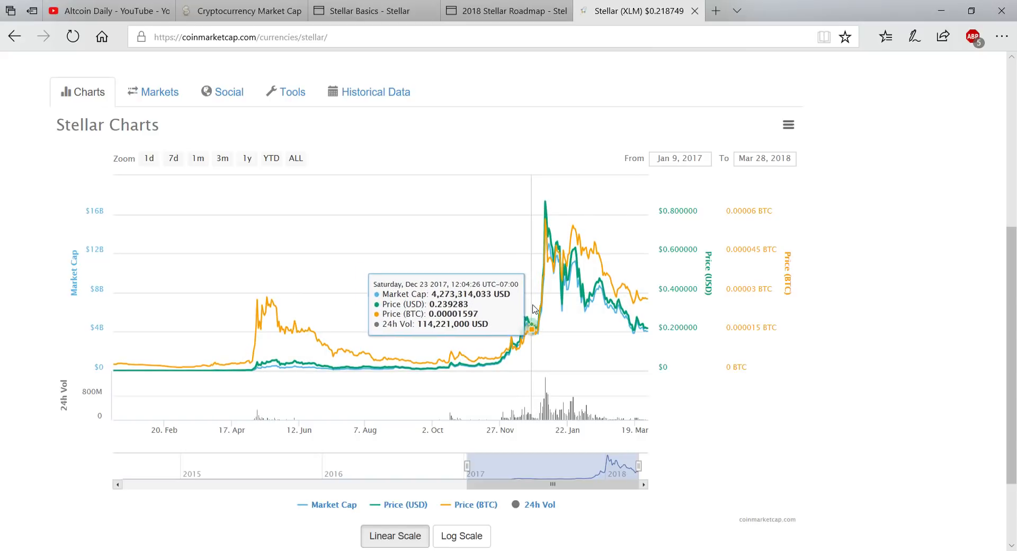
{"action": "mouse_move", "coordinate": [666, 319]}
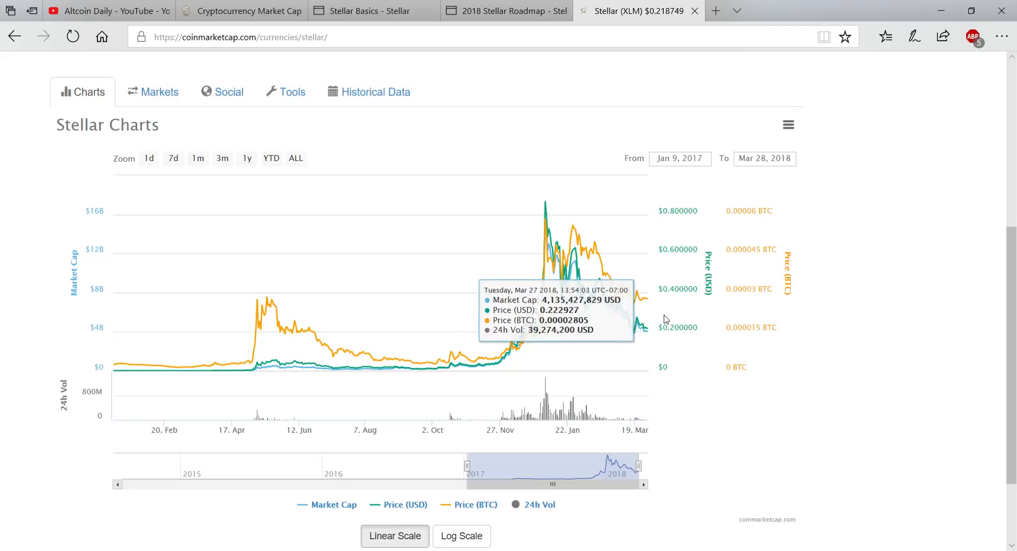
{"action": "mouse_move", "coordinate": [598, 300]}
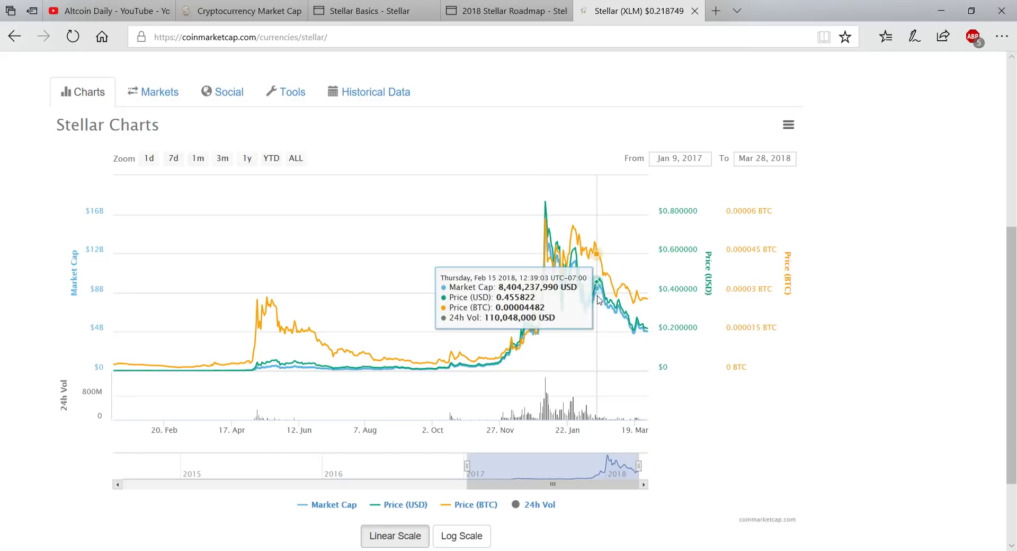
{"action": "mouse_move", "coordinate": [650, 312]}
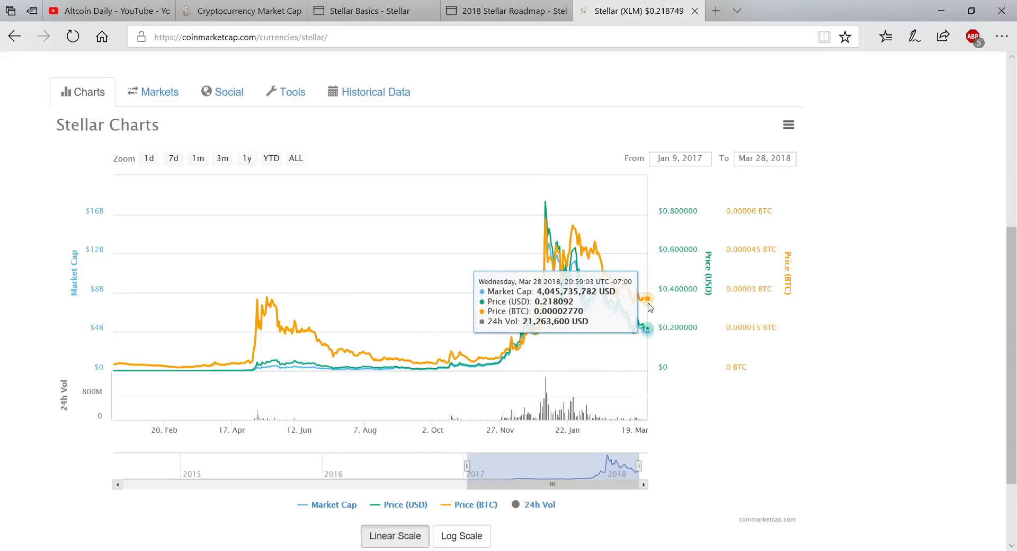
{"action": "mouse_move", "coordinate": [670, 322]}
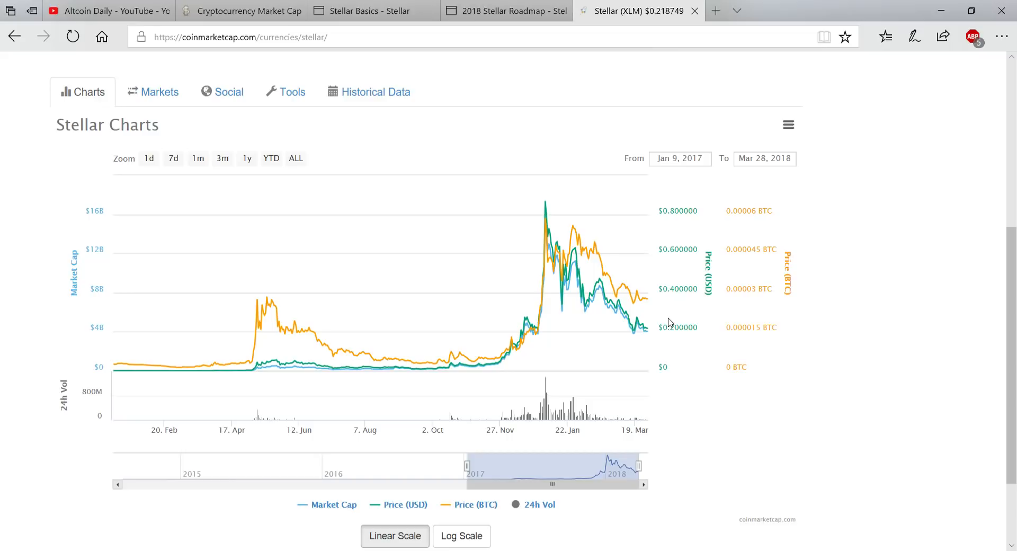
{"action": "left_click", "coordinate": [247, 10]}
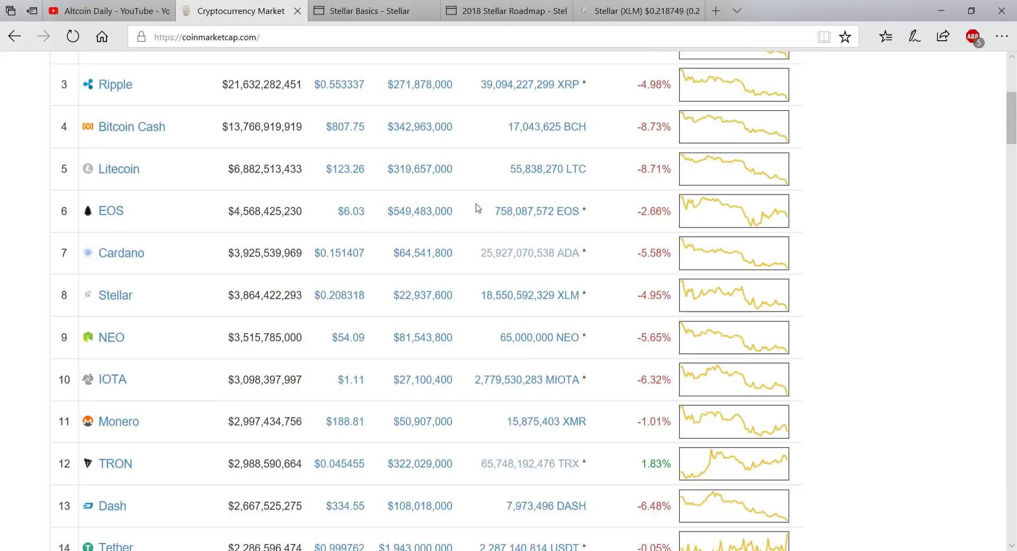
{"action": "scroll", "scroll_direction": "down", "scroll_amount": 3}
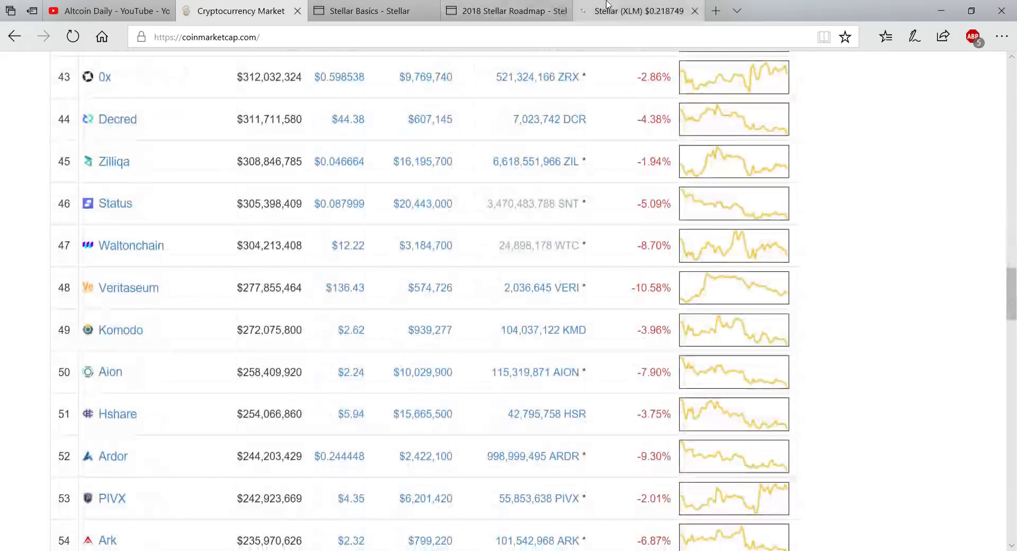
{"action": "left_click", "coordinate": [636, 11]}
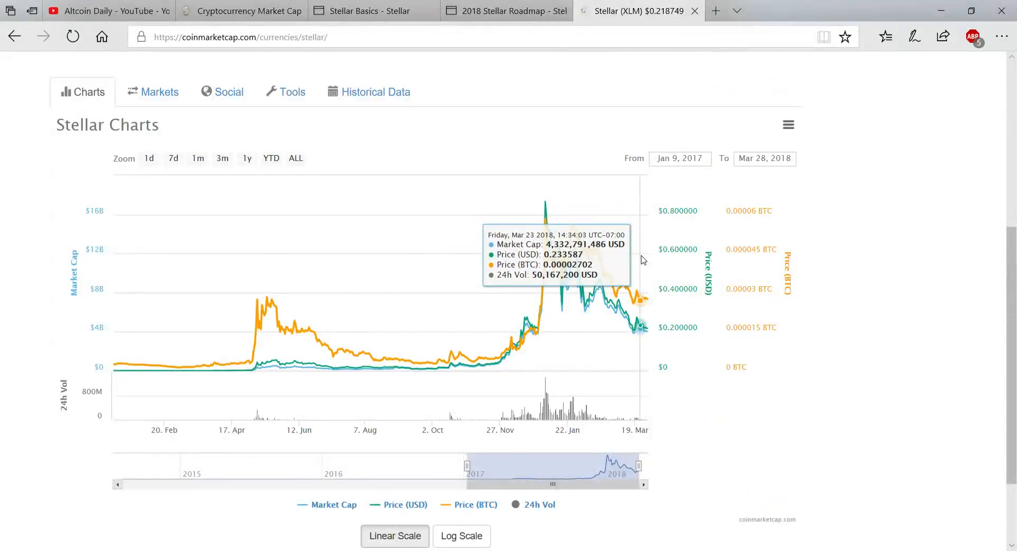
{"action": "mouse_move", "coordinate": [778, 370]}
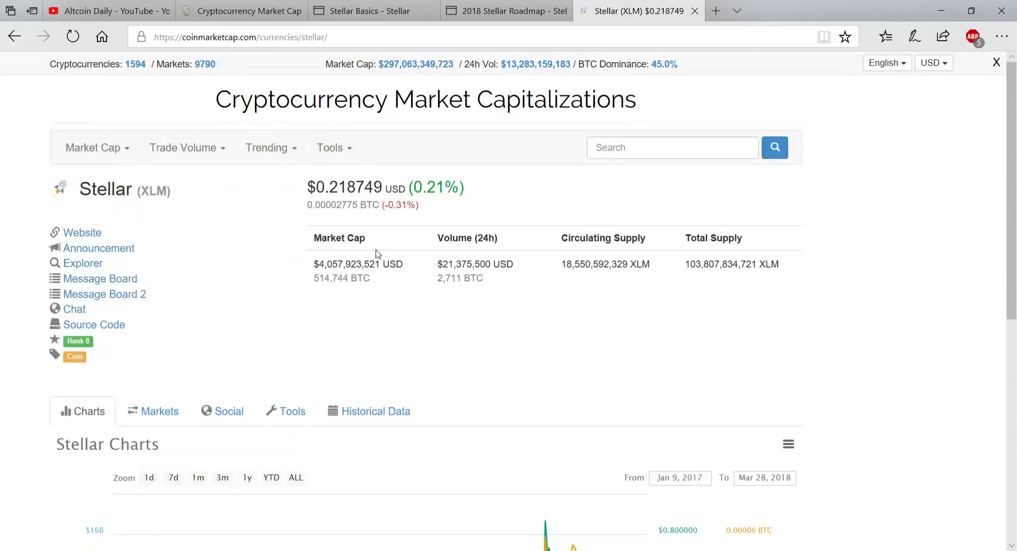
{"action": "mouse_move", "coordinate": [682, 341]}
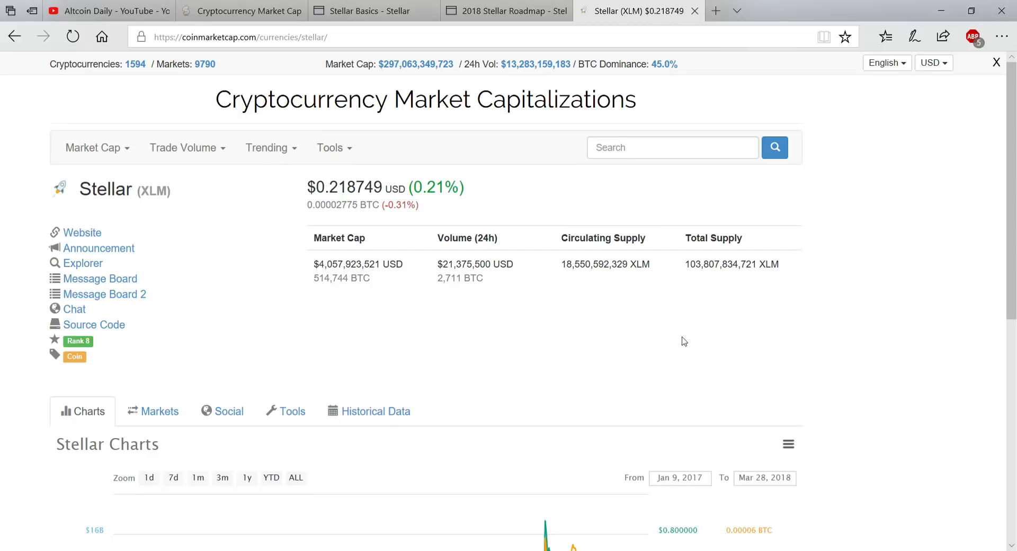
{"action": "scroll", "scroll_direction": "down", "scroll_amount": 3}
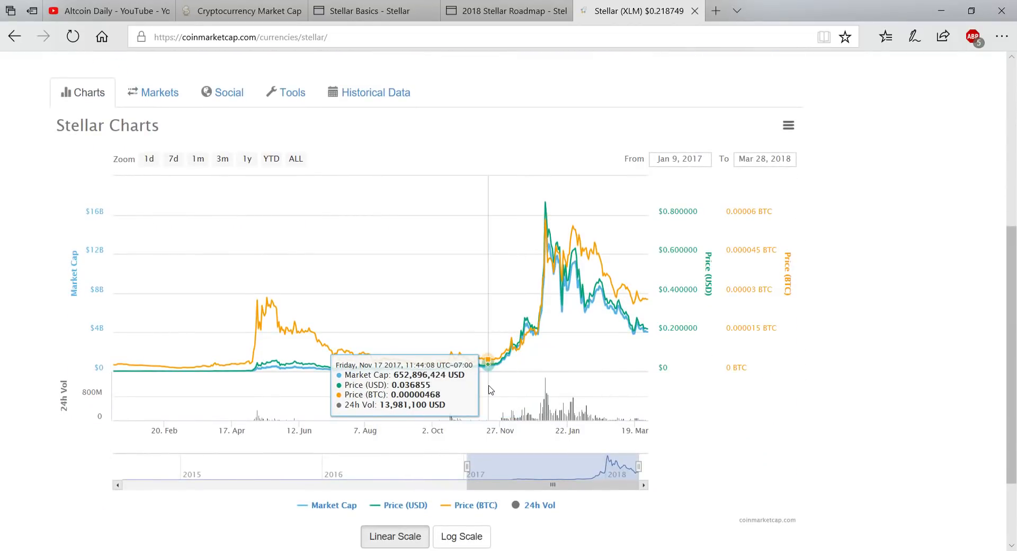
{"action": "mouse_move", "coordinate": [492, 387]}
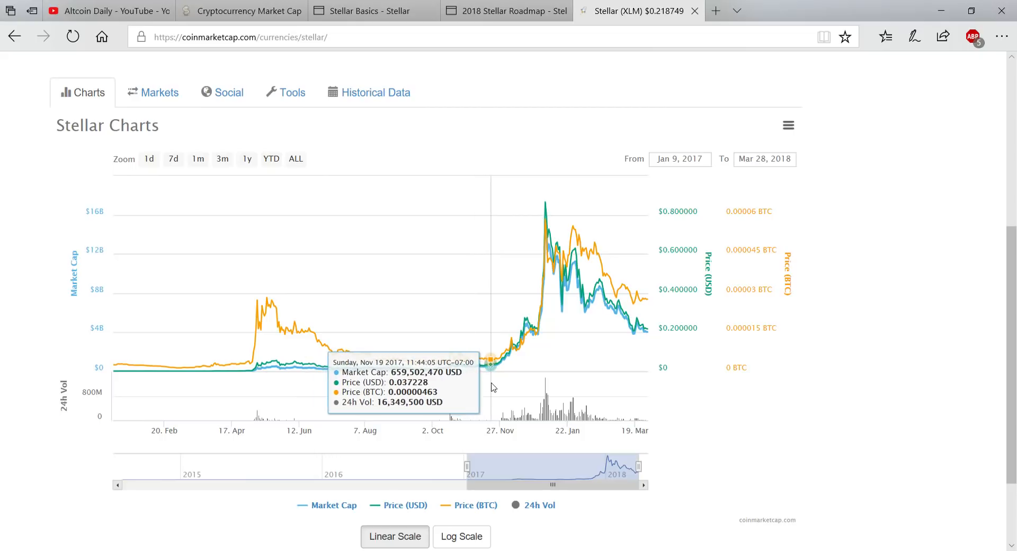
{"action": "mouse_move", "coordinate": [576, 338]}
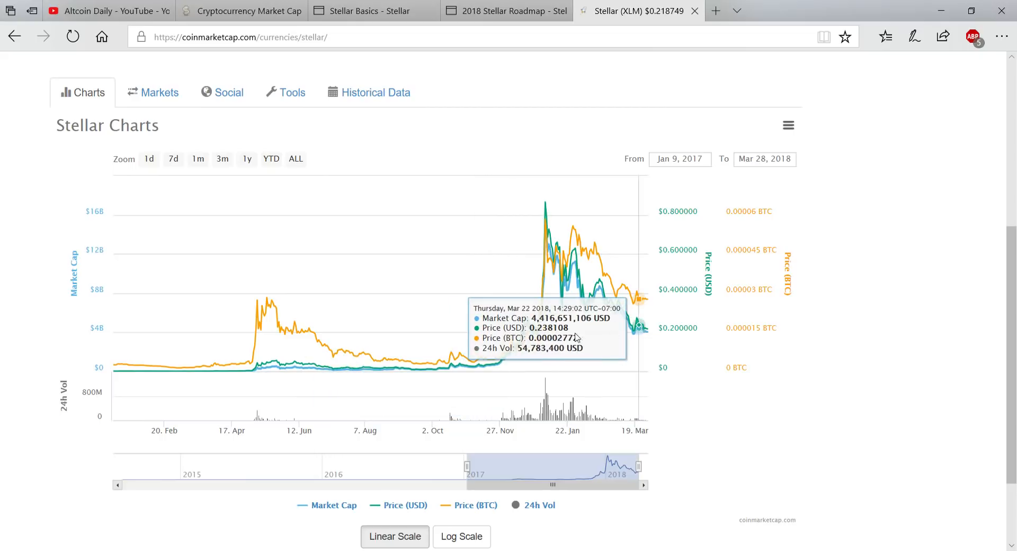
{"action": "mouse_move", "coordinate": [522, 343]}
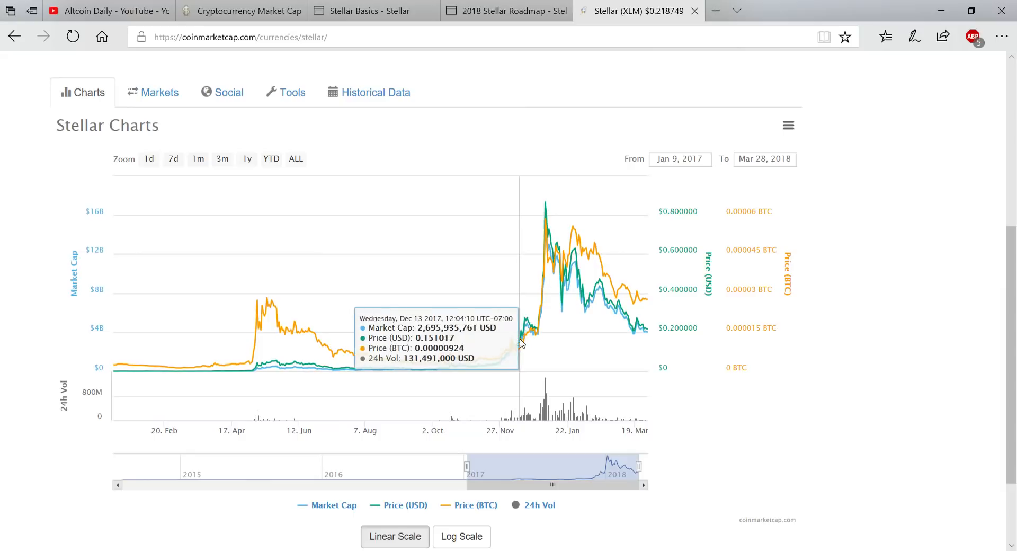
{"action": "mouse_move", "coordinate": [514, 343]}
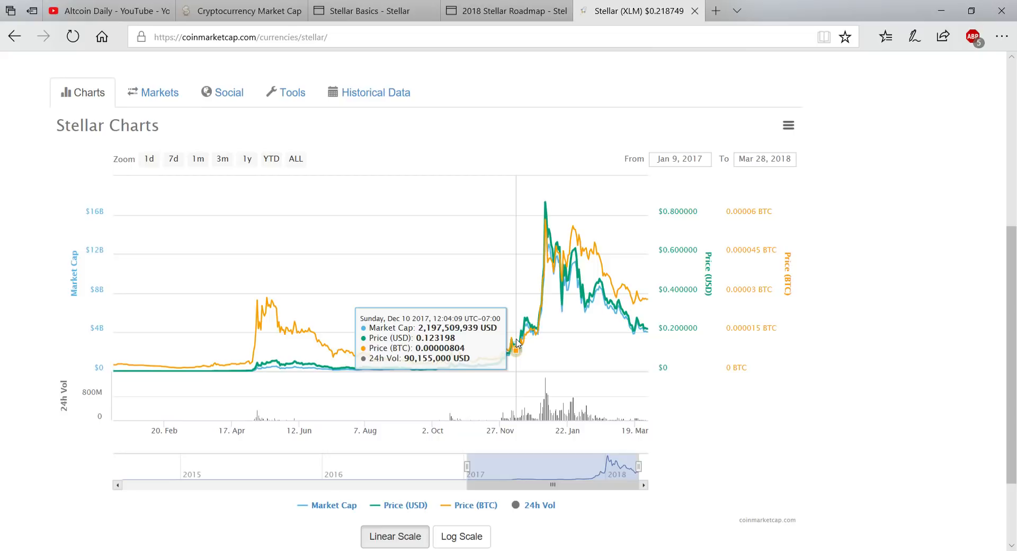
{"action": "mouse_move", "coordinate": [365, 4]}
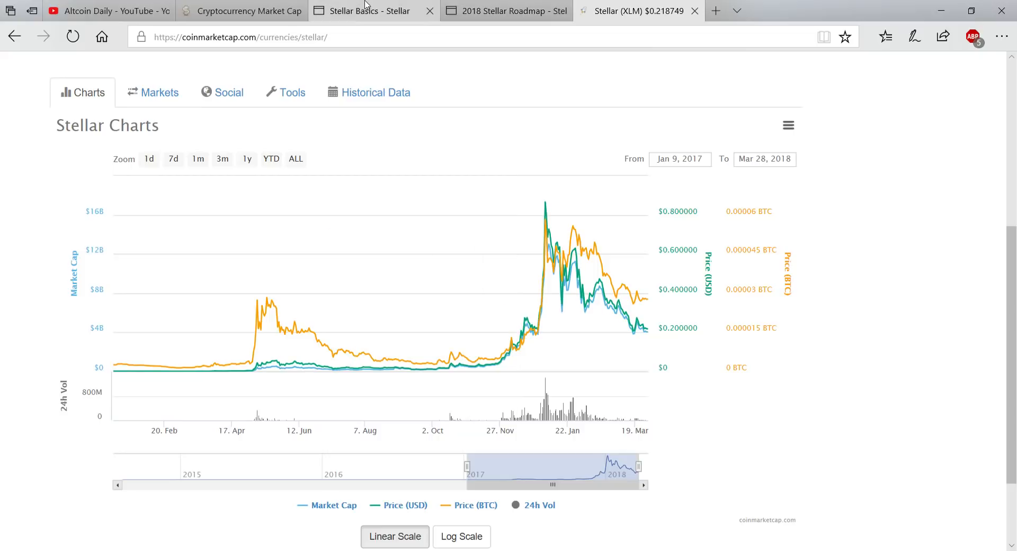
- Switch to the Altcoin Daily YouTube channel page
{"action": "left_click", "coordinate": [106, 10]}
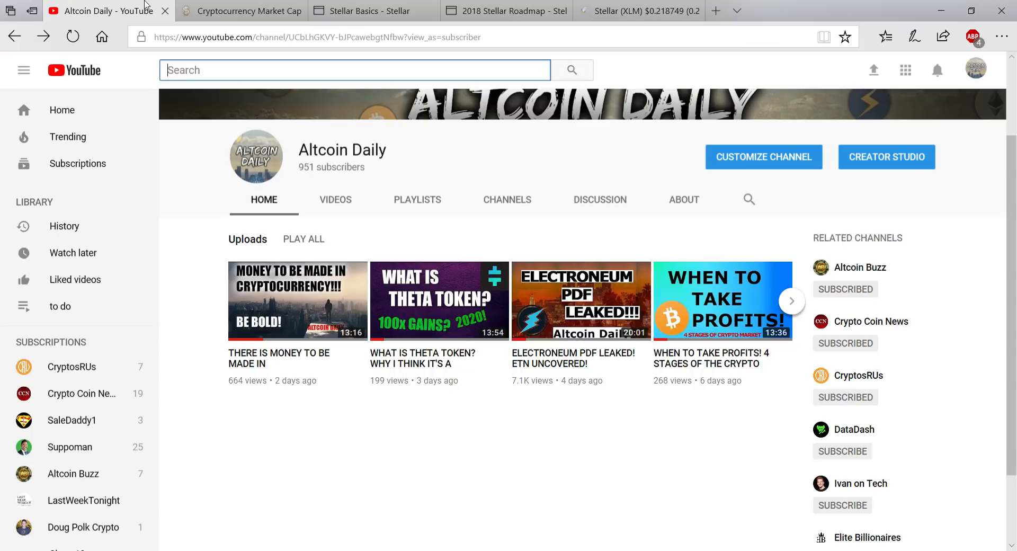
{"action": "mouse_move", "coordinate": [800, 122]}
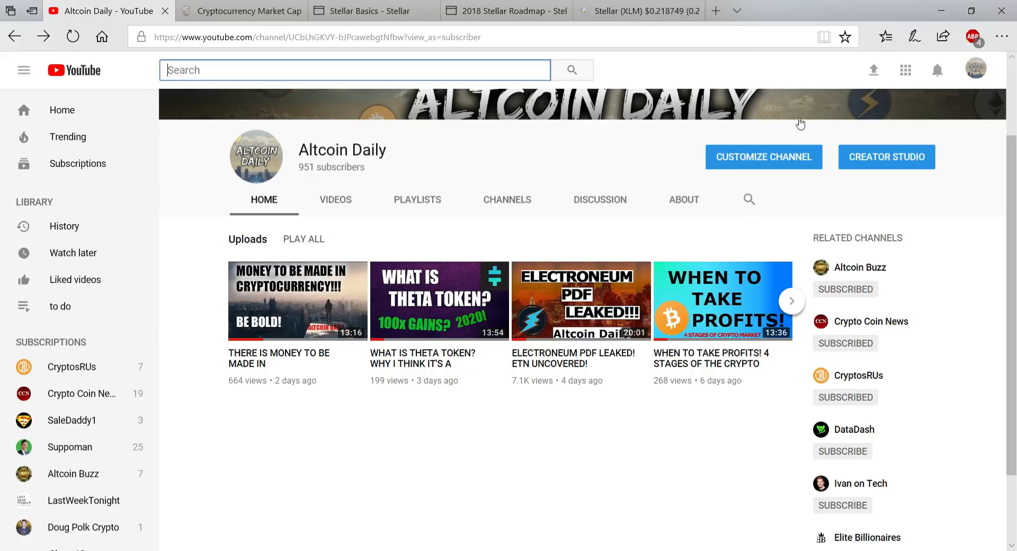
{"action": "mouse_move", "coordinate": [932, 139]}
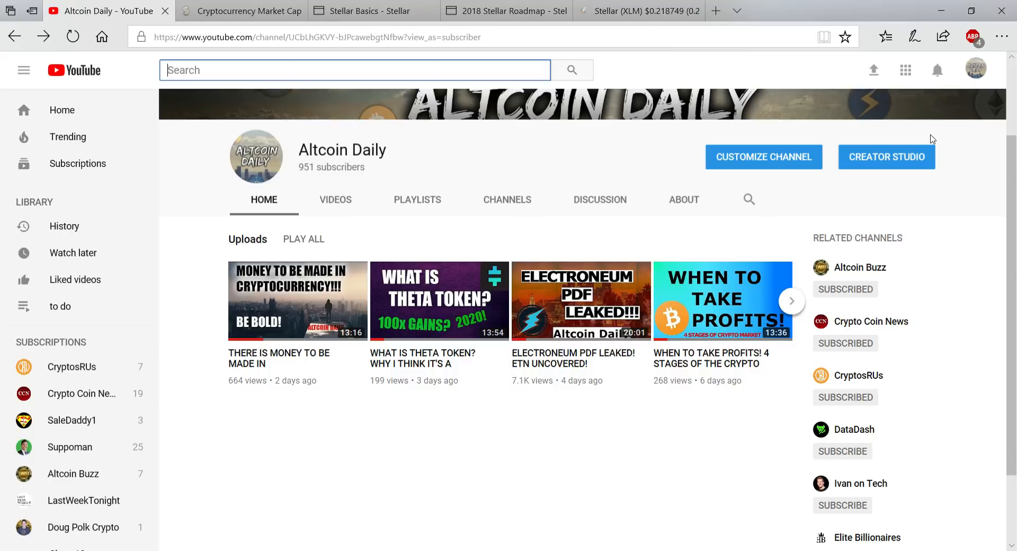